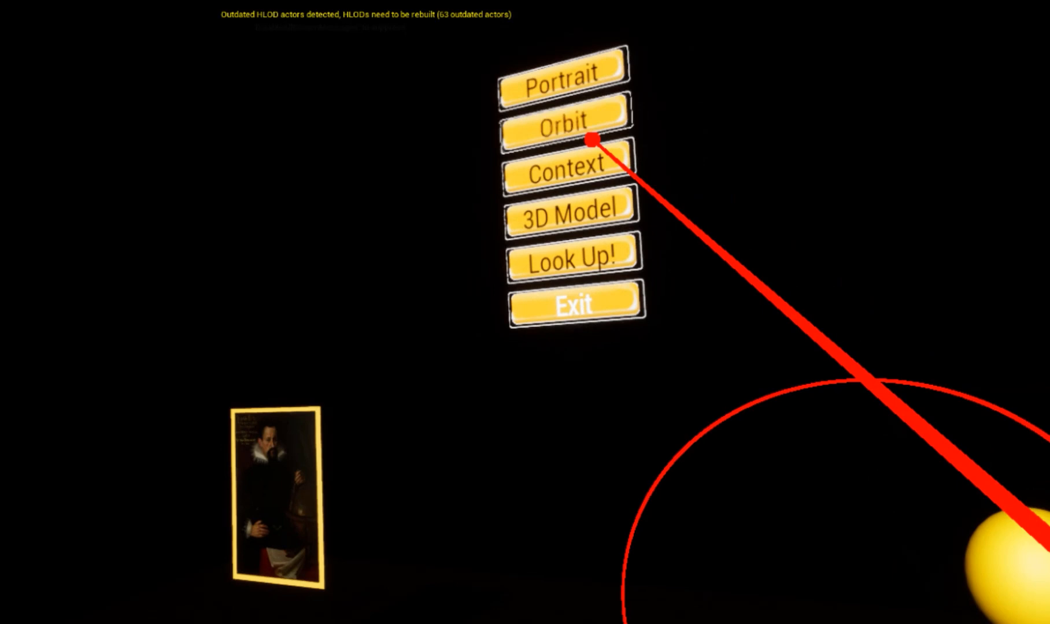
- In VR Preview, trigger the Orbit option on the floating VR menu
click(568, 162)
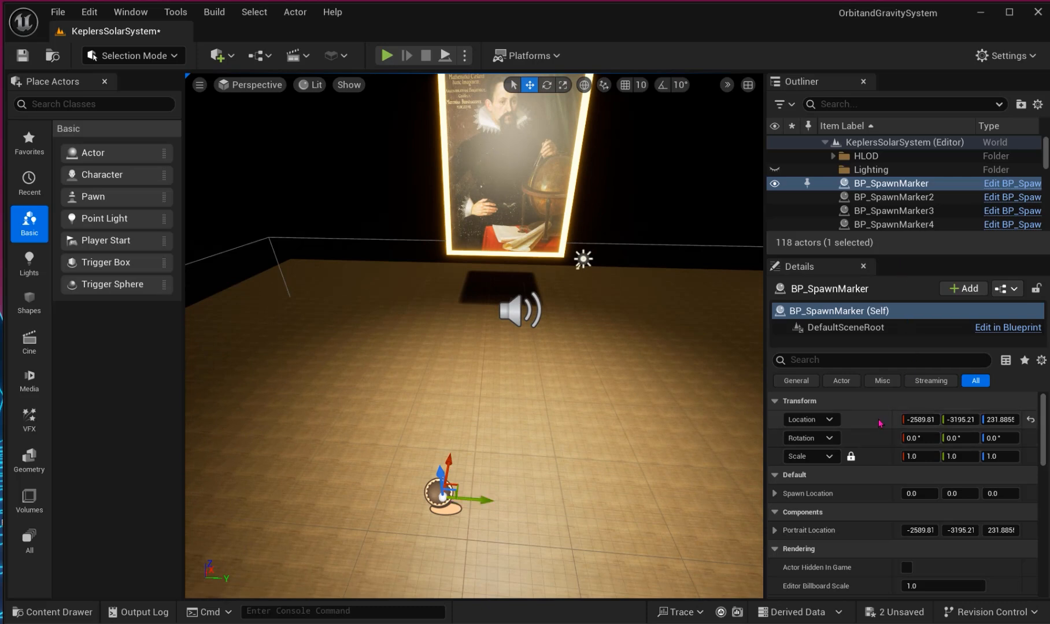
mouse_move(697, 502)
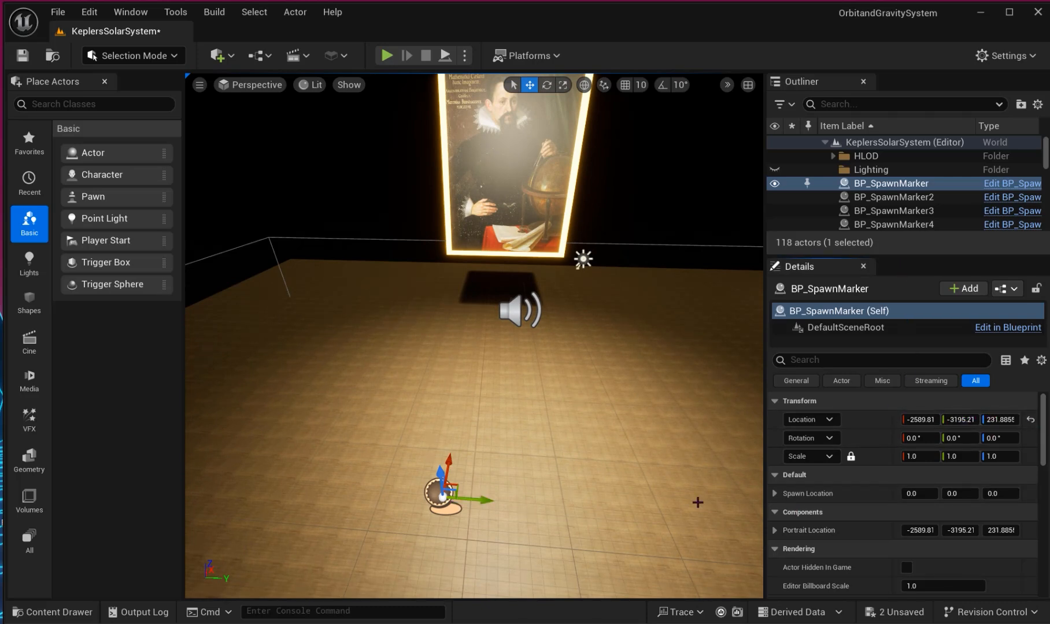
mouse_move(560, 507)
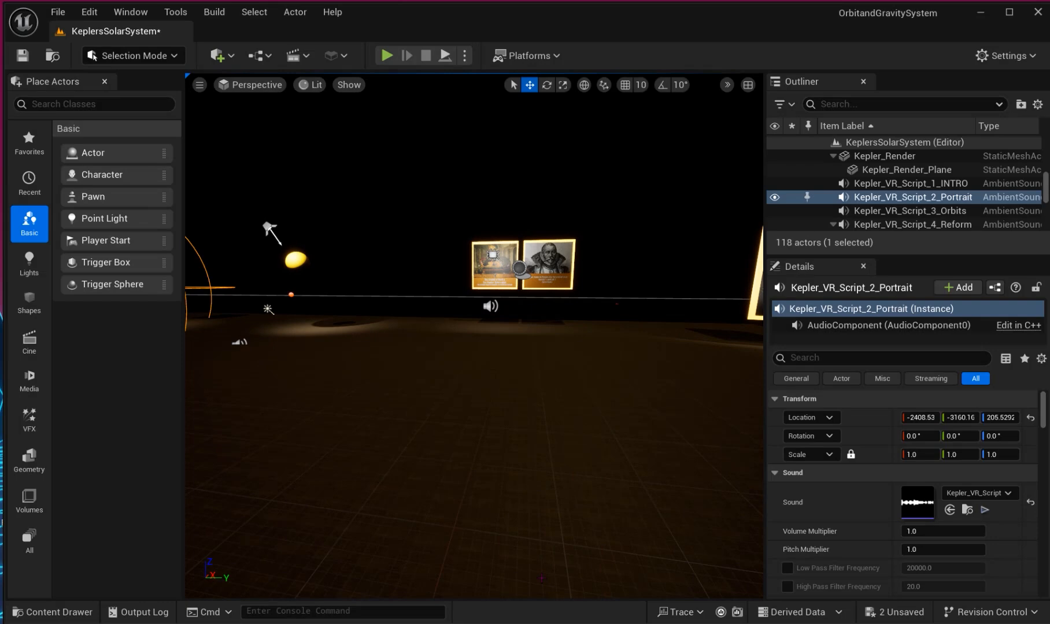
- Browse the Content Drawer to Content > Widget and preview the User Interface asset category
click(51, 611)
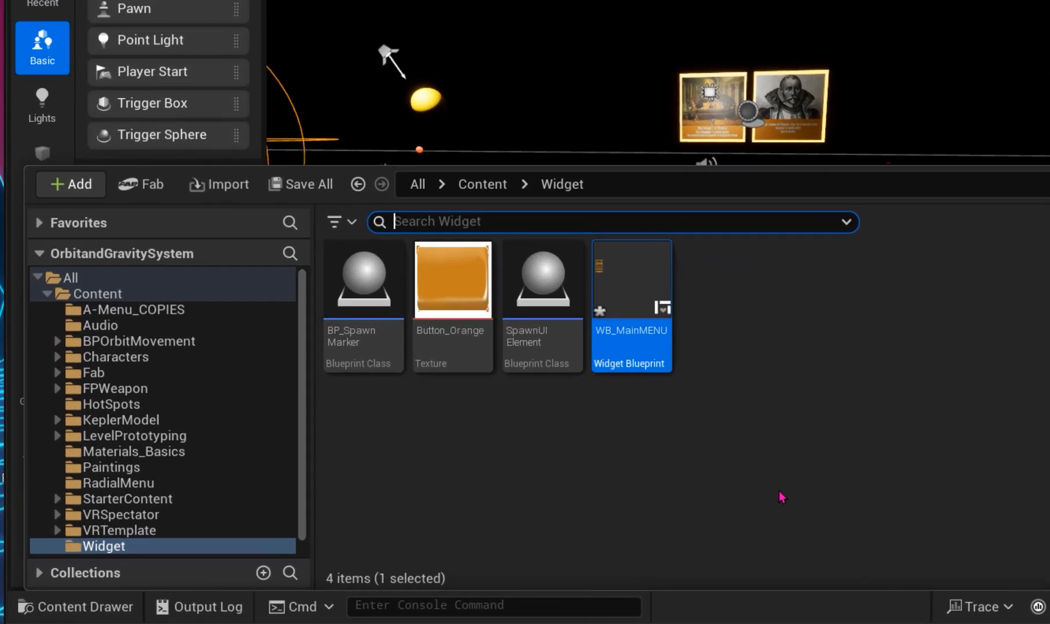
click(660, 466)
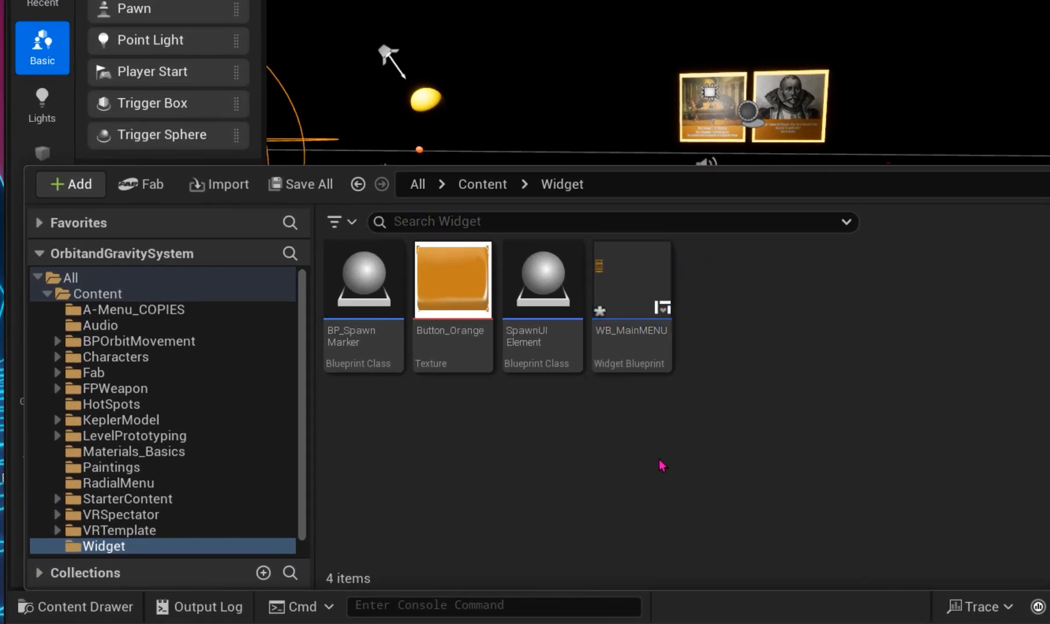
click(481, 183)
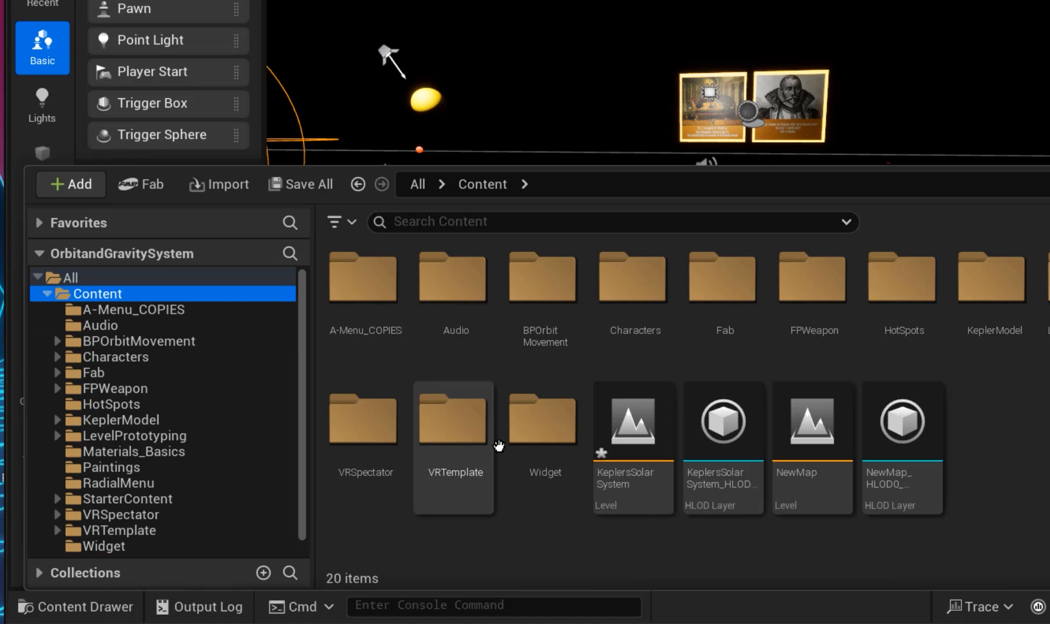
double_click(545, 417)
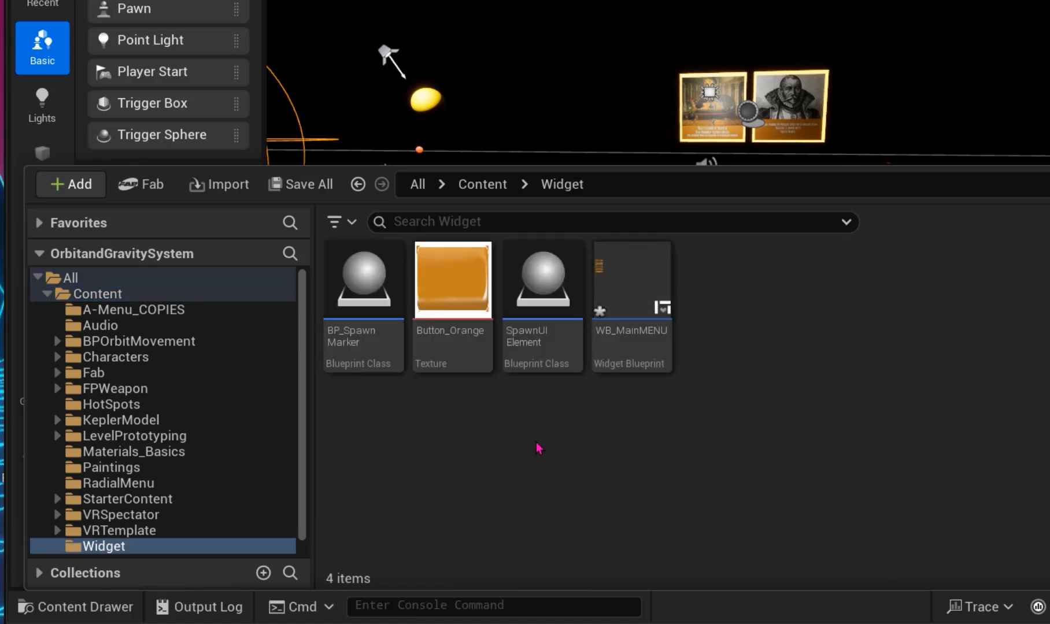
mouse_move(666, 375)
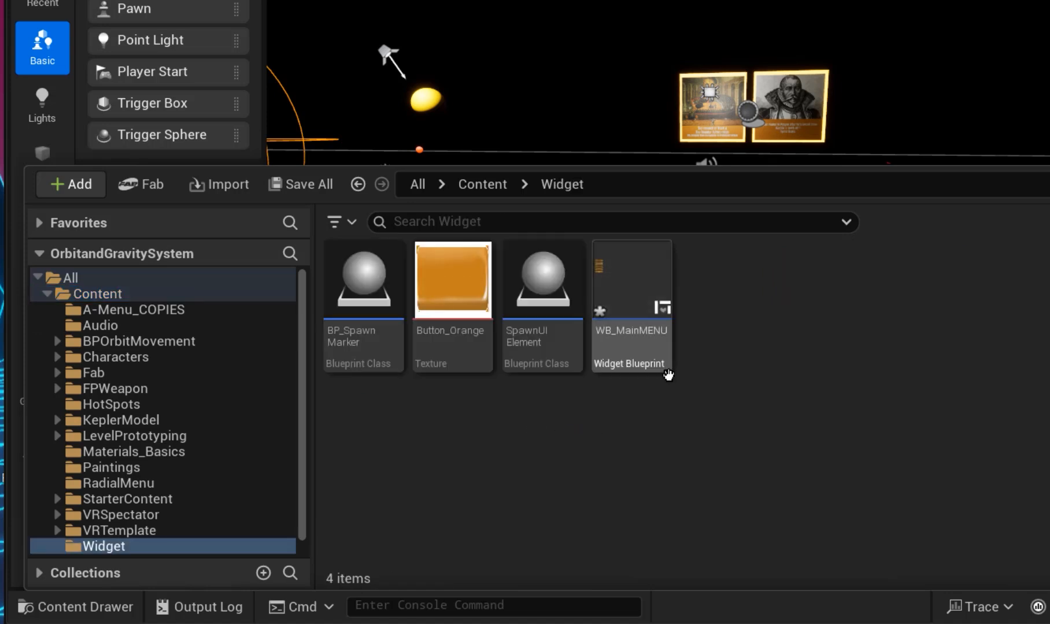
mouse_move(457, 467)
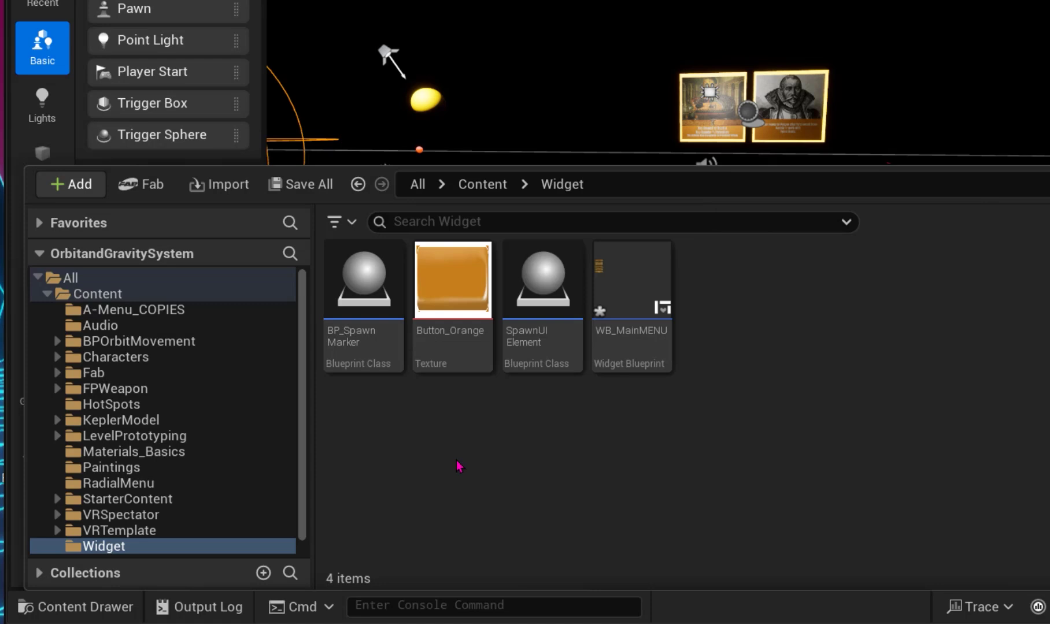
mouse_move(685, 488)
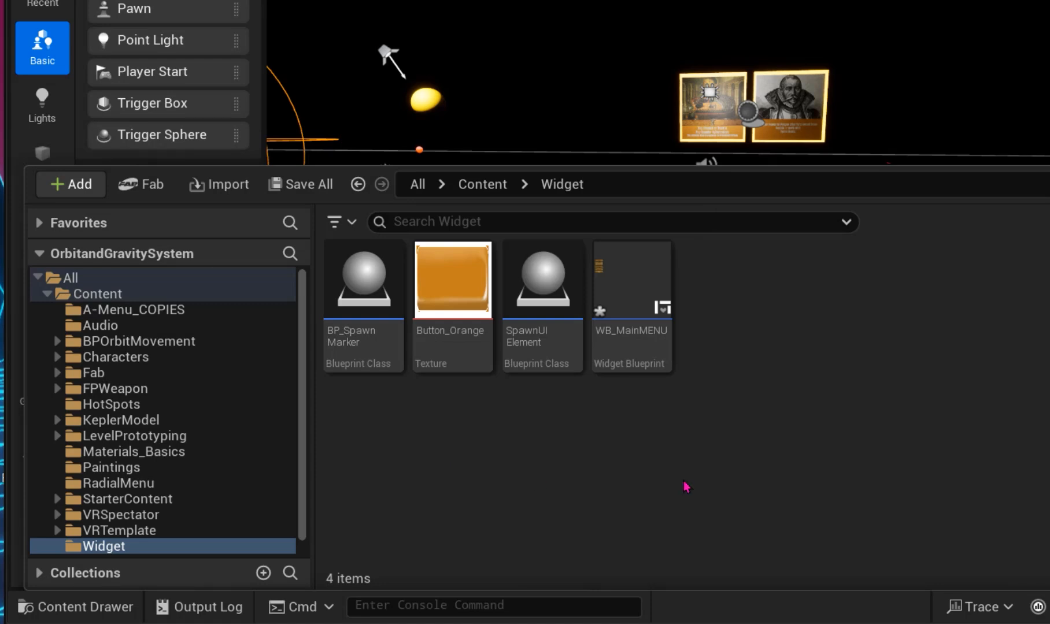
mouse_move(784, 373)
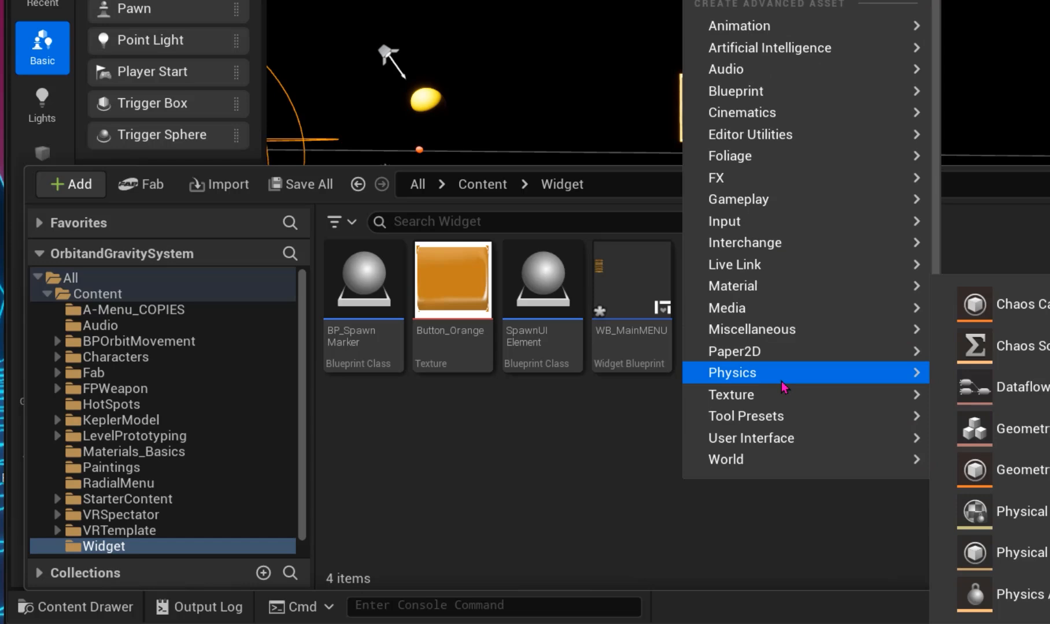
click(750, 438)
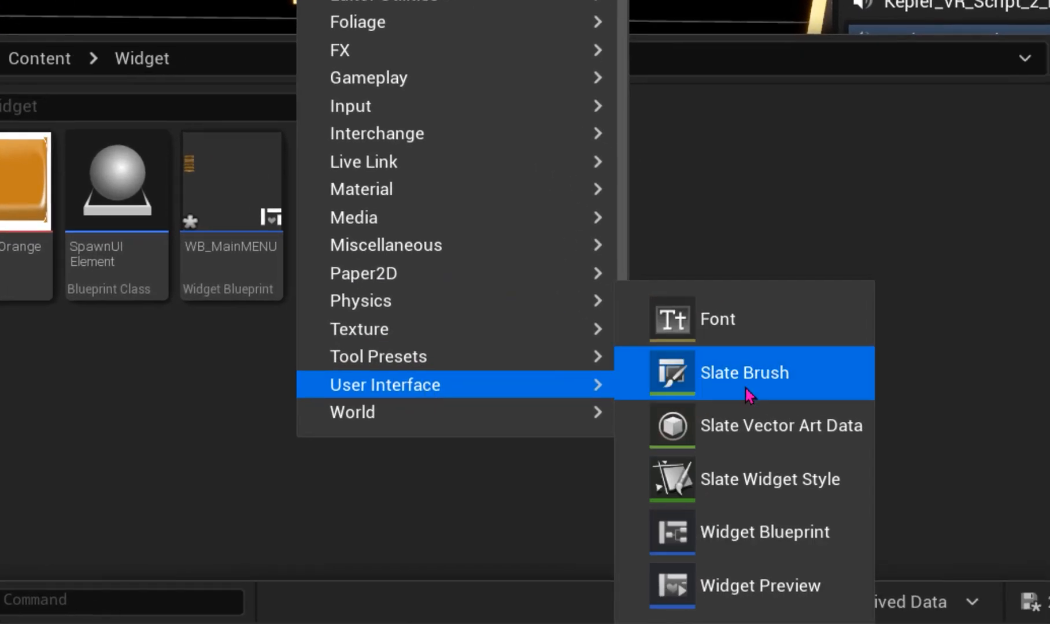
mouse_move(763, 532)
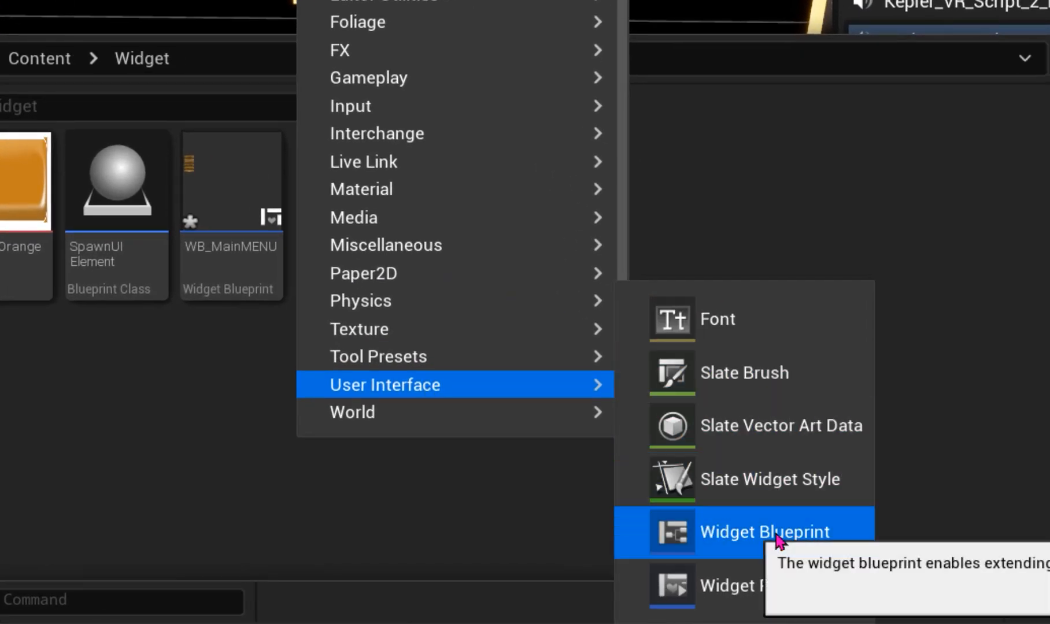
click(763, 532)
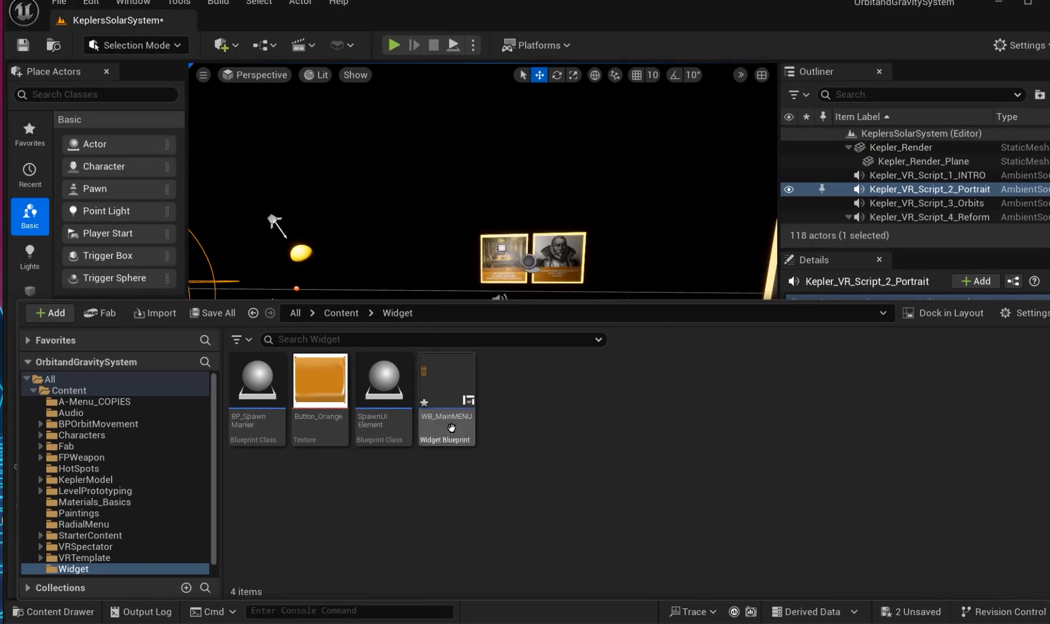
mouse_move(446, 394)
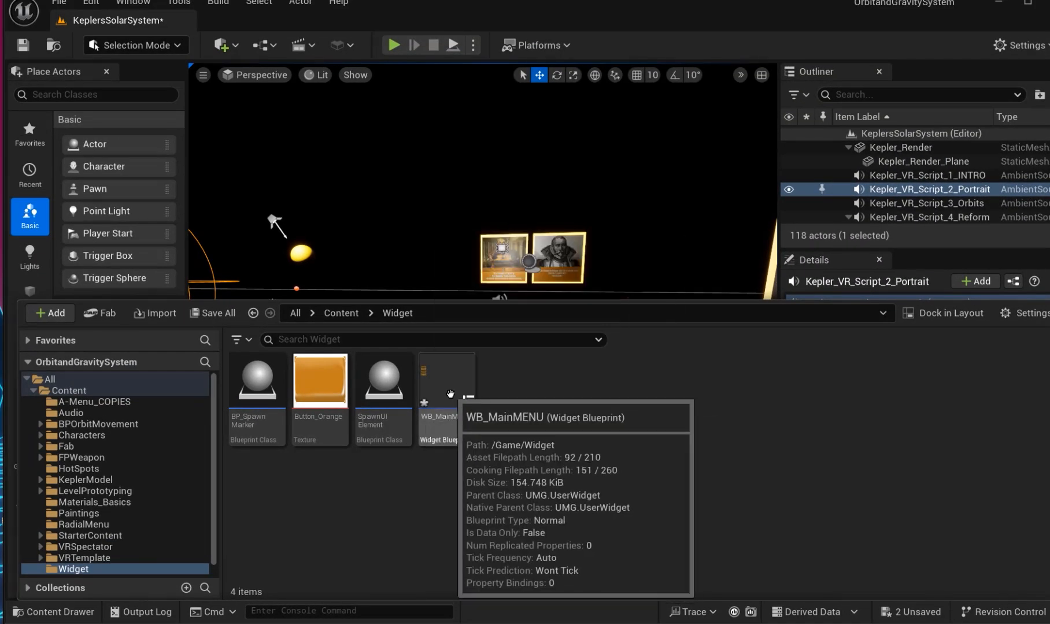
- Open WB_MainMENU in the Designer and locate the Canvas Panel in the Palette
double_click(445, 379)
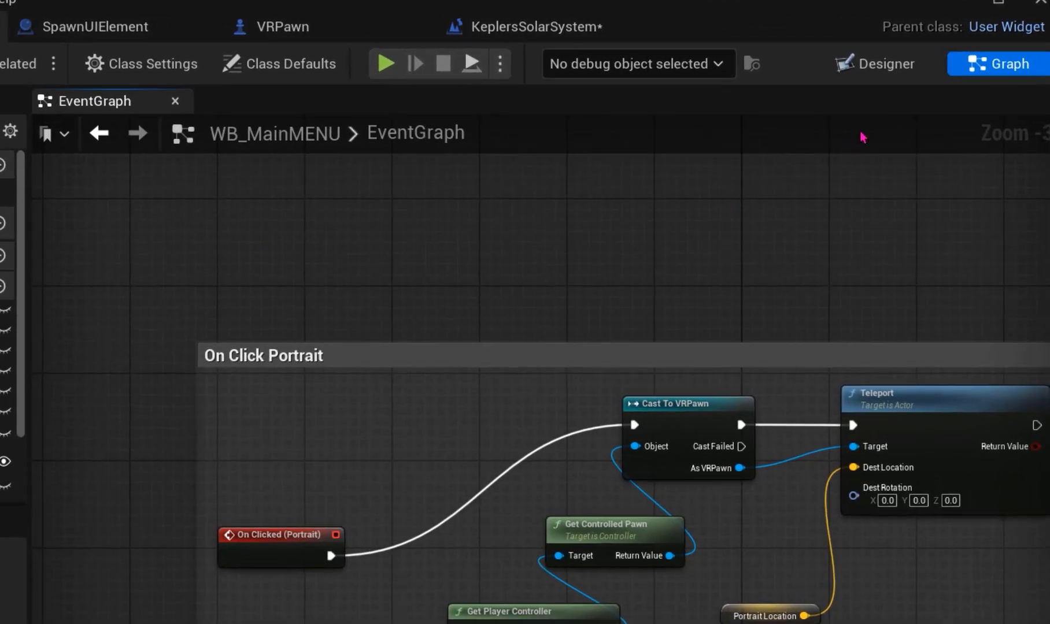
mouse_move(883, 63)
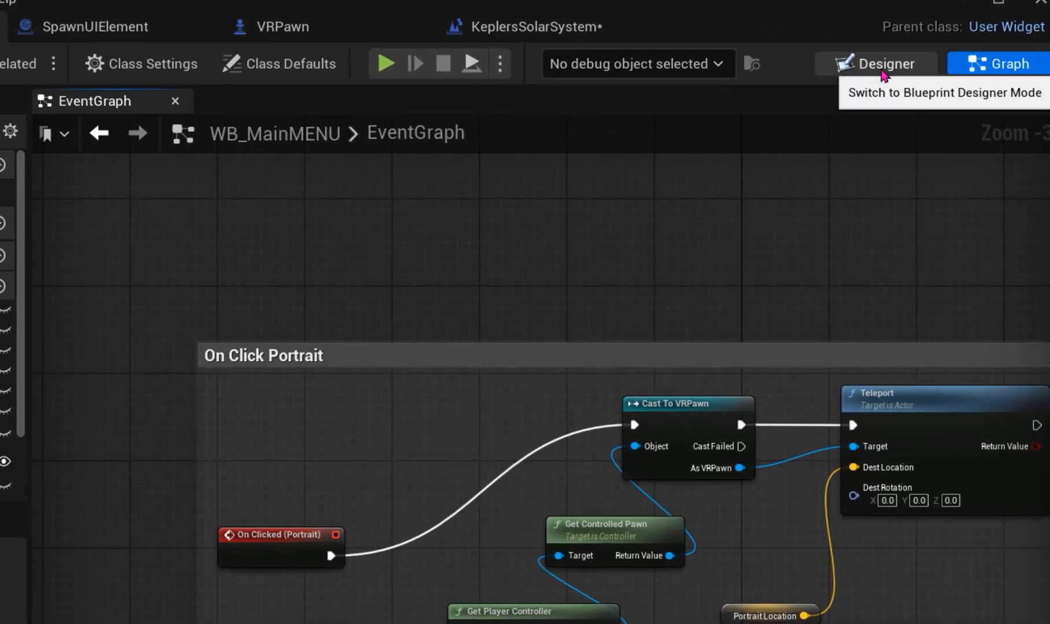
click(875, 64)
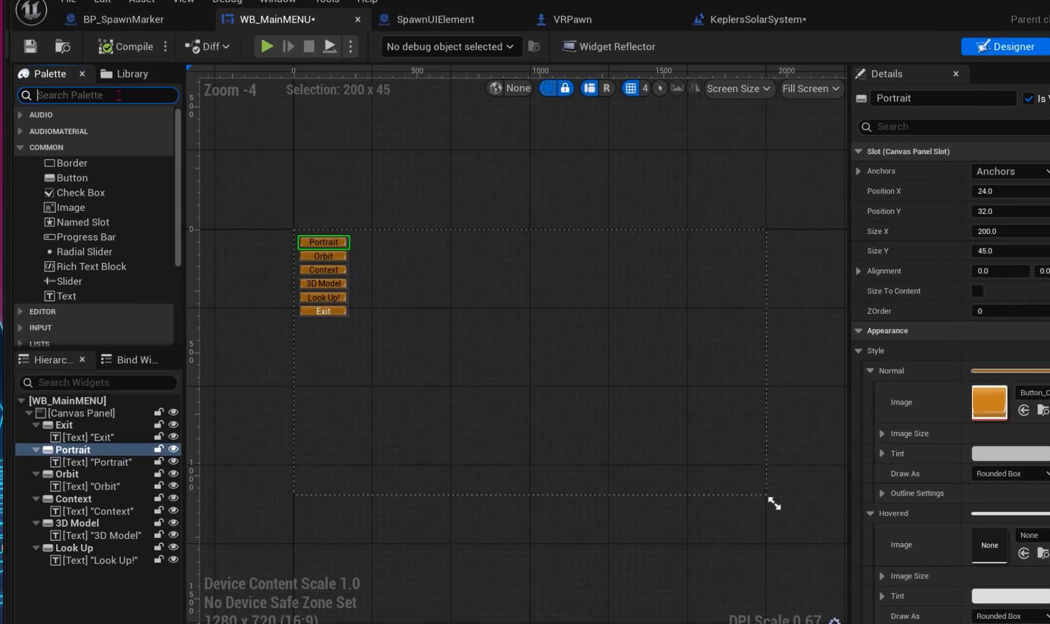
text(canvas)
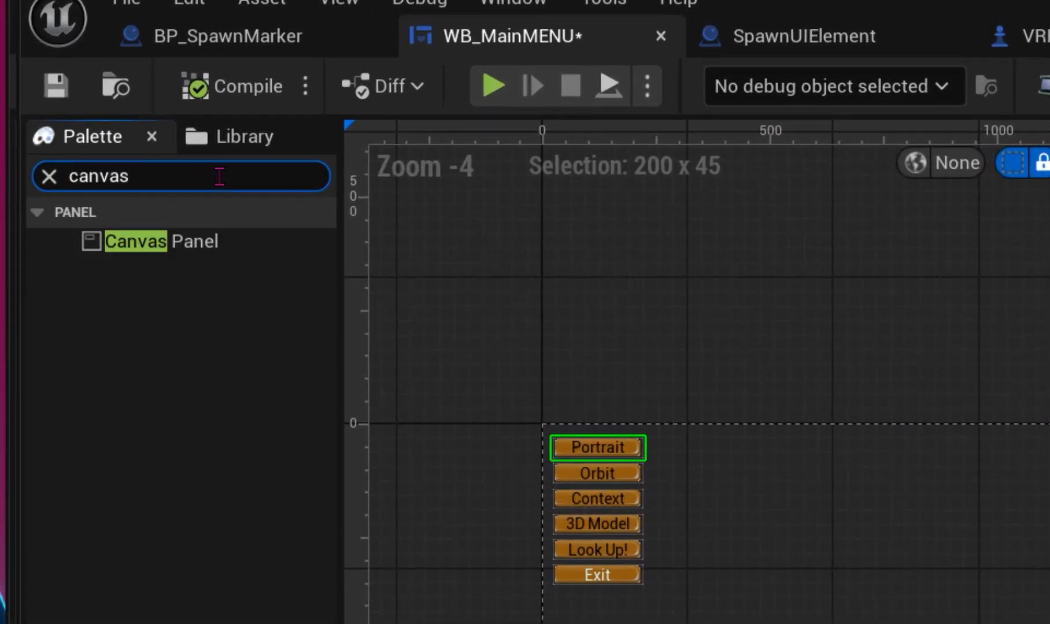
mouse_move(160, 242)
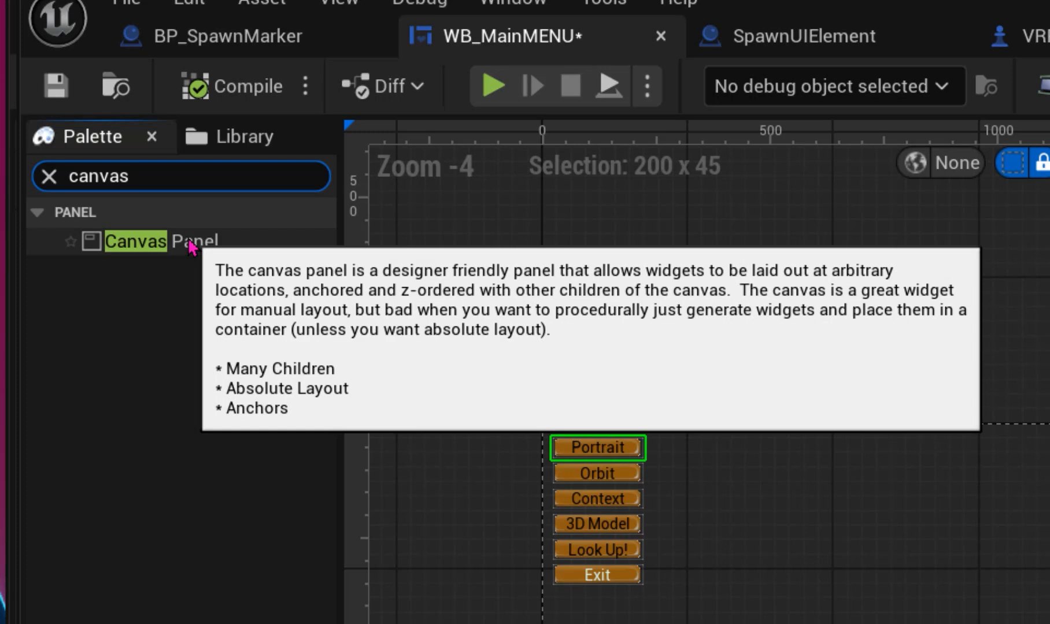
click(161, 241)
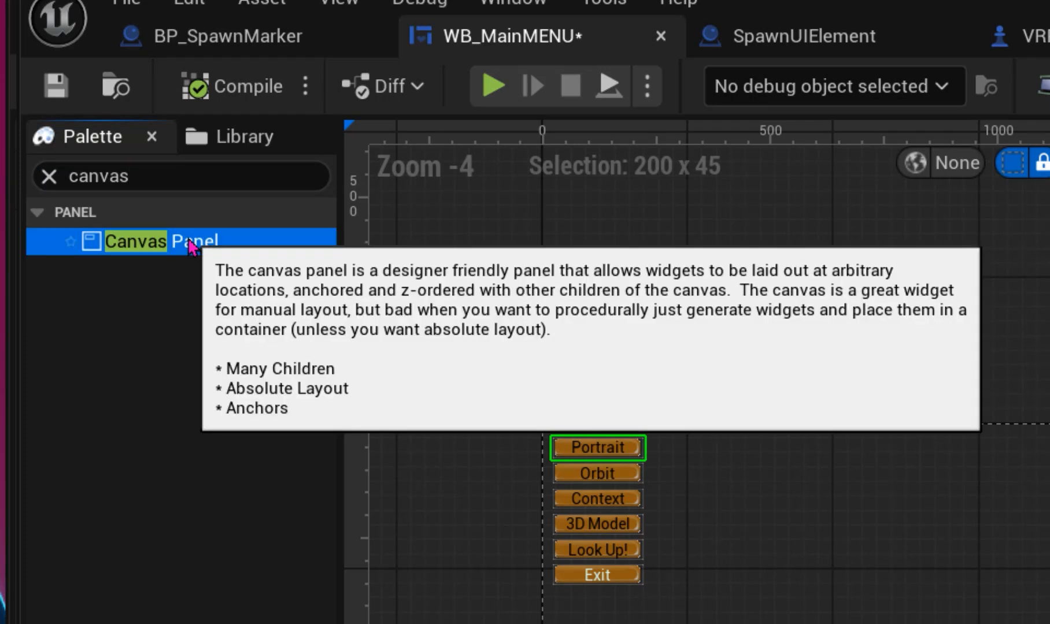
- Place a new Button widget, Button_1, onto the menu canvas
click(46, 176)
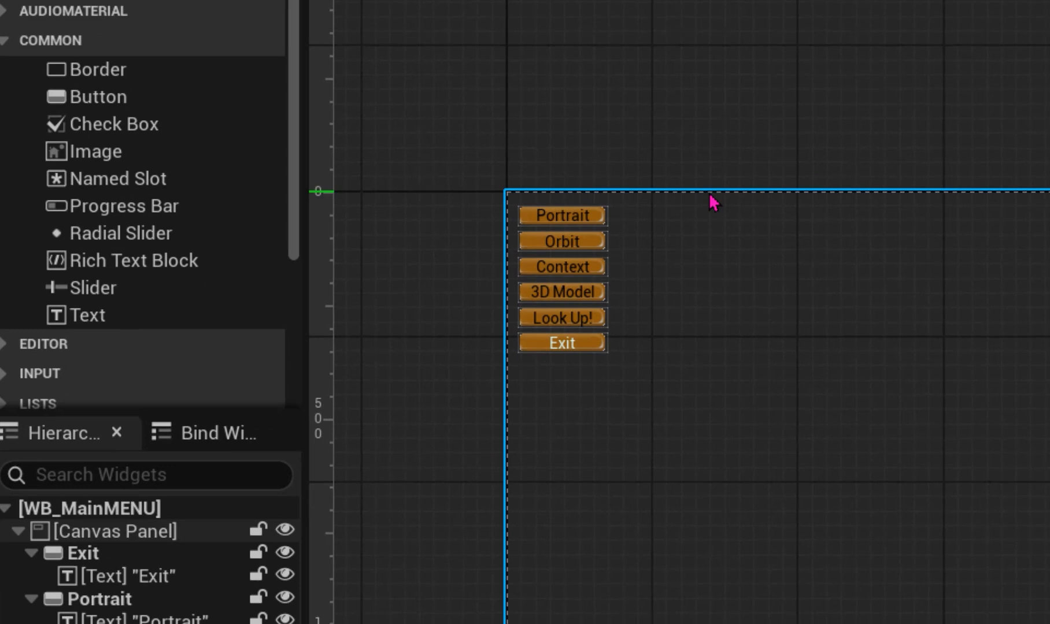
click(115, 530)
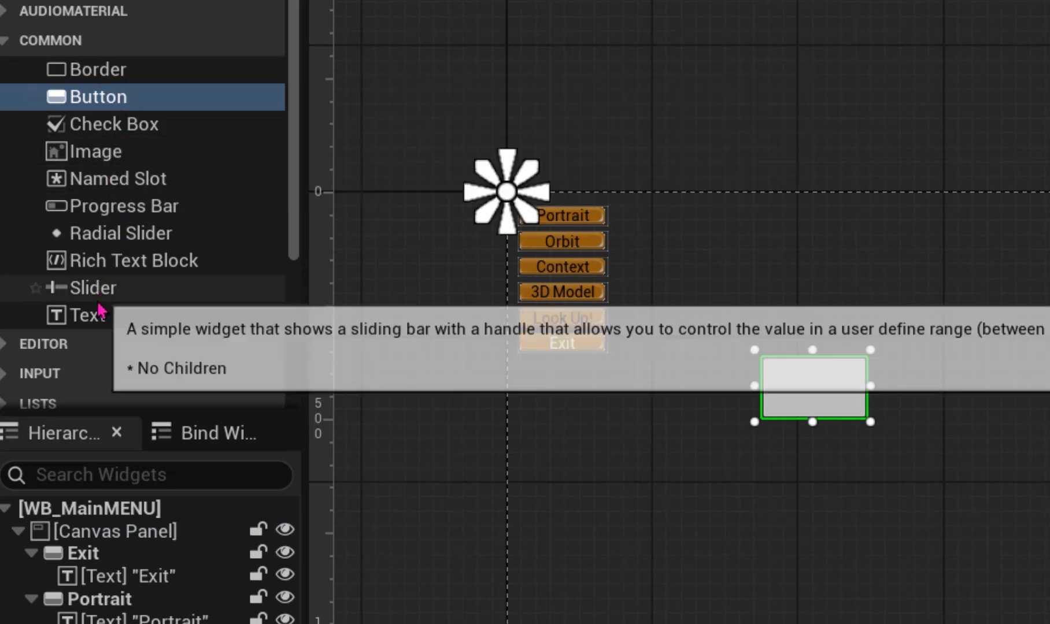
click(84, 316)
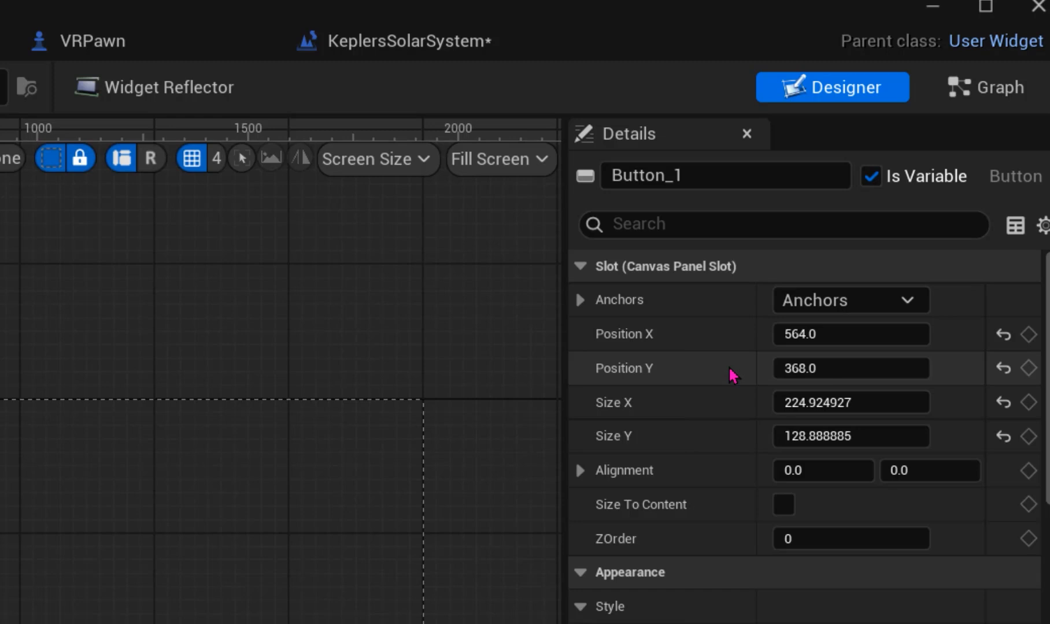
- Anchor Button_1 top-left, then inspect the Portrait, Context, Look Up!, Exit buttons and canvas
click(850, 300)
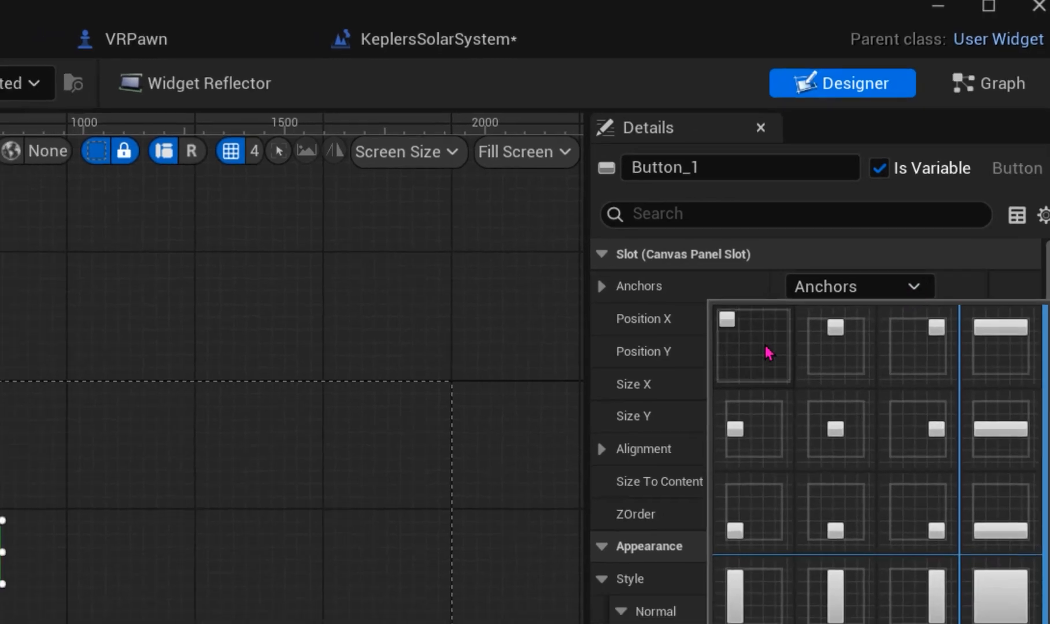
click(751, 344)
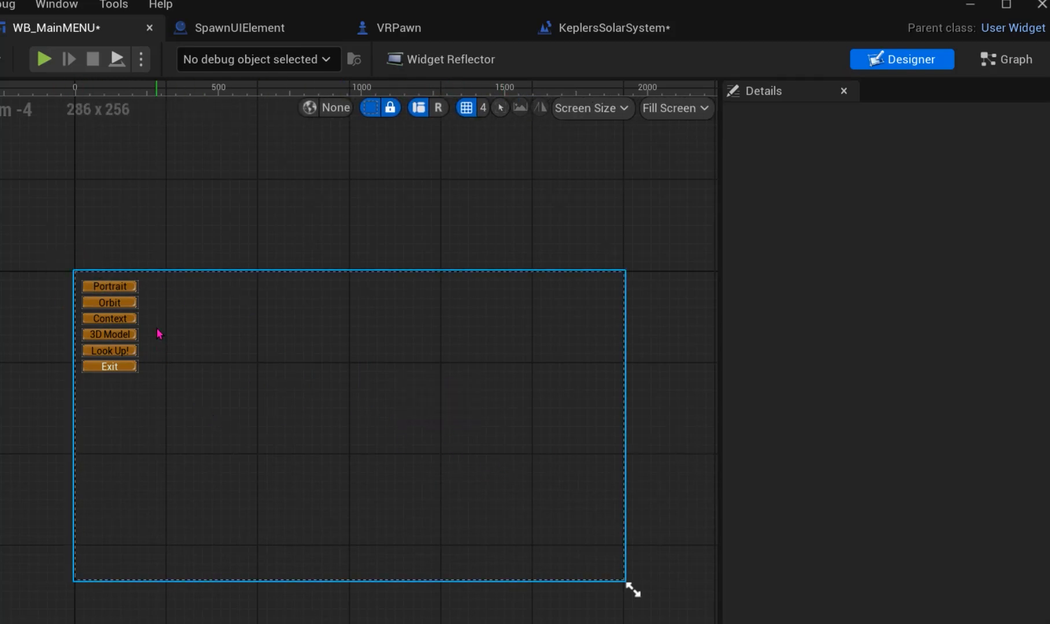
click(109, 286)
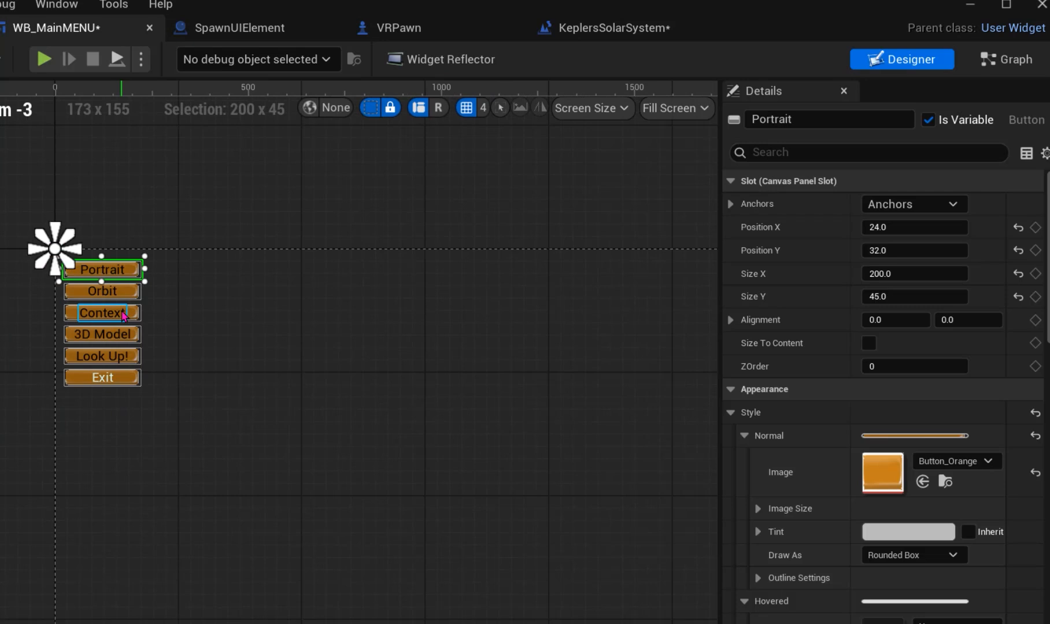
click(101, 313)
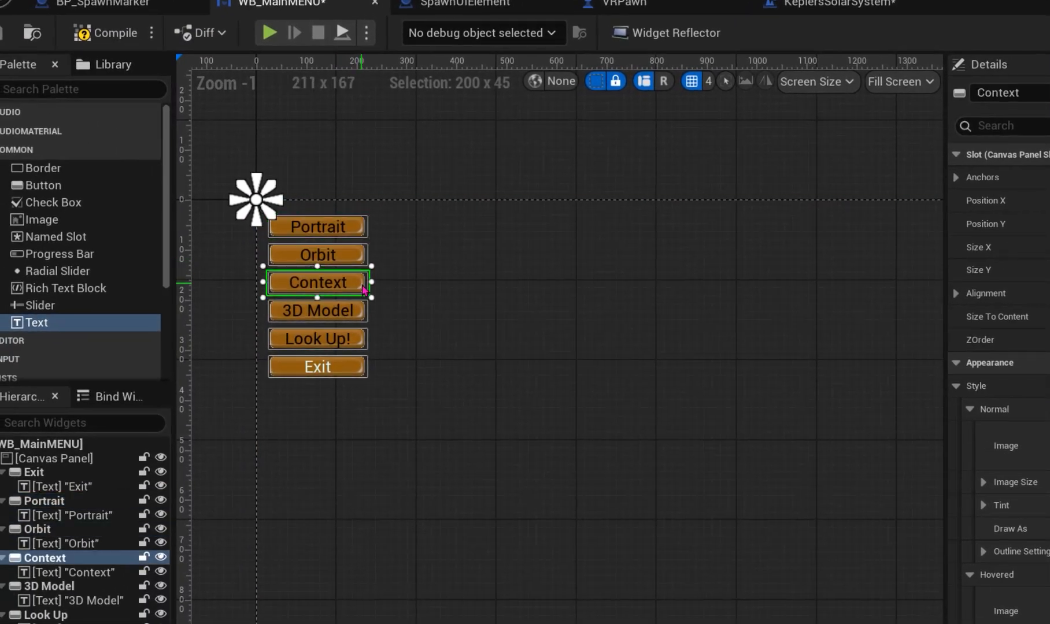
click(317, 338)
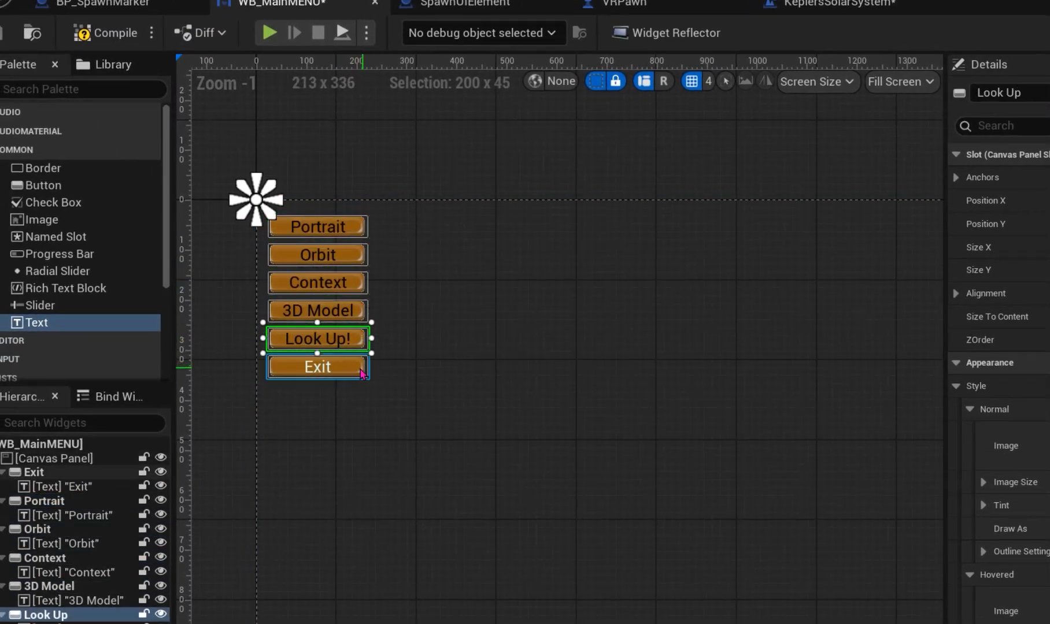
click(317, 367)
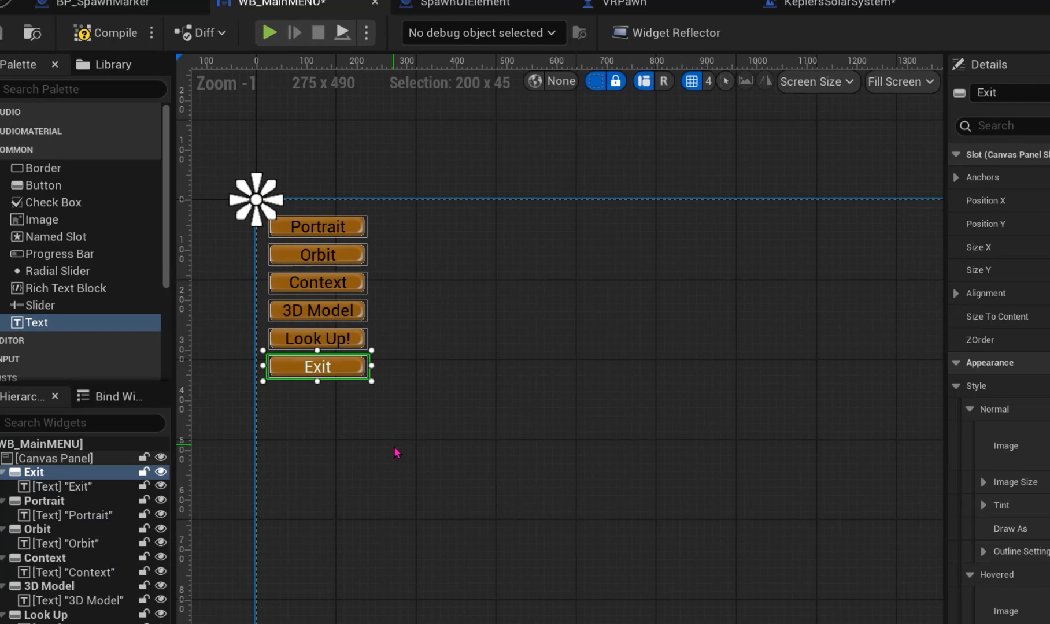
click(57, 458)
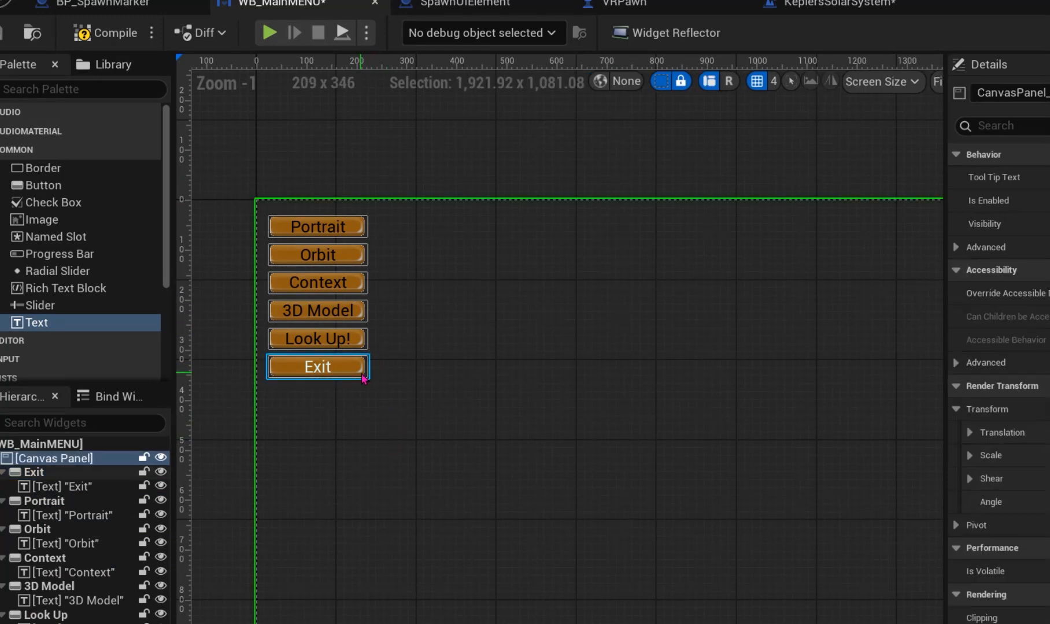
- Add an On Clicked event for the Exit button from the Details panel's Events section
click(317, 227)
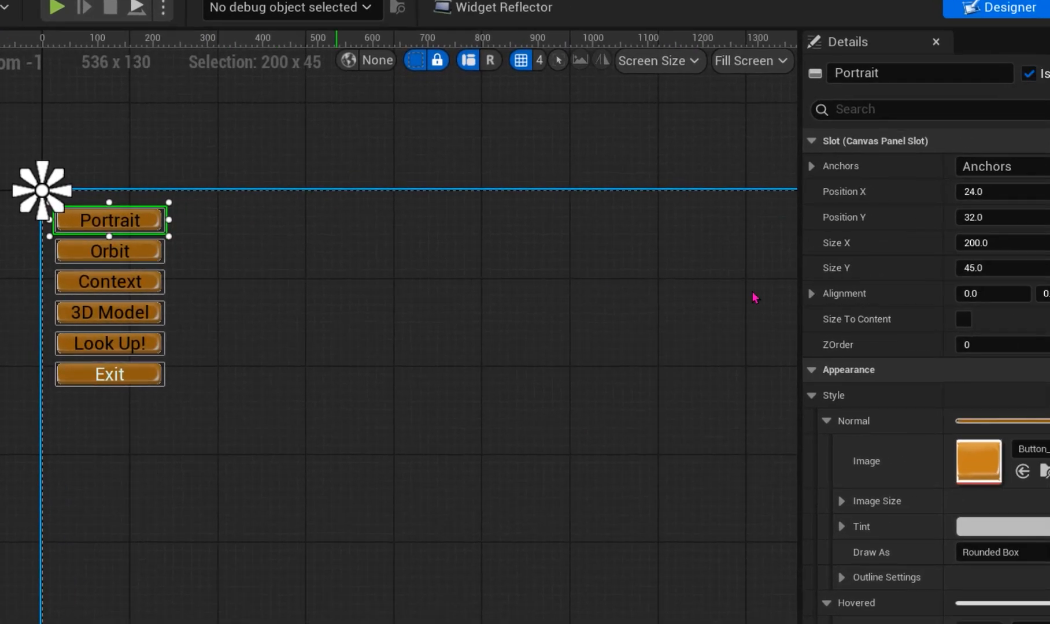
scroll(down, 3)
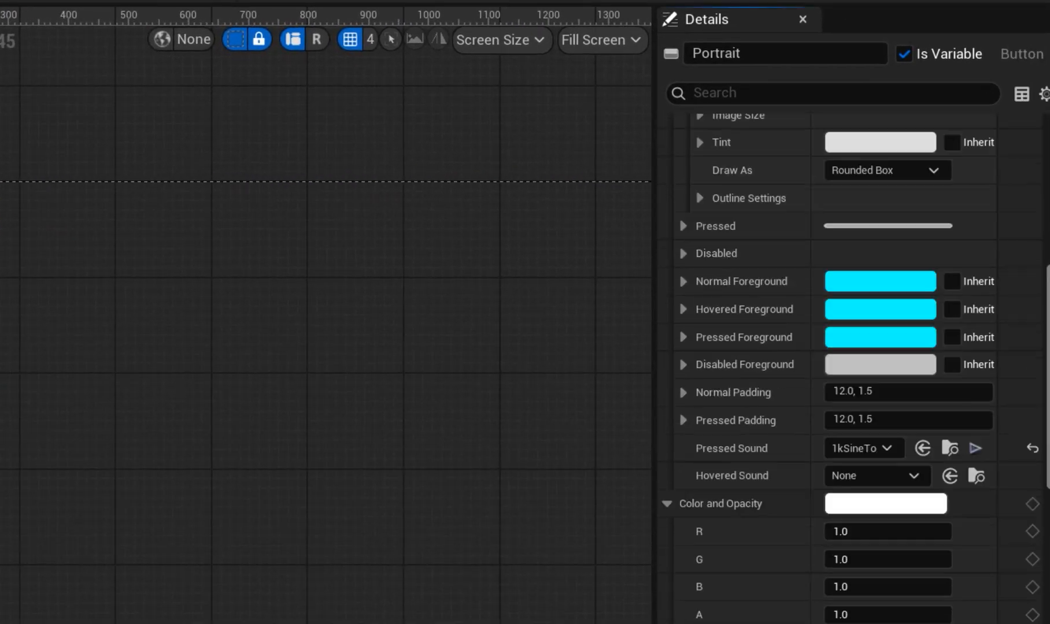
scroll(down, 3)
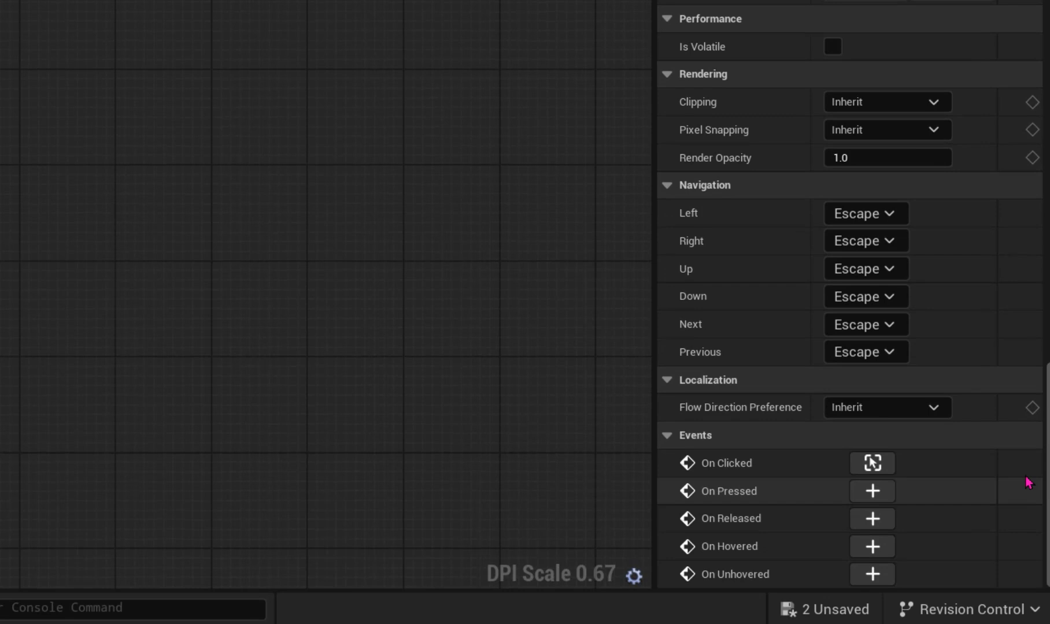
mouse_move(723, 472)
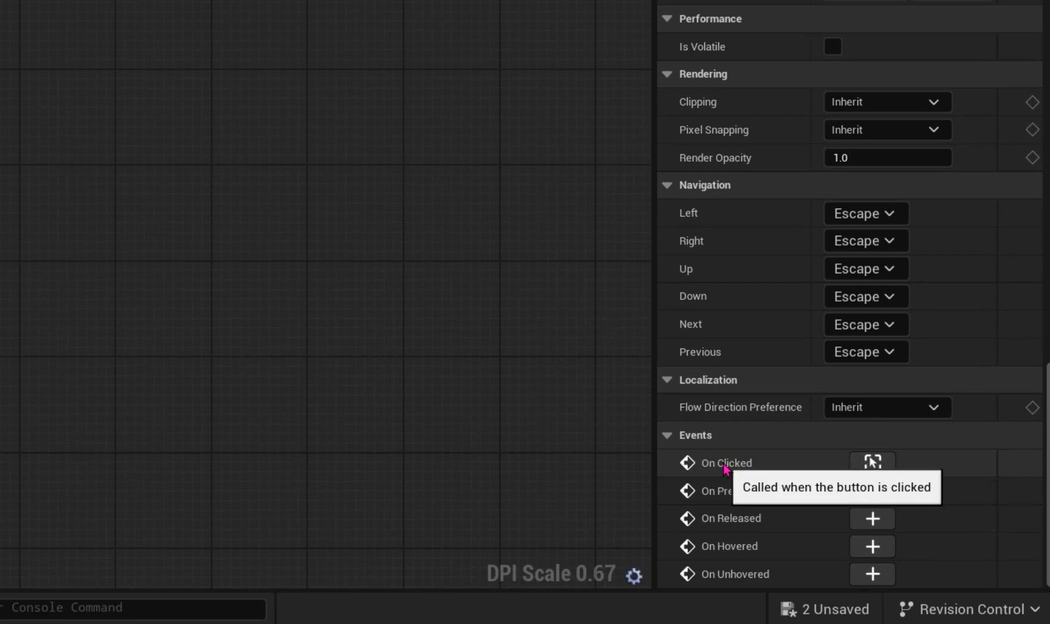
mouse_move(872, 474)
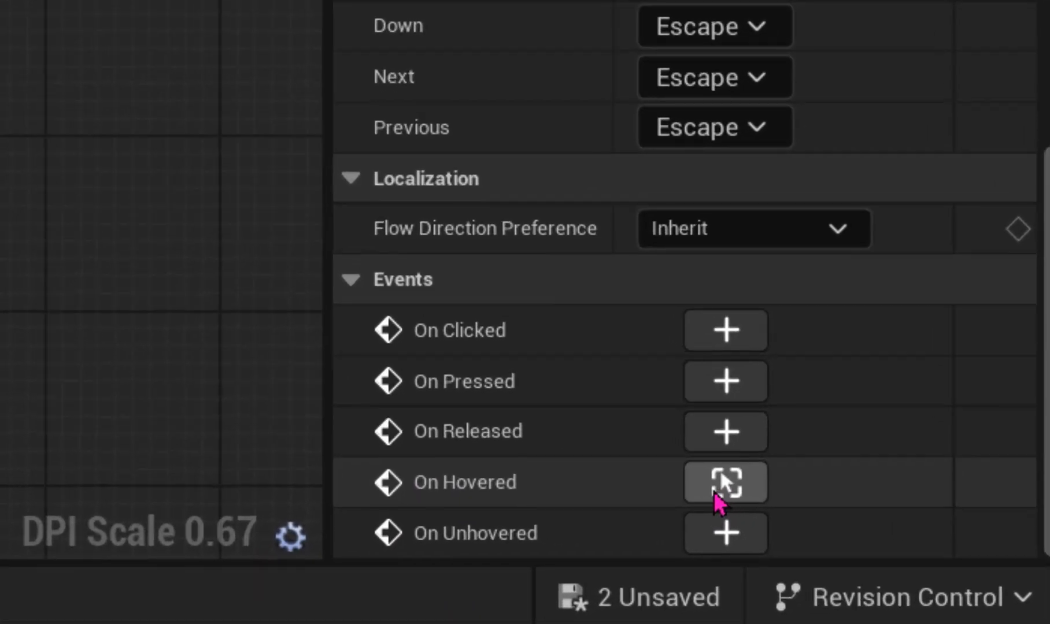
mouse_move(736, 509)
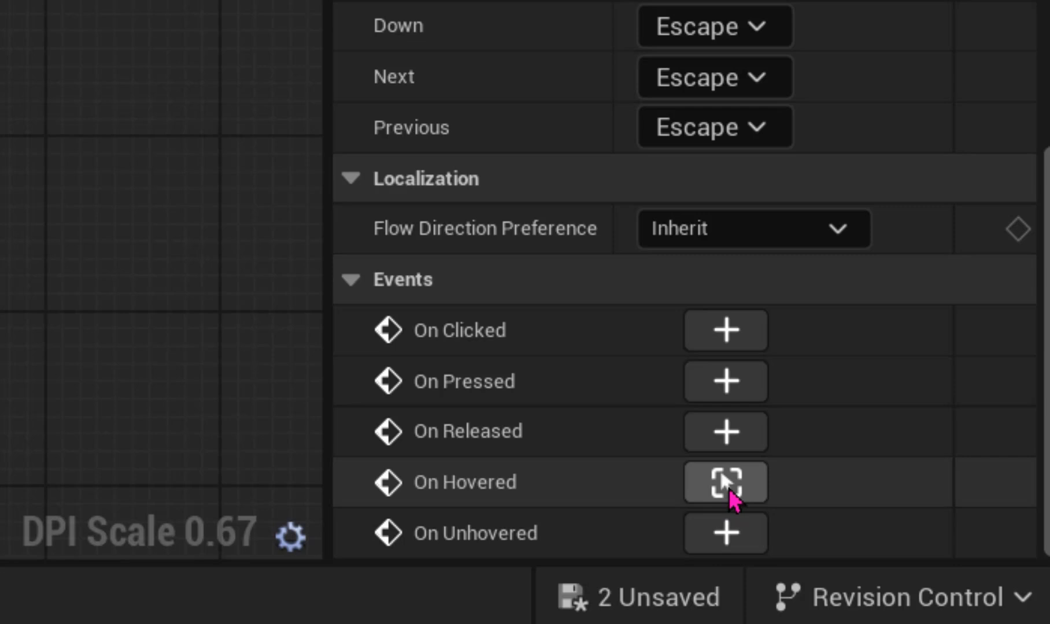
mouse_move(724, 330)
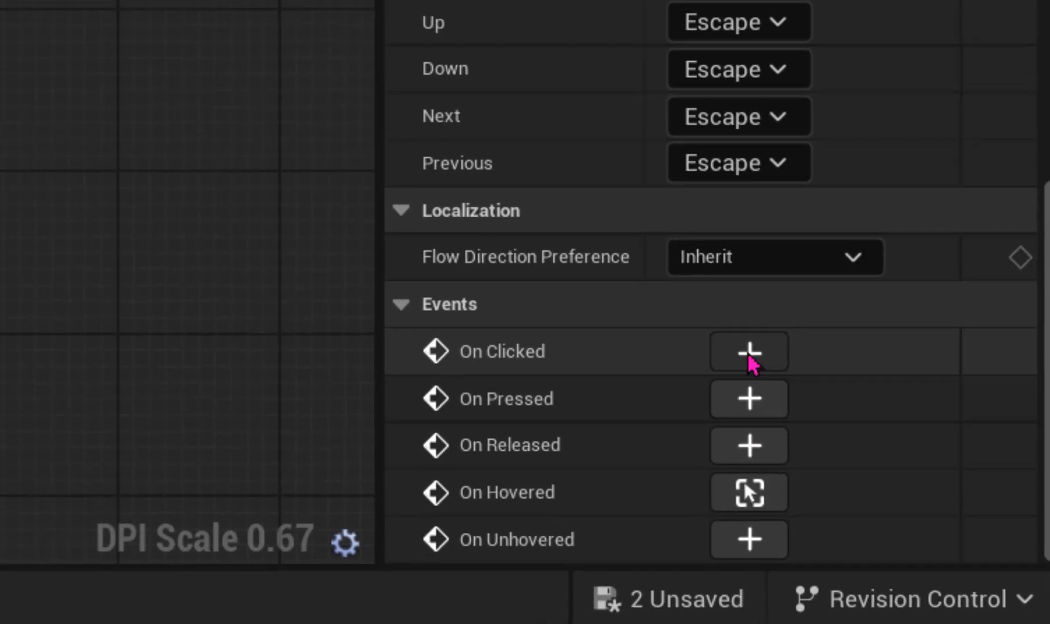
click(748, 351)
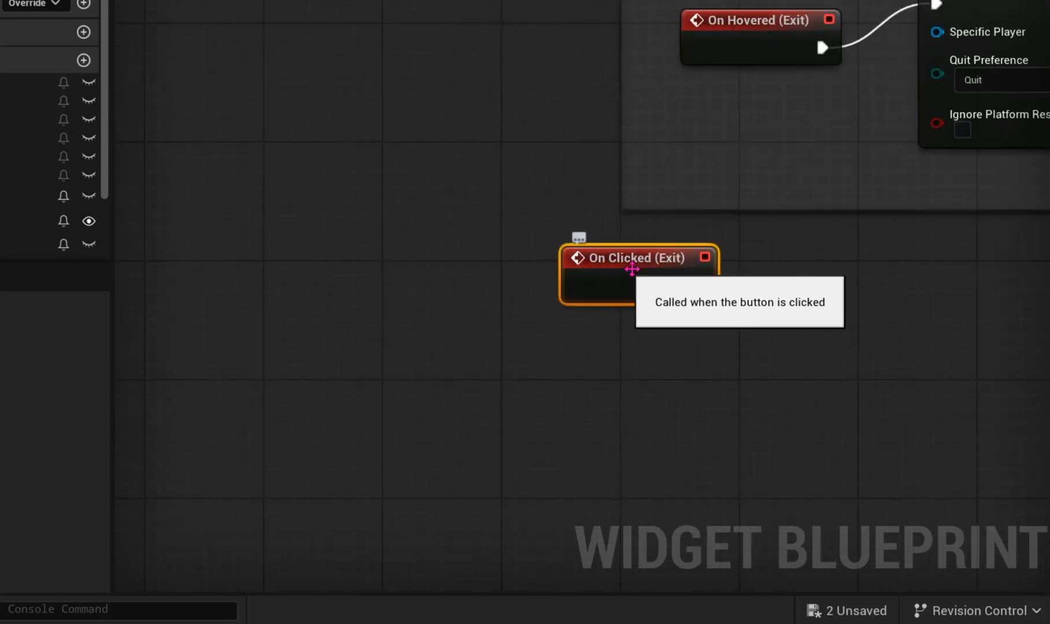
mouse_move(106, 180)
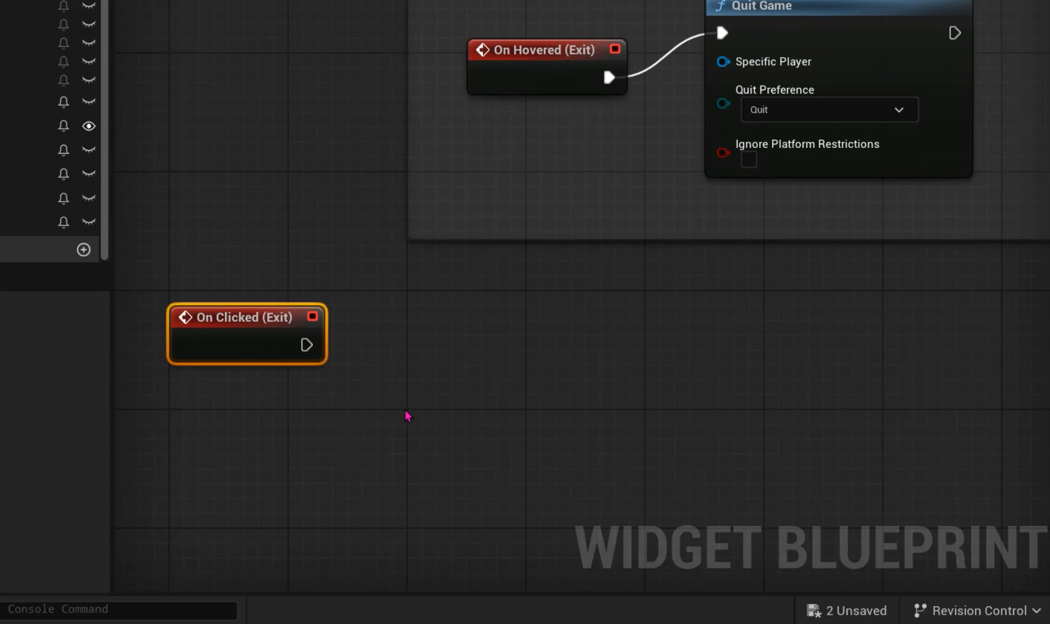
- Add a Quit Game function node to the menu's Event Graph
right_click(407, 415)
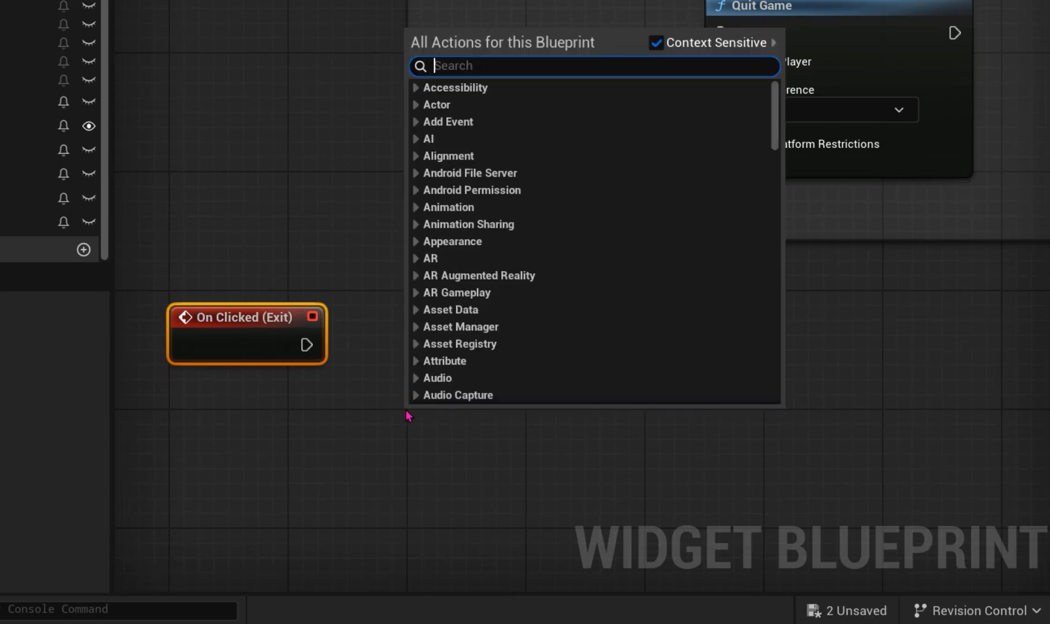
text(quit gam)
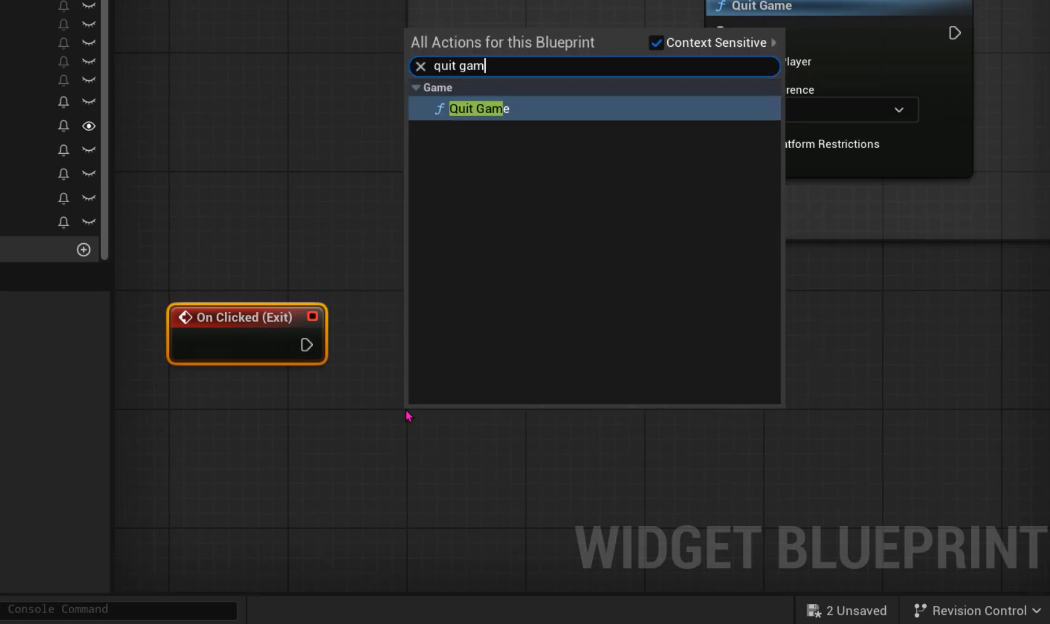
click(477, 109)
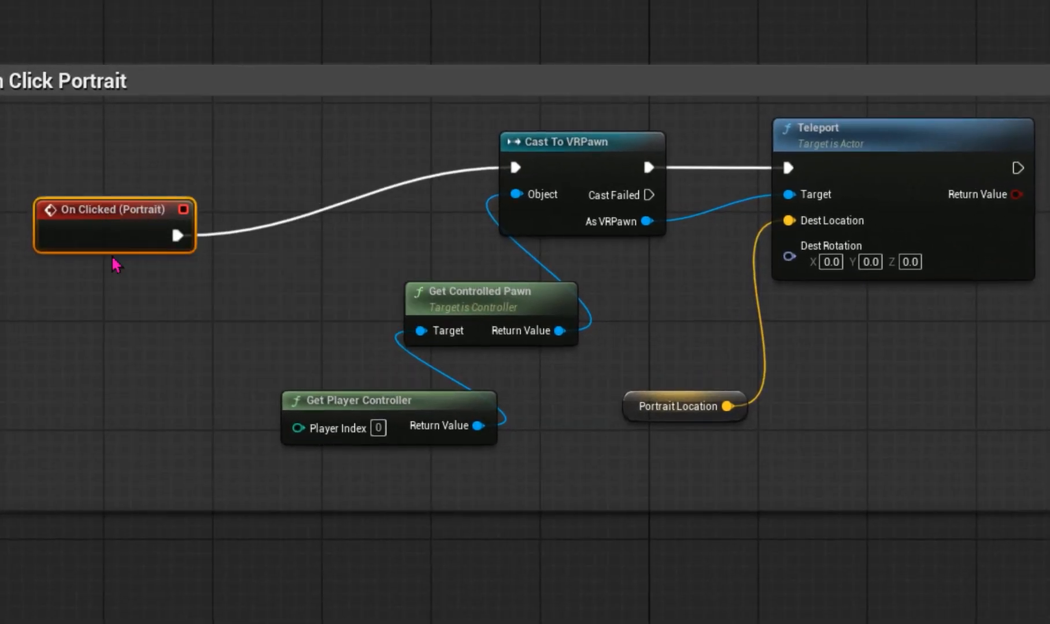
mouse_move(173, 392)
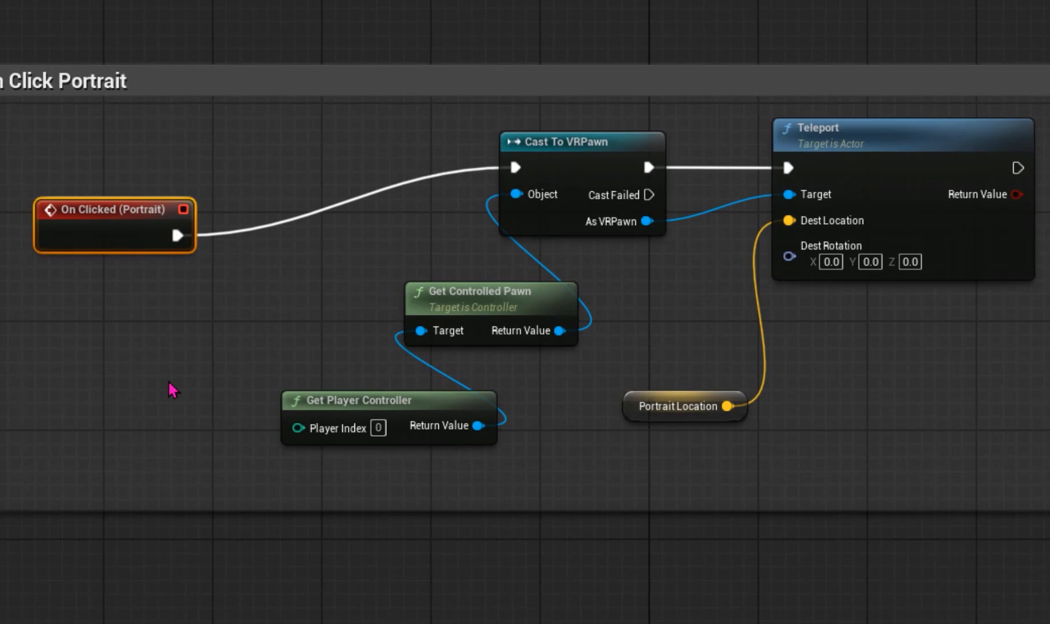
mouse_move(95, 237)
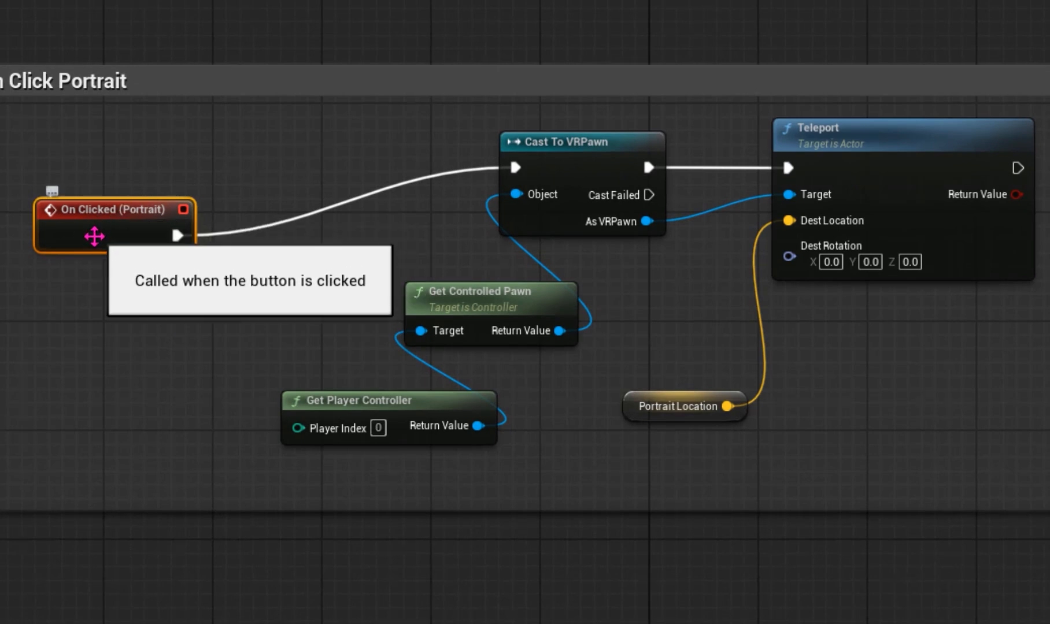
mouse_move(575, 159)
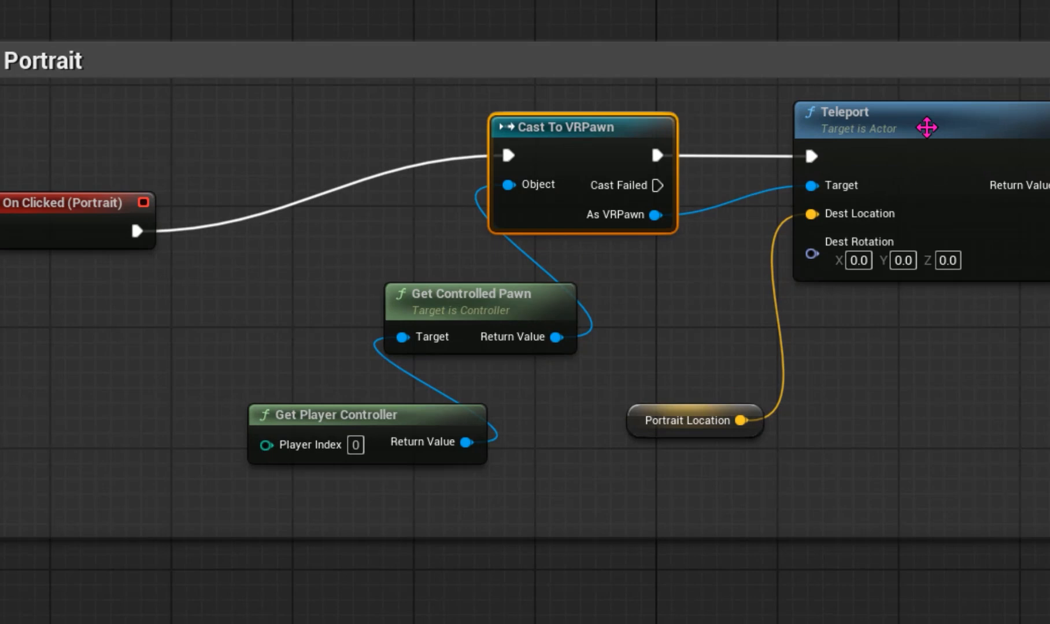
mouse_move(690, 420)
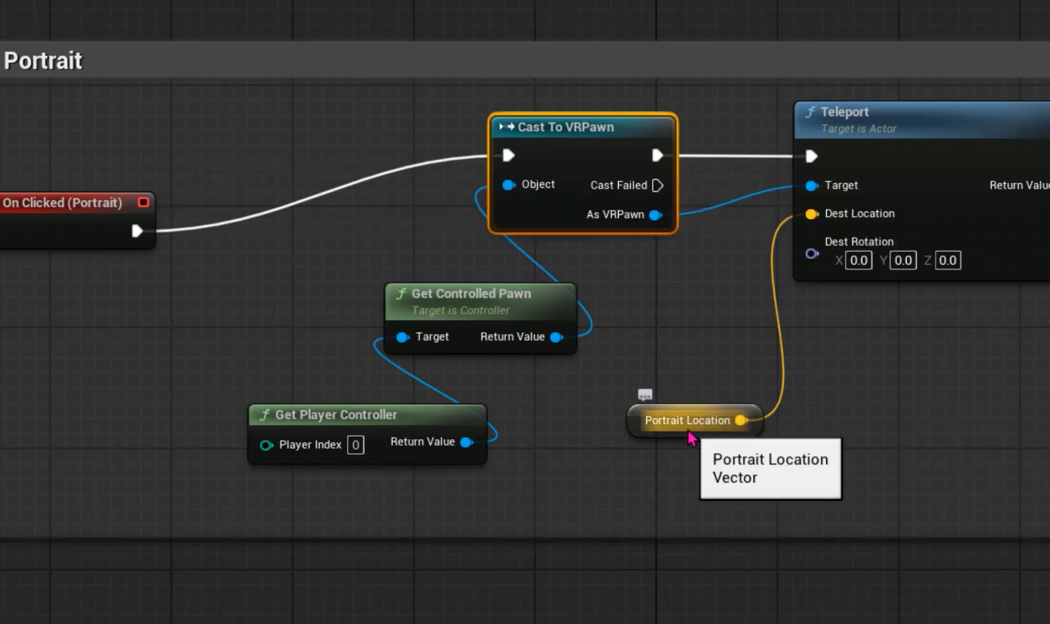
mouse_move(503, 412)
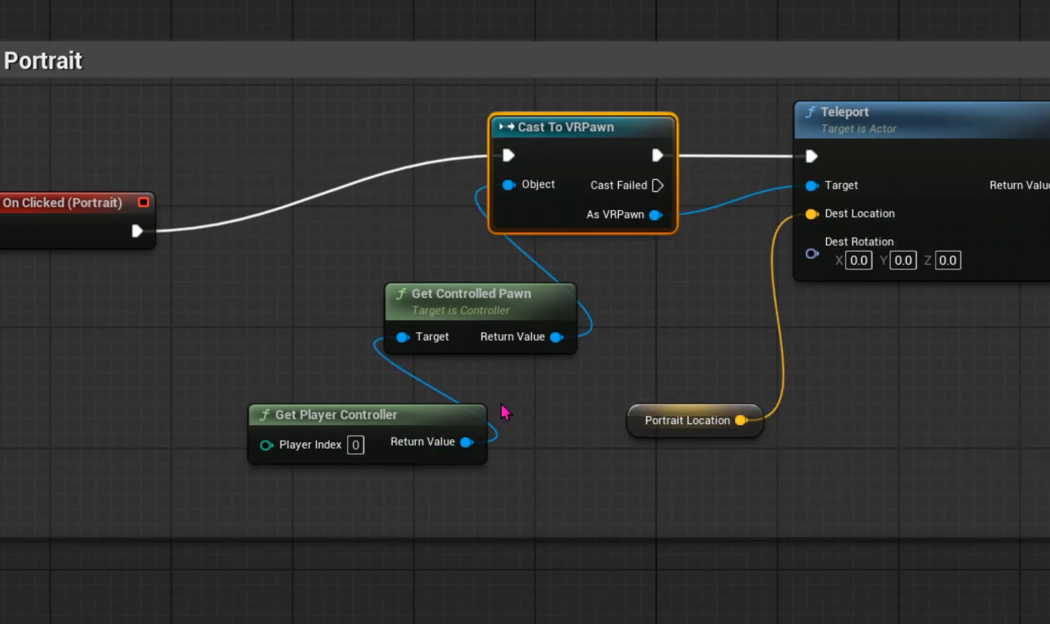
mouse_move(494, 405)
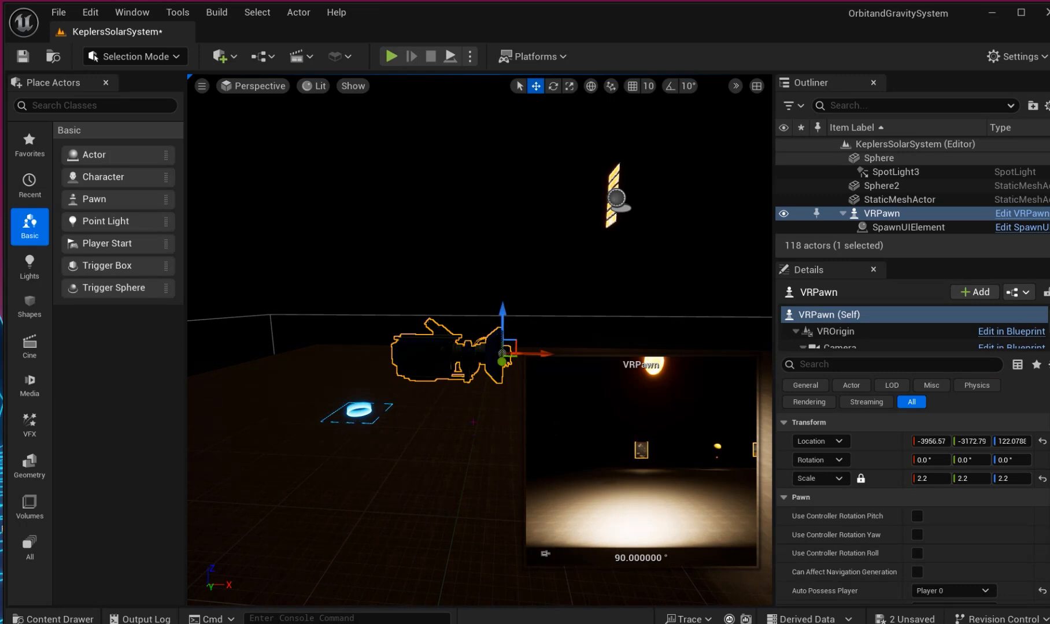
mouse_move(550, 615)
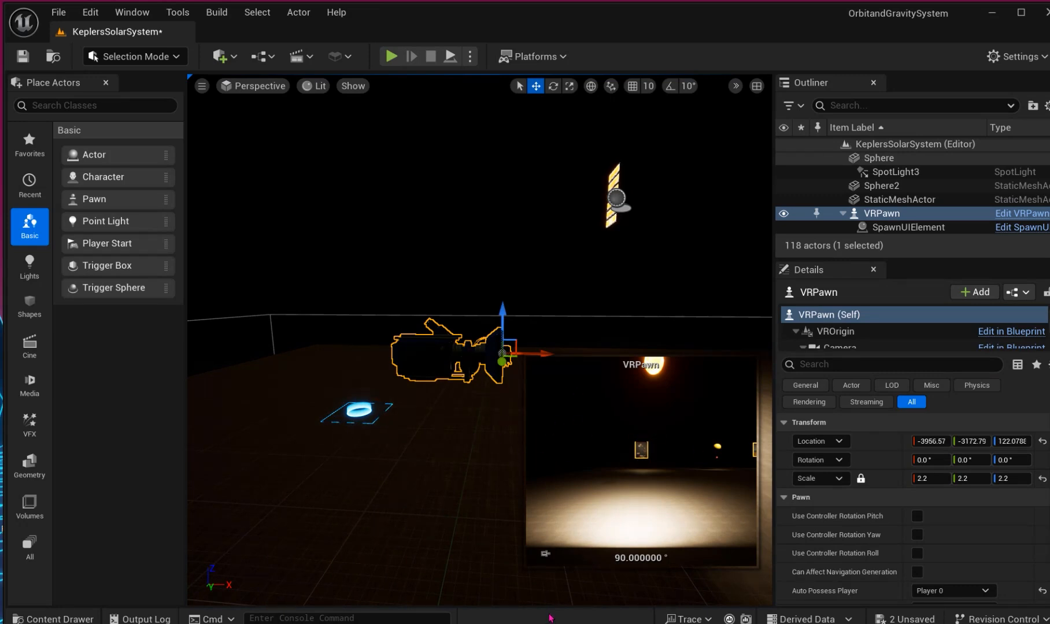
- Search the Content folder for VRPawn and open its Blueprint Class in the editor
click(52, 617)
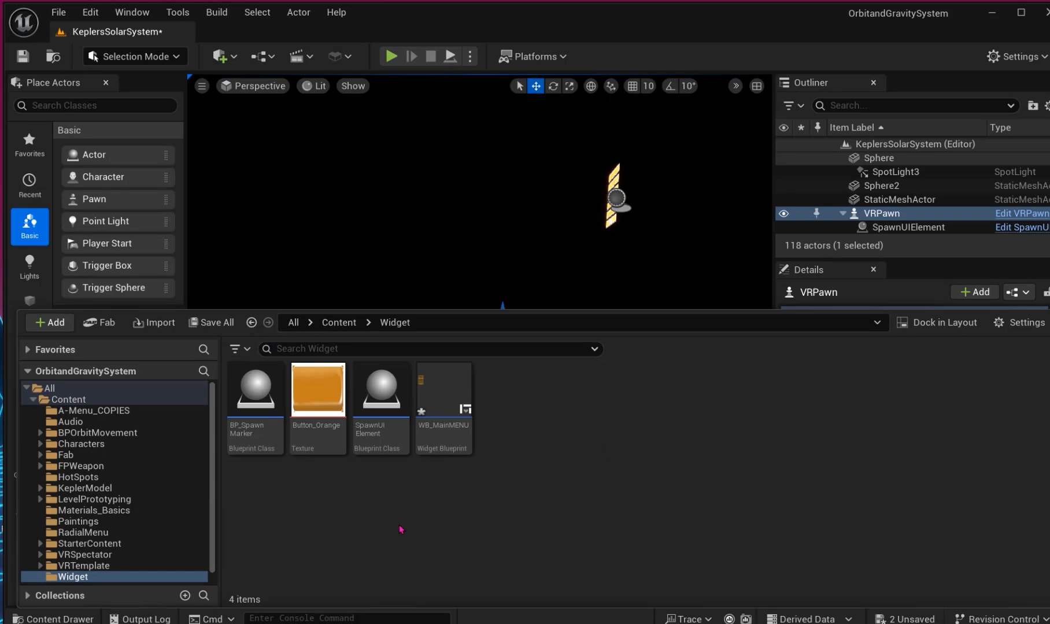
mouse_move(320, 360)
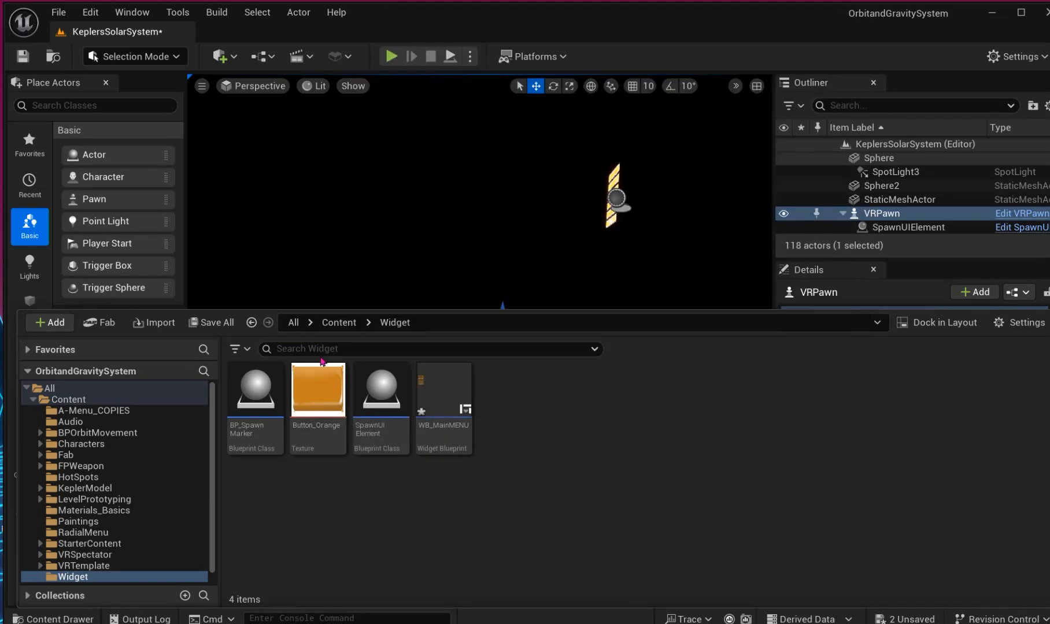
click(338, 322)
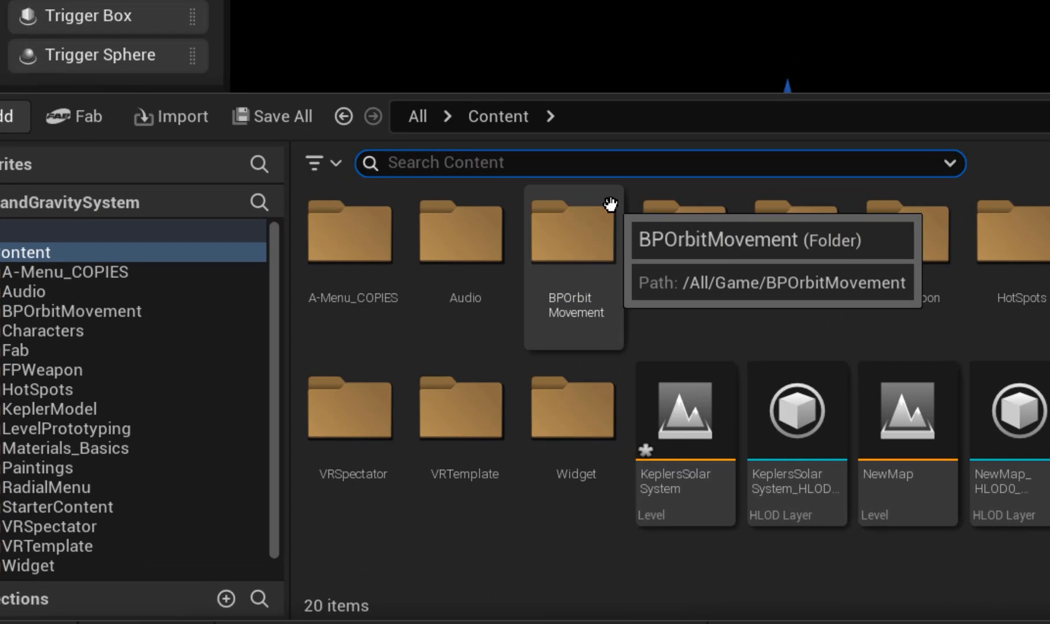
text(vrt)
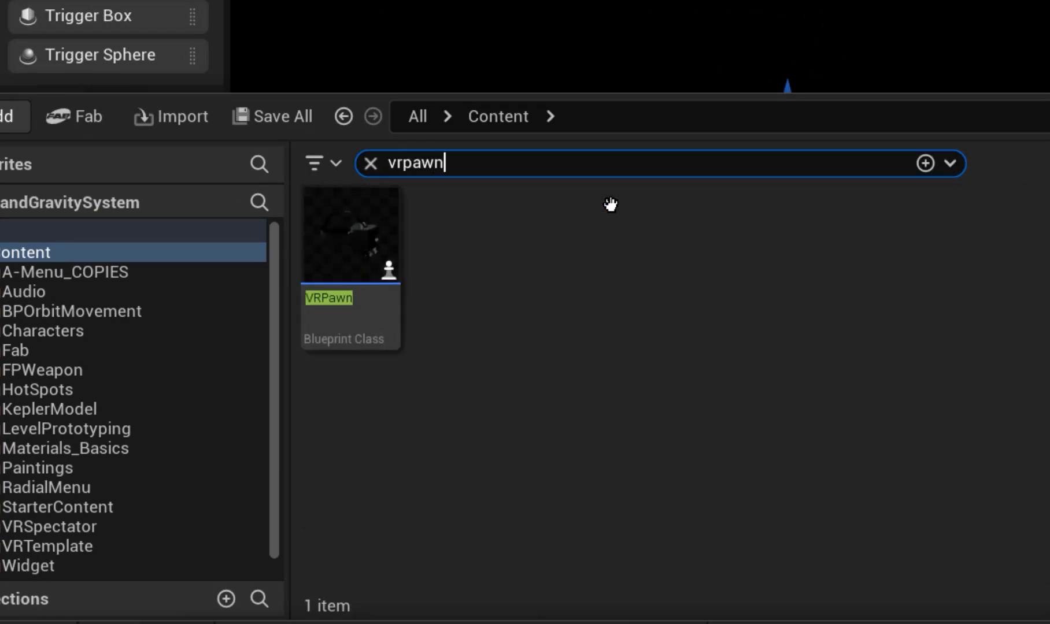
mouse_move(350, 260)
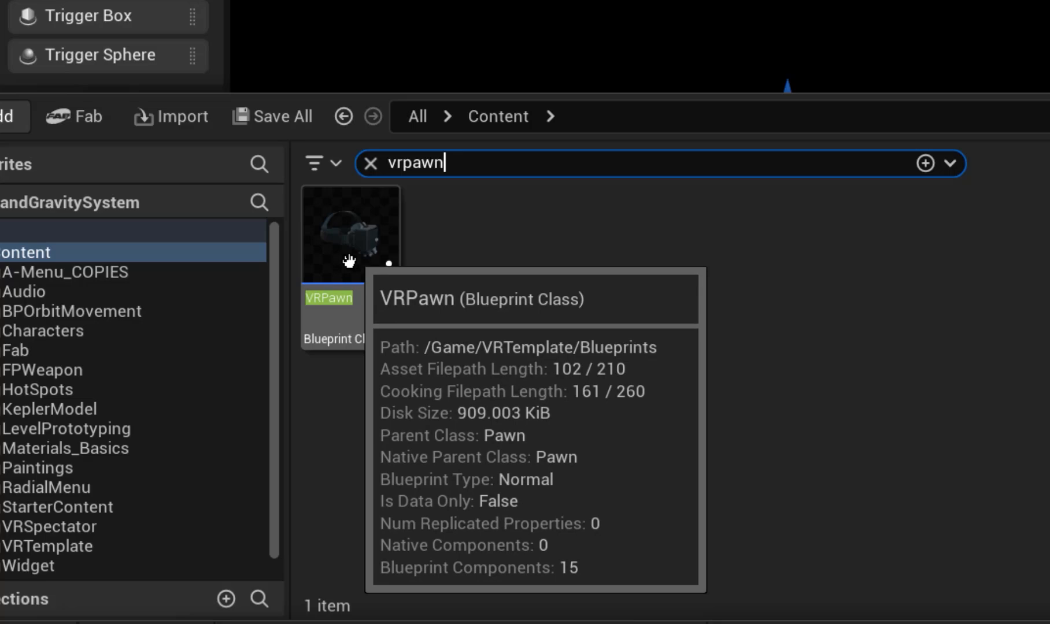
double_click(350, 233)
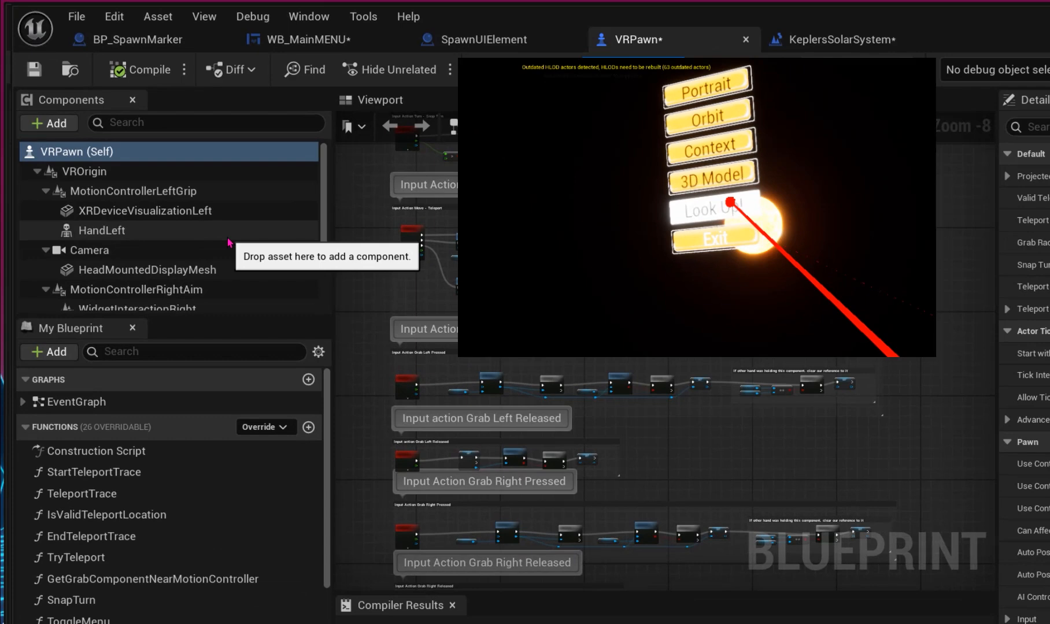
mouse_move(241, 452)
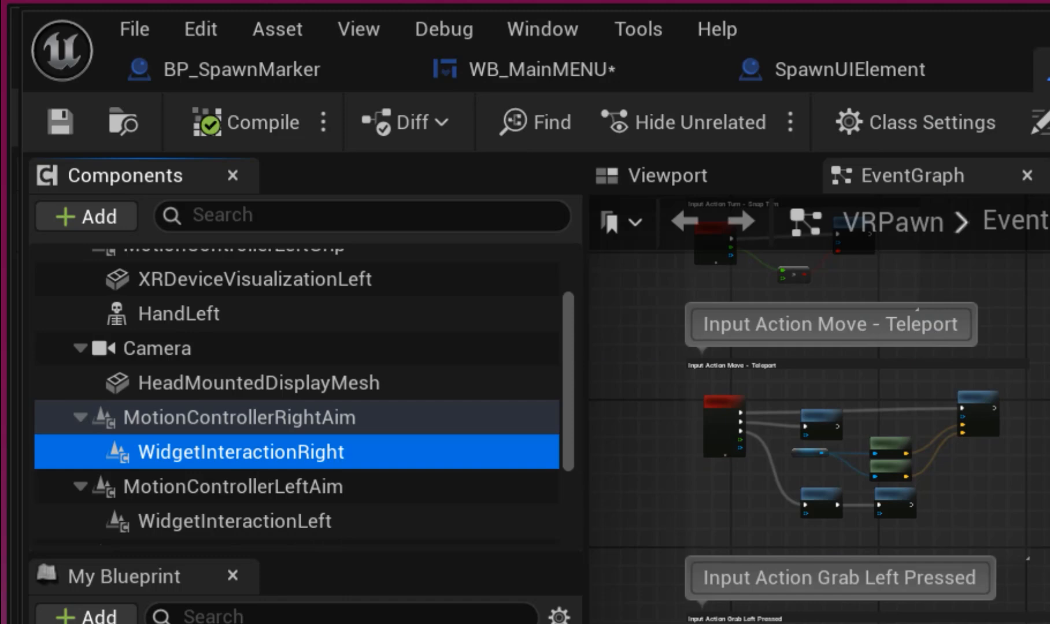
mouse_move(239, 451)
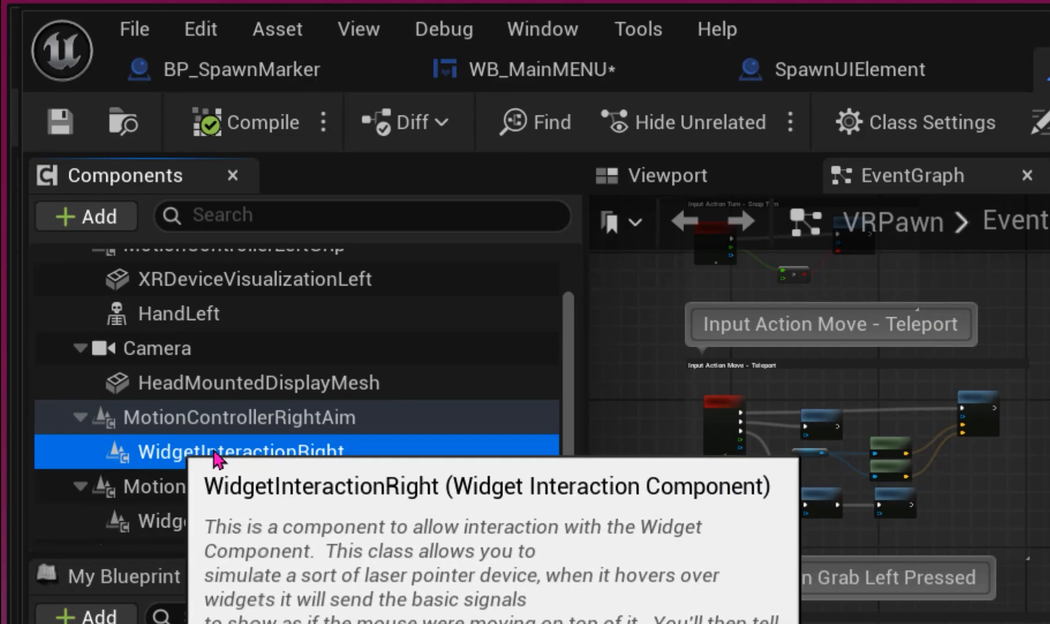
- Open the VRPawn's WidgetInteractionRight component settings
double_click(241, 450)
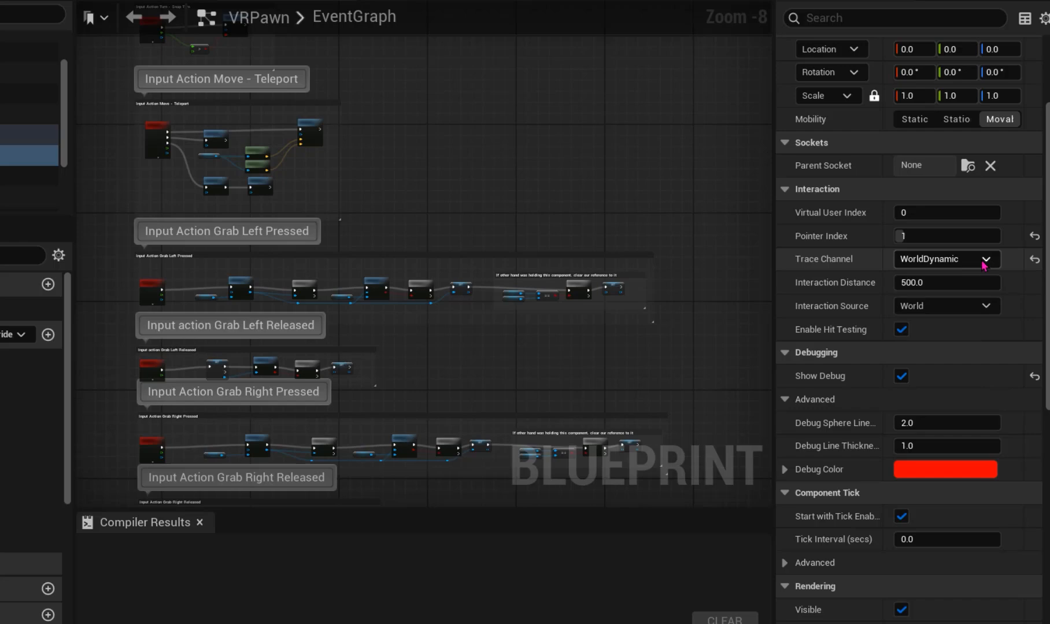
mouse_move(904, 404)
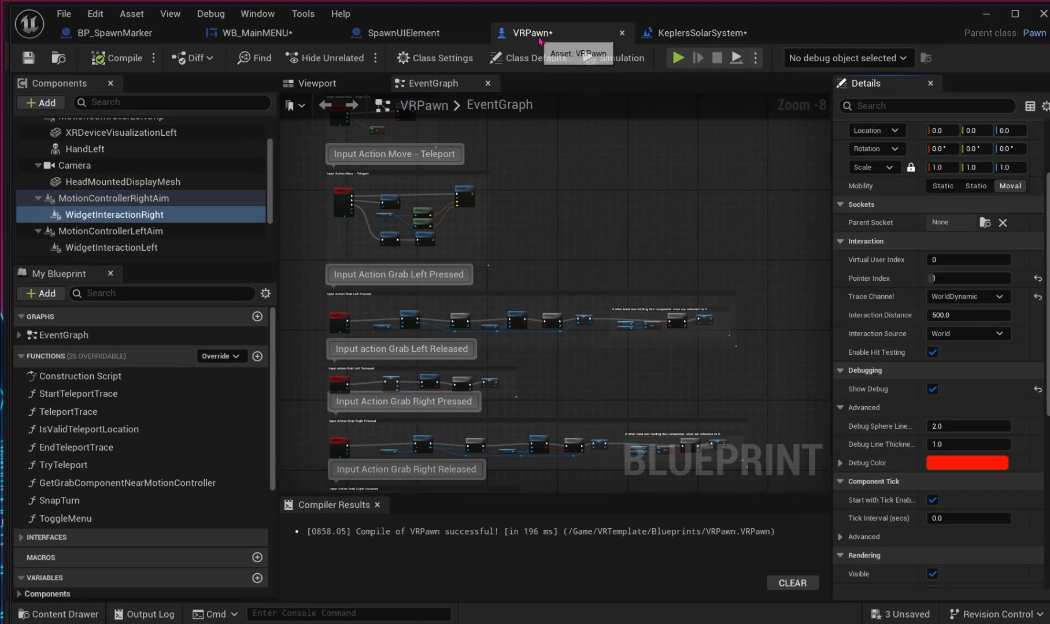
mouse_move(534, 58)
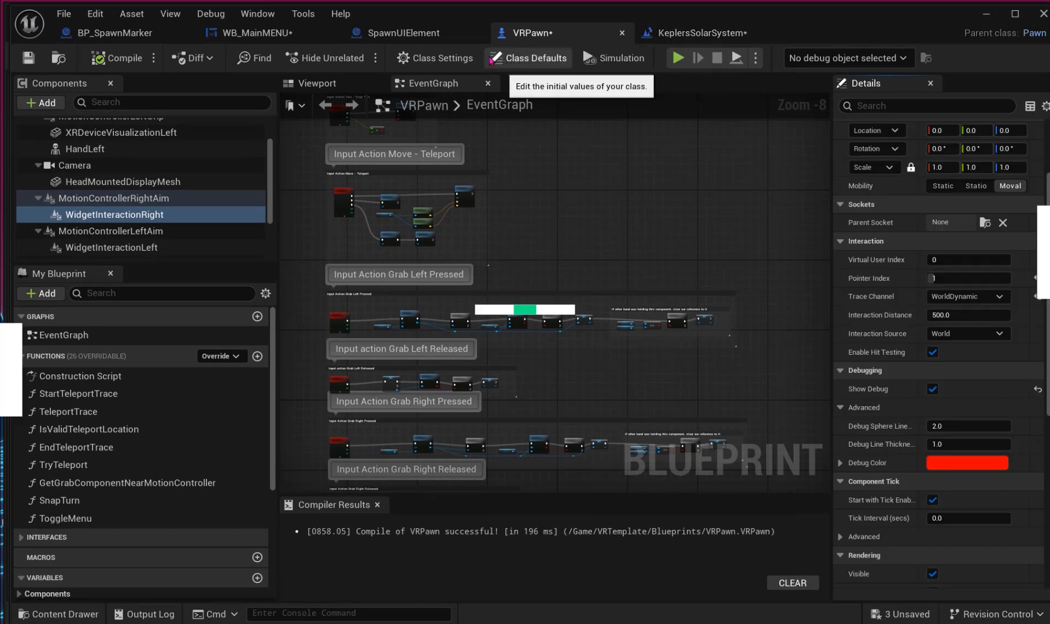
mouse_move(261, 33)
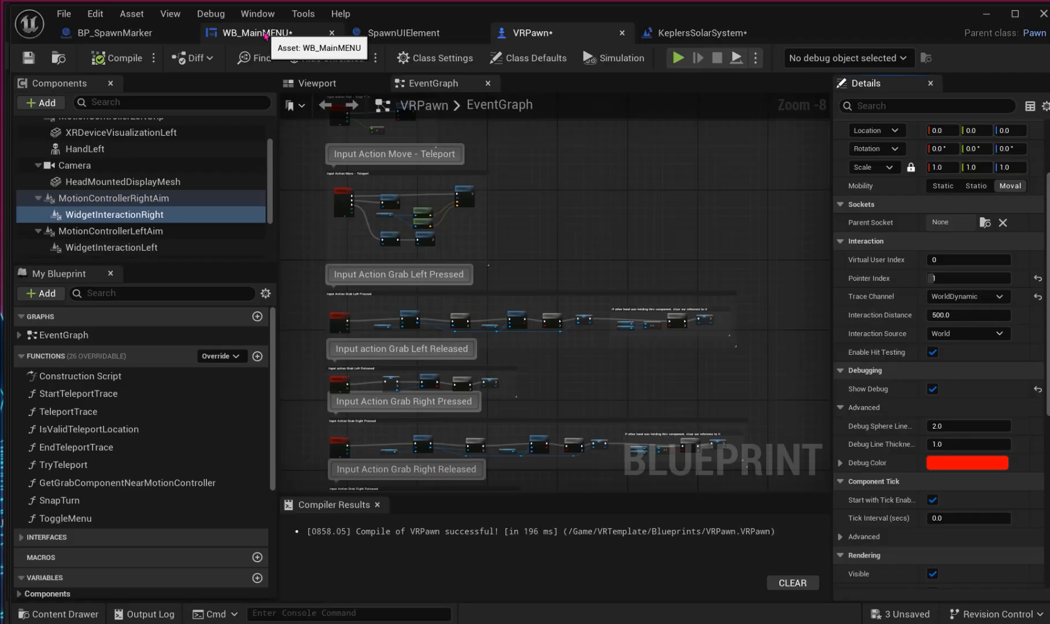
- Switch to the WB_MainMENU tab, then return to the KeplersSolarSystem level editor
click(255, 33)
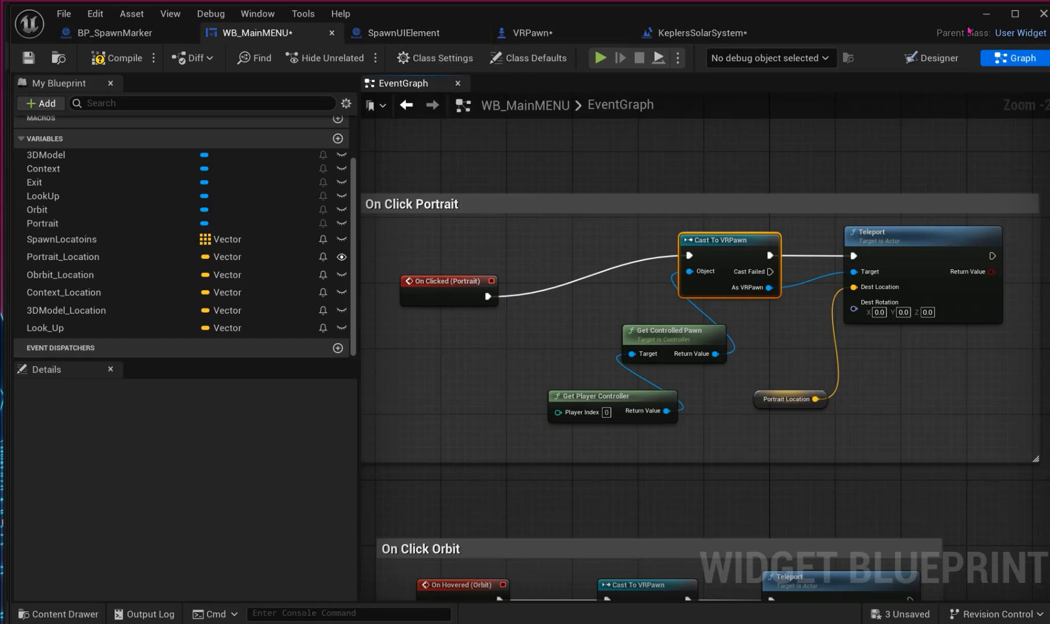
click(700, 33)
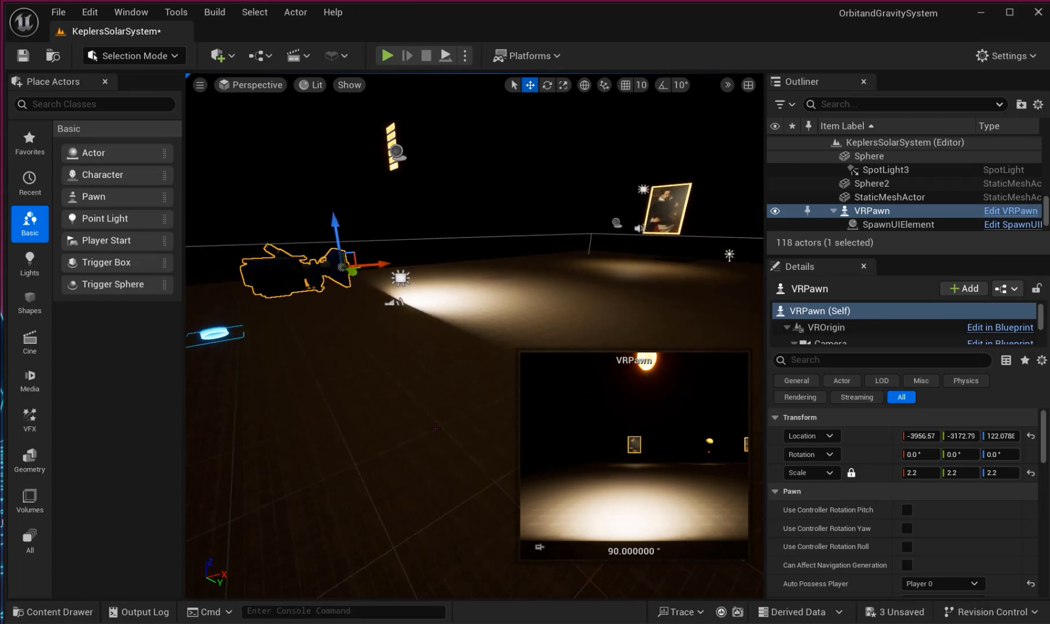
- Open the Widget folder in the Content Drawer, then start and abandon a new Blueprint Class
click(867, 191)
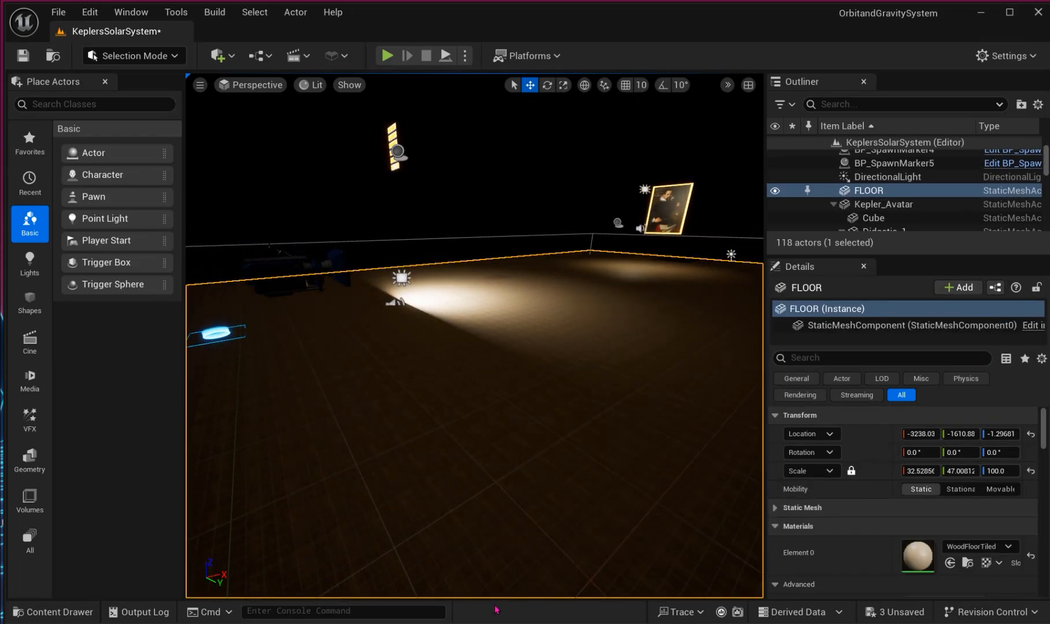
click(53, 612)
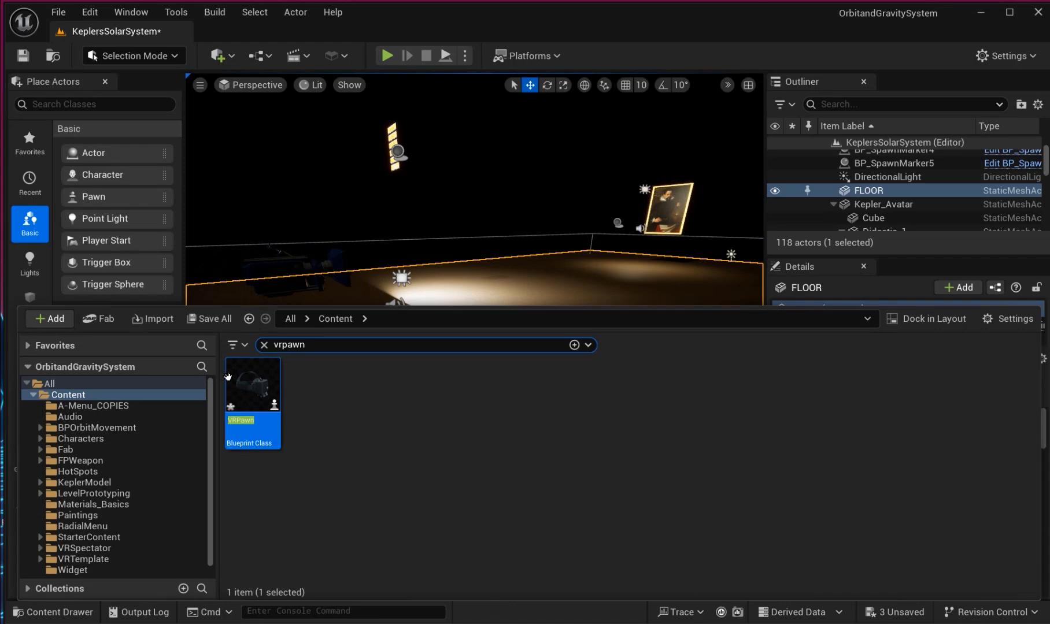
click(263, 347)
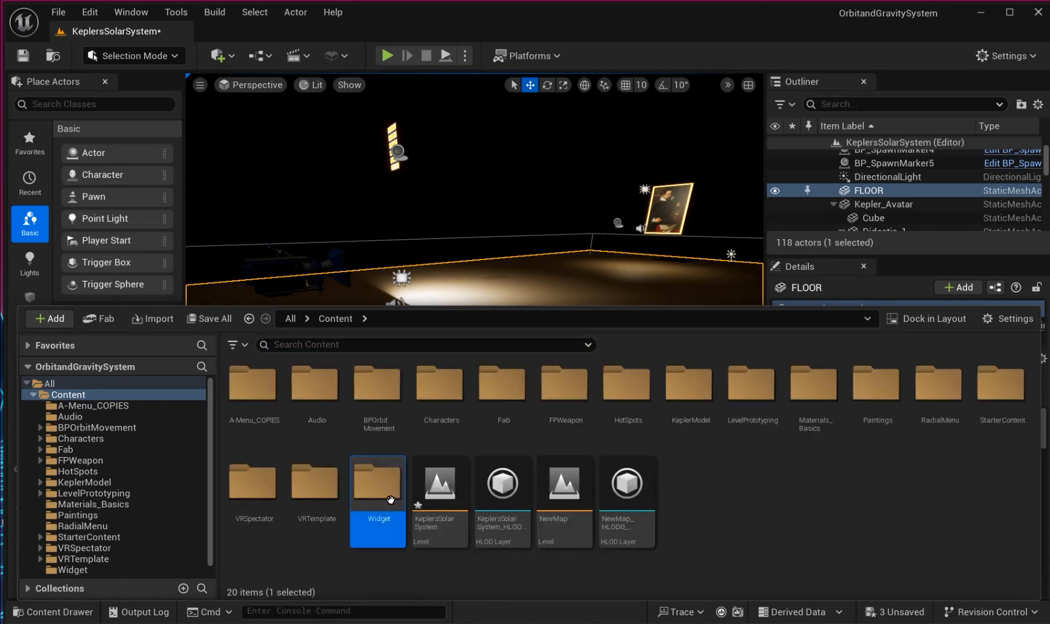
double_click(376, 484)
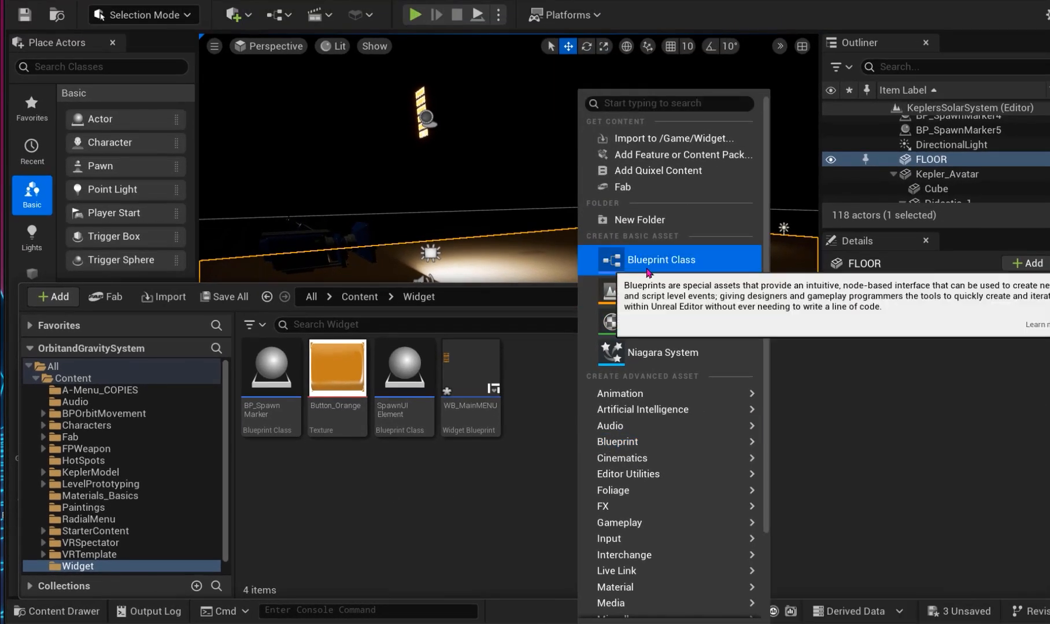
click(661, 260)
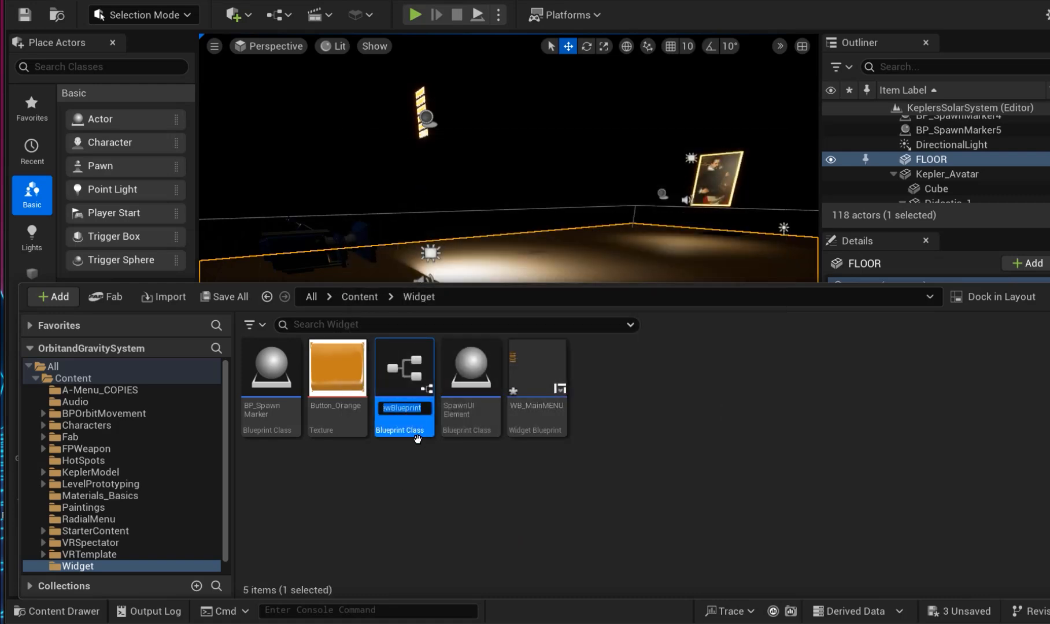
text(sdgfgsgfg)
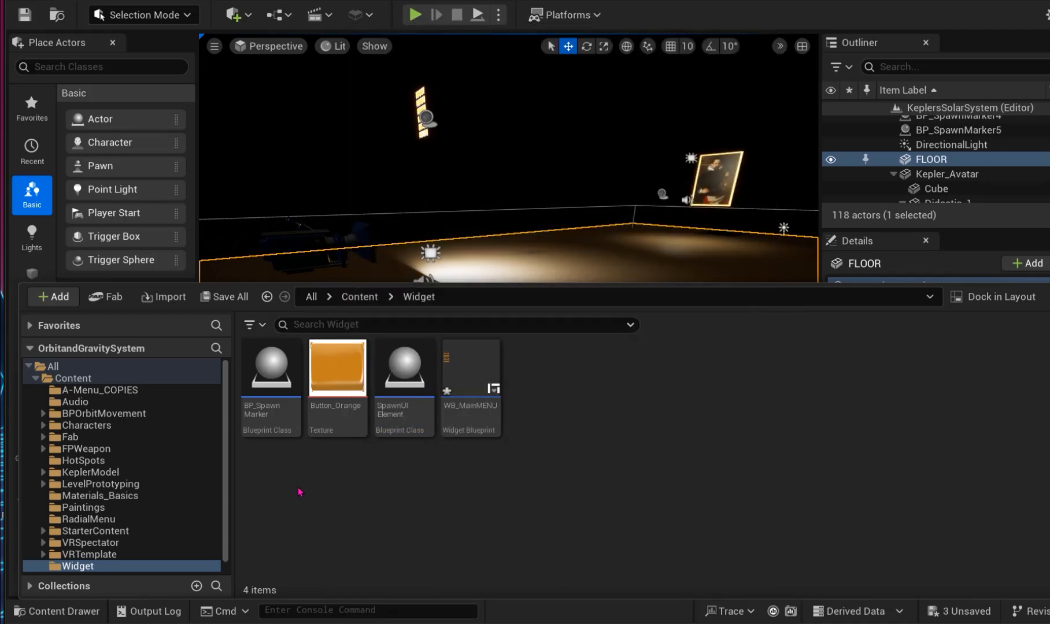
mouse_move(270, 368)
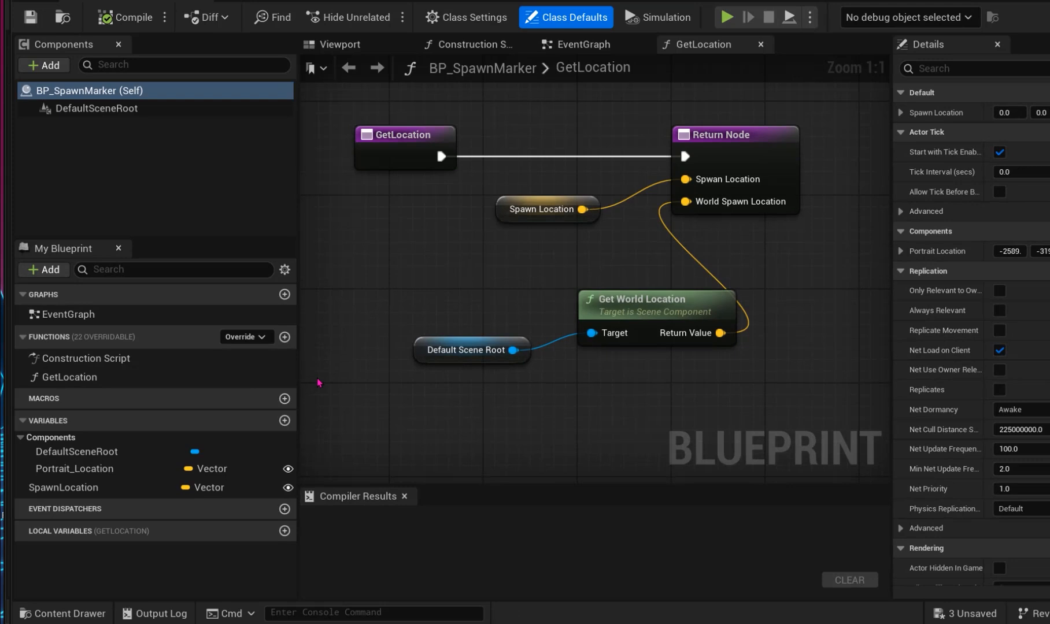
mouse_move(411, 387)
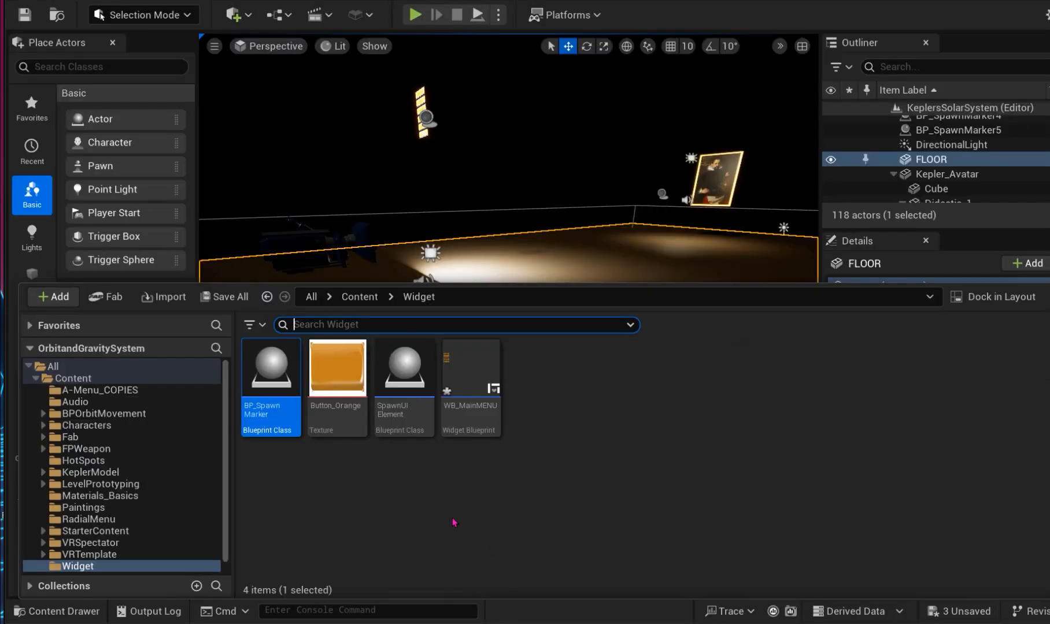
mouse_move(268, 382)
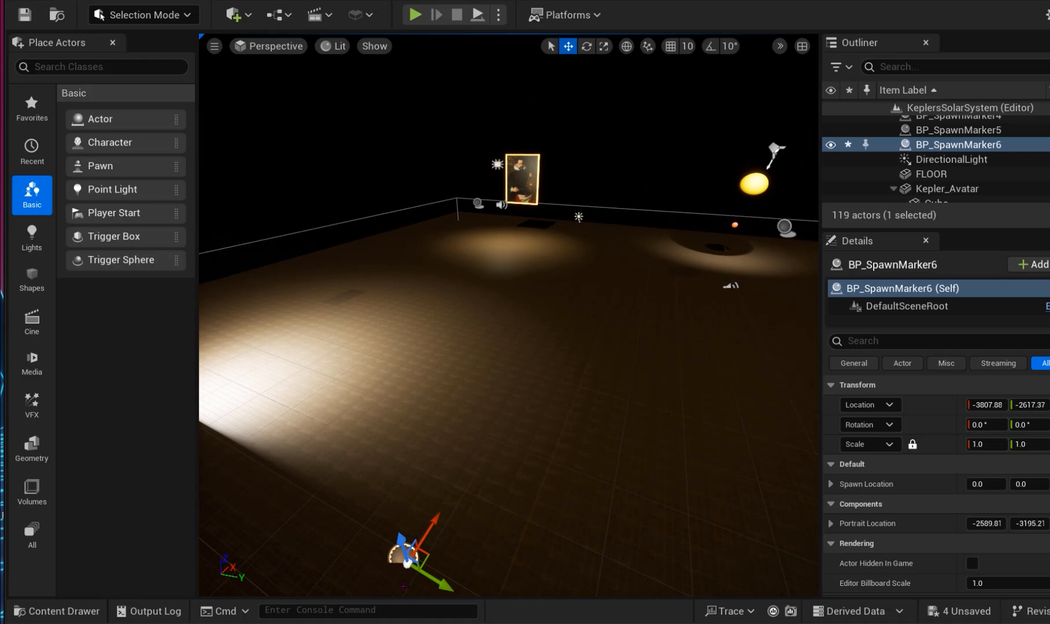
key(Delete)
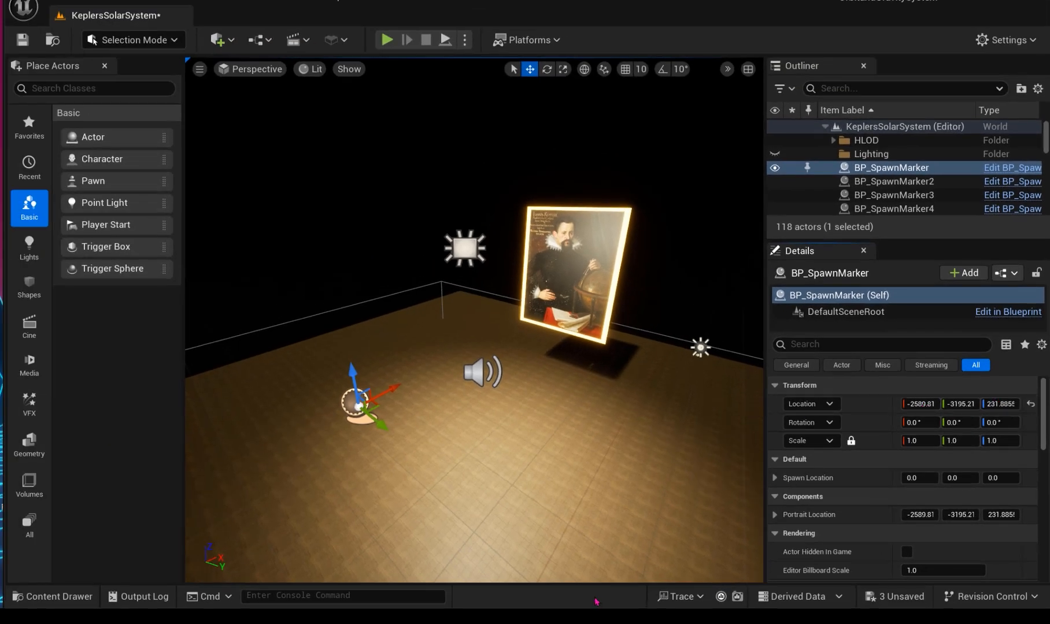
click(51, 596)
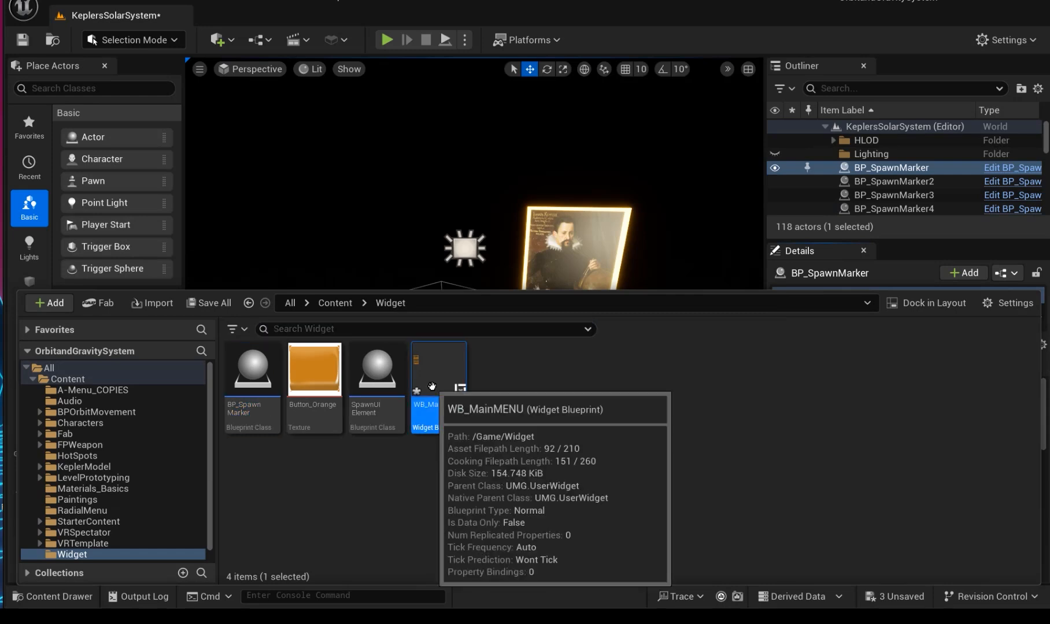
- Open the WB_MainMENU widget blueprint and switch to its Designer layout view
double_click(438, 370)
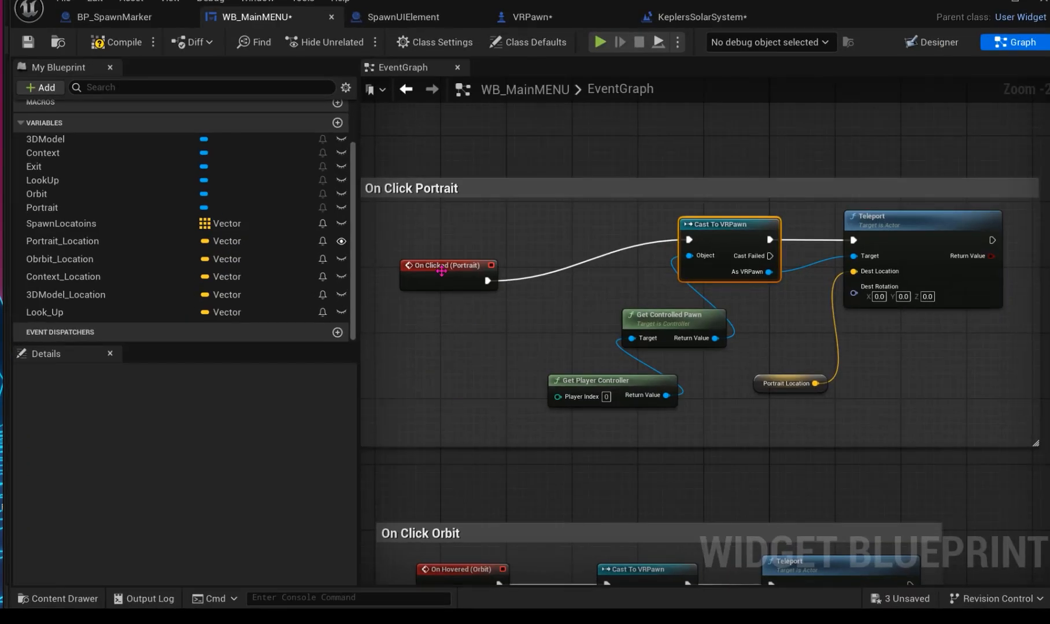
click(446, 265)
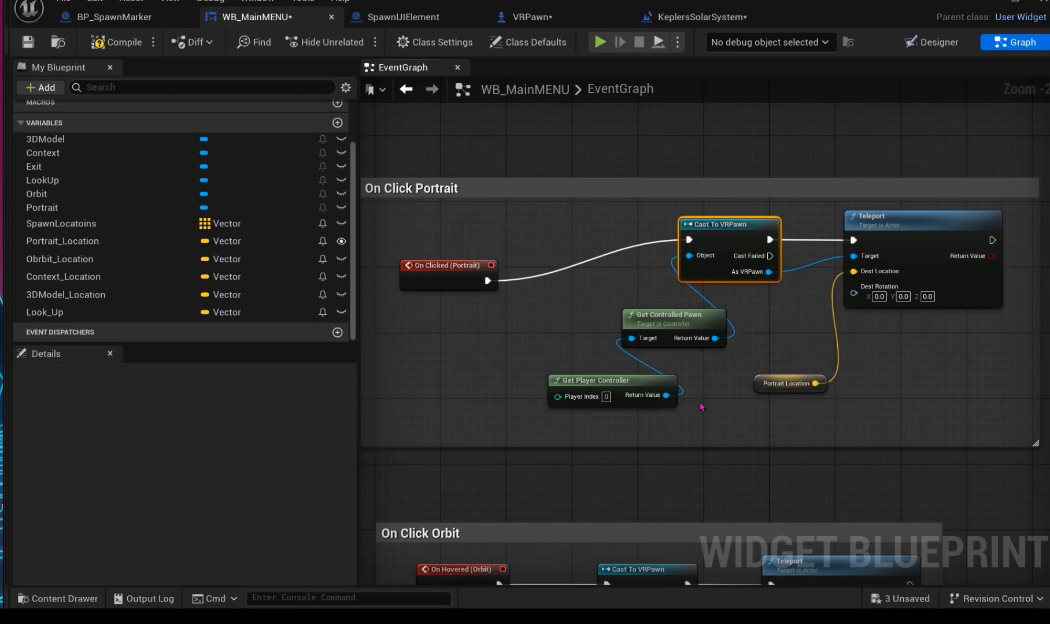
mouse_move(732, 421)
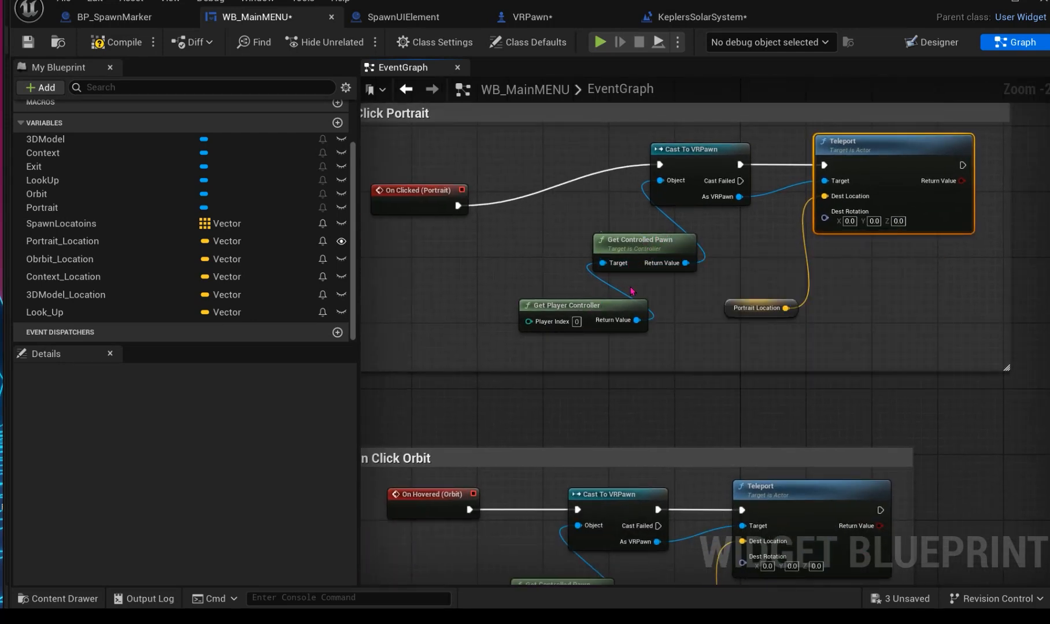
mouse_move(935, 39)
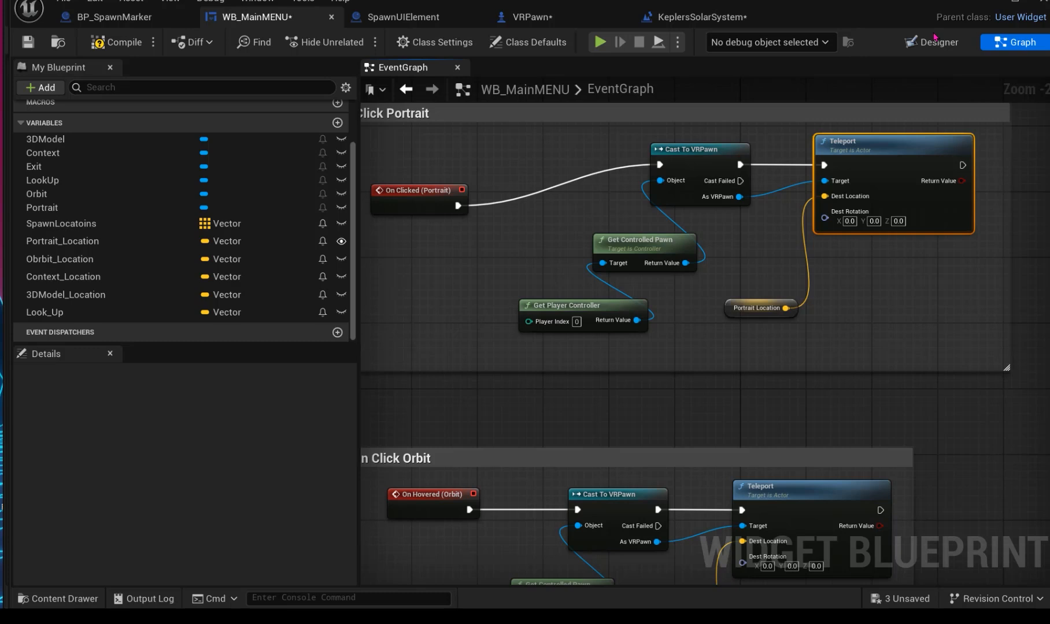
click(935, 41)
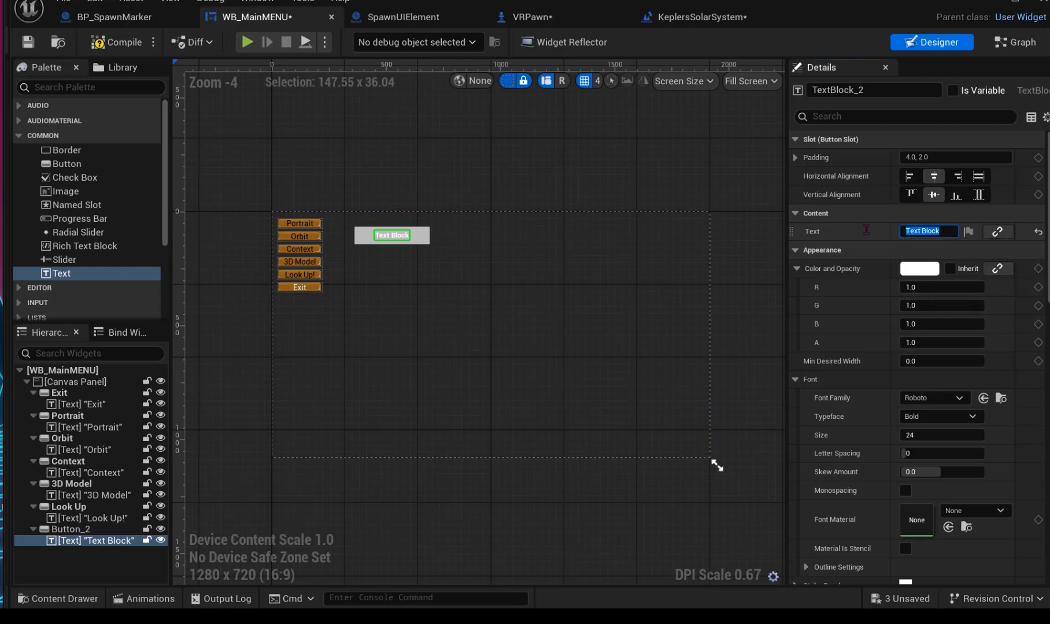
- Set the new button's text block to 'TEST' and select Button_2
text(TEST)
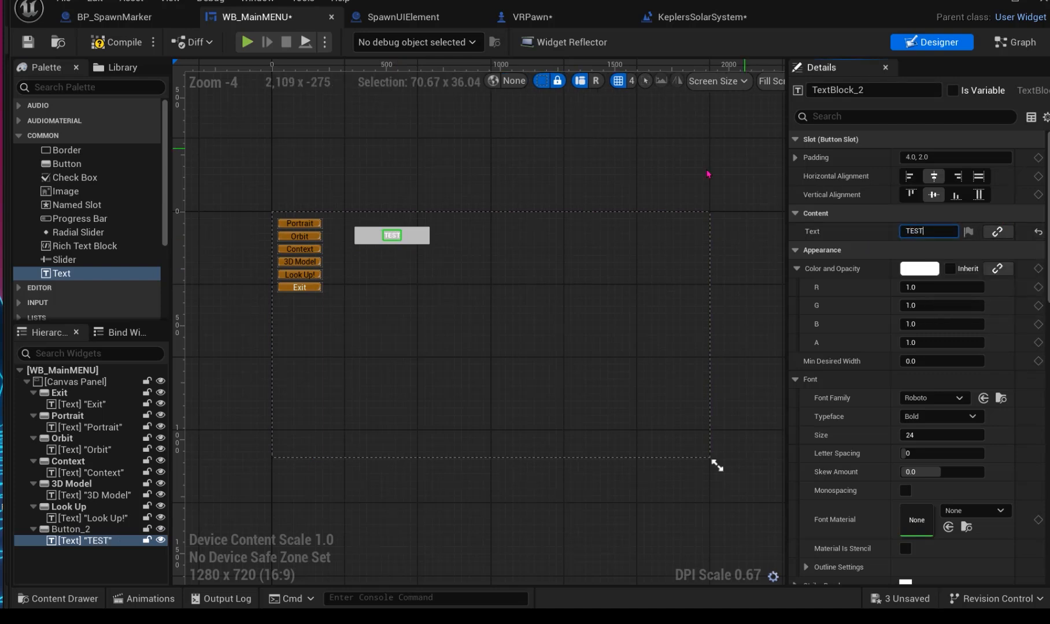
scroll(down, 3)
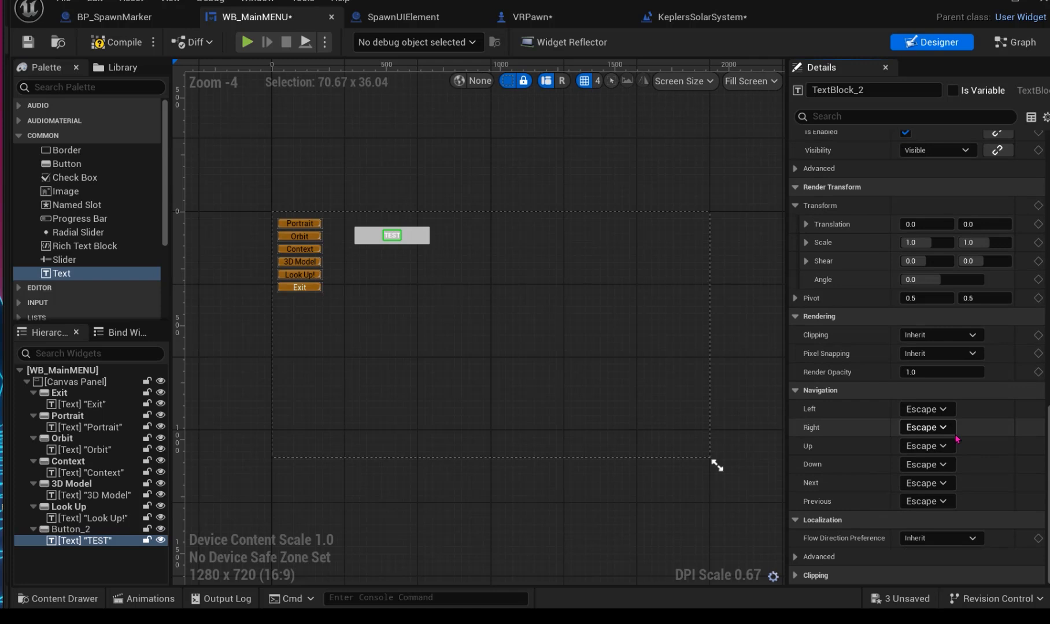
scroll(up, 3)
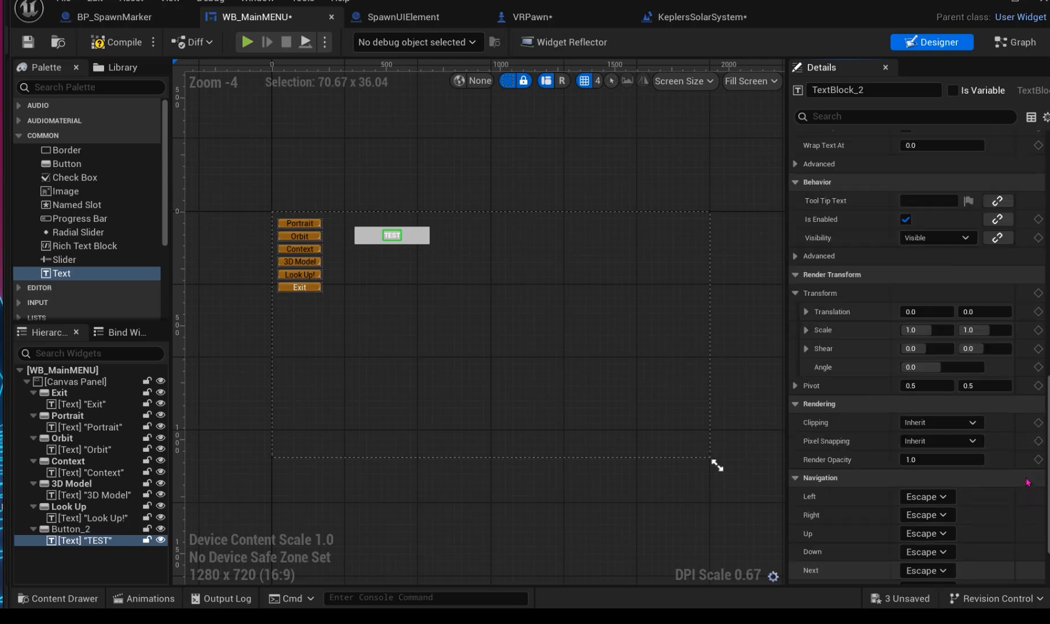
click(71, 540)
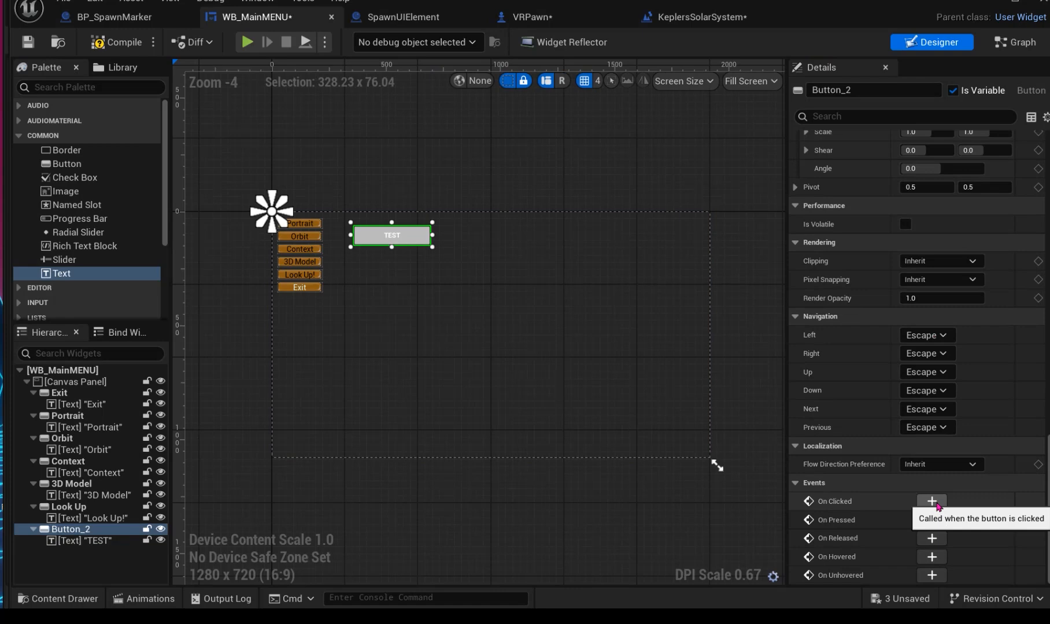
- Add an On Clicked event for Button_2 that feeds a Cast To VRPawn node
click(932, 502)
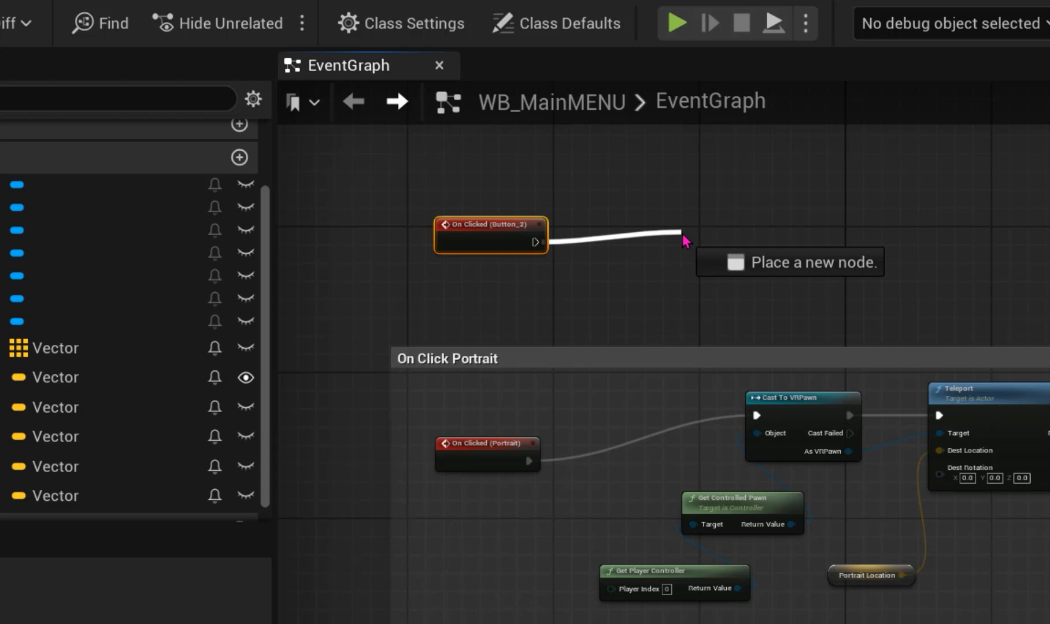
click(683, 241)
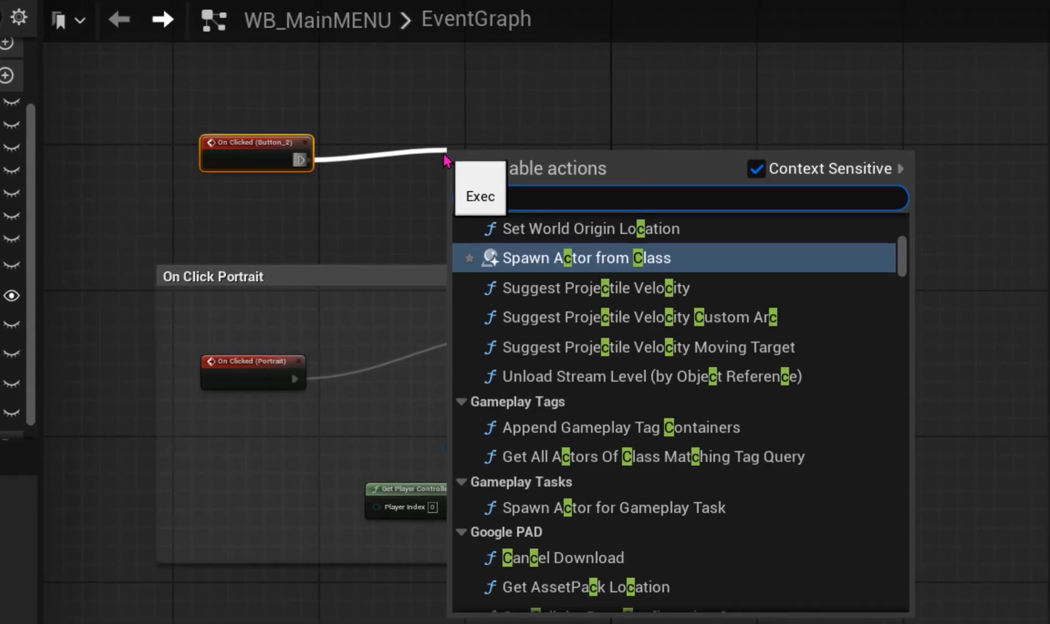
text(t to)
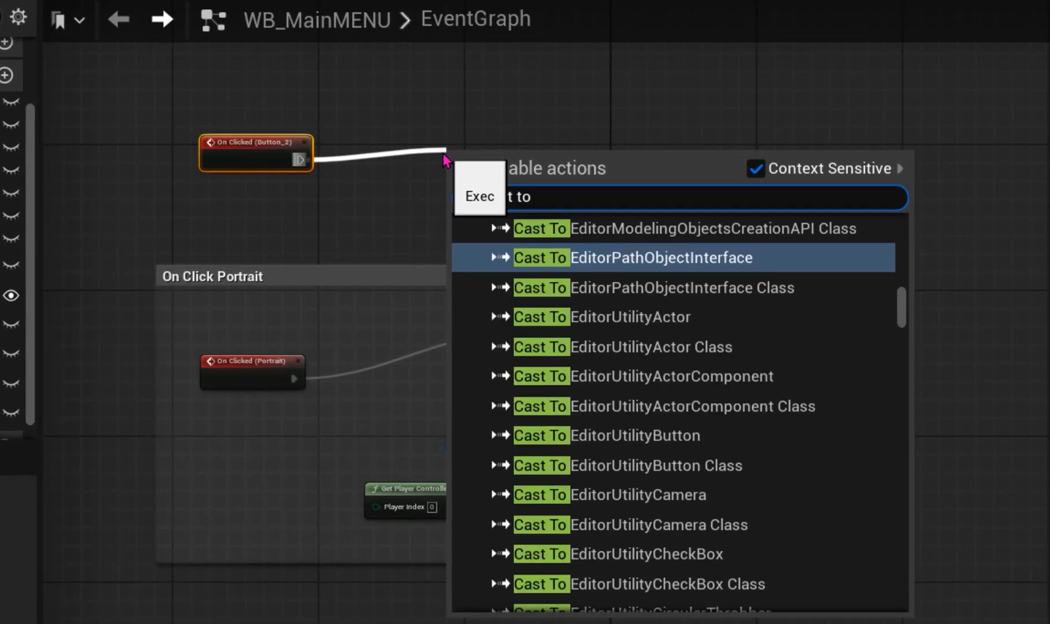
text(VRP)
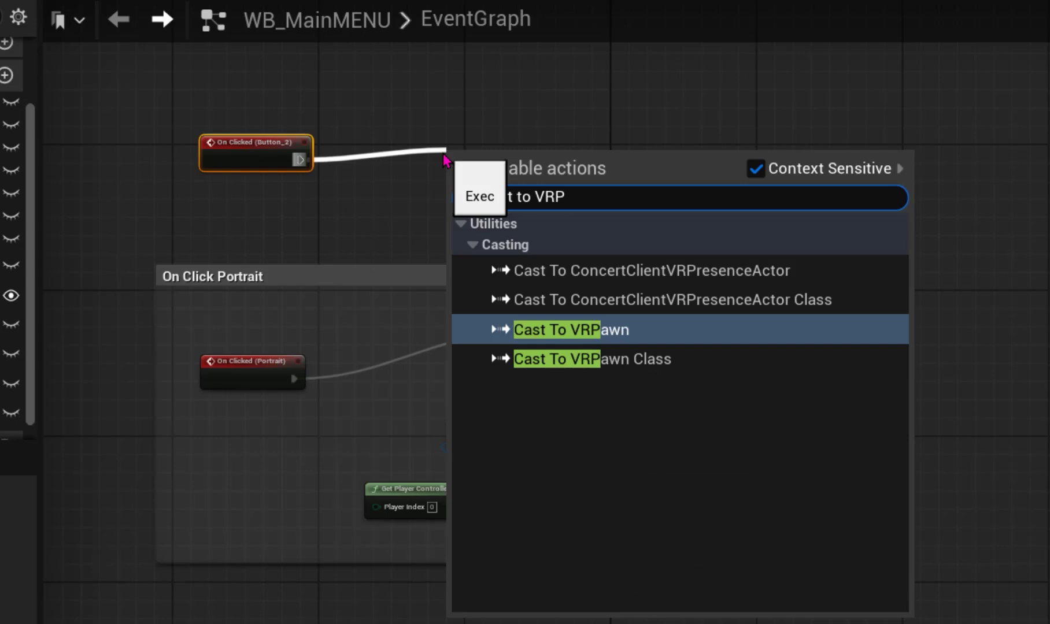
click(570, 330)
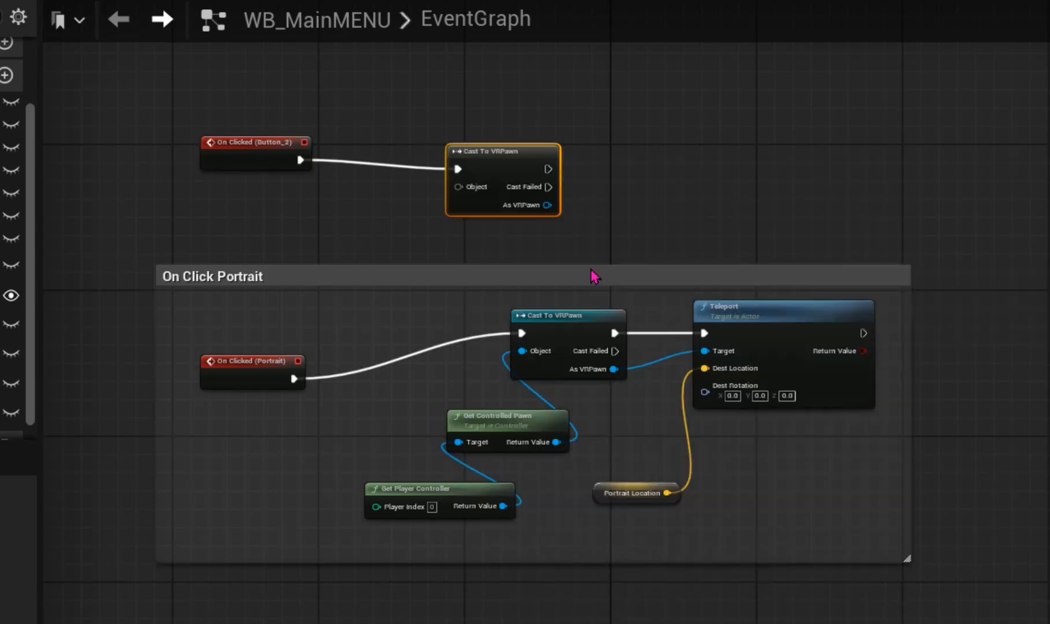
mouse_move(541, 267)
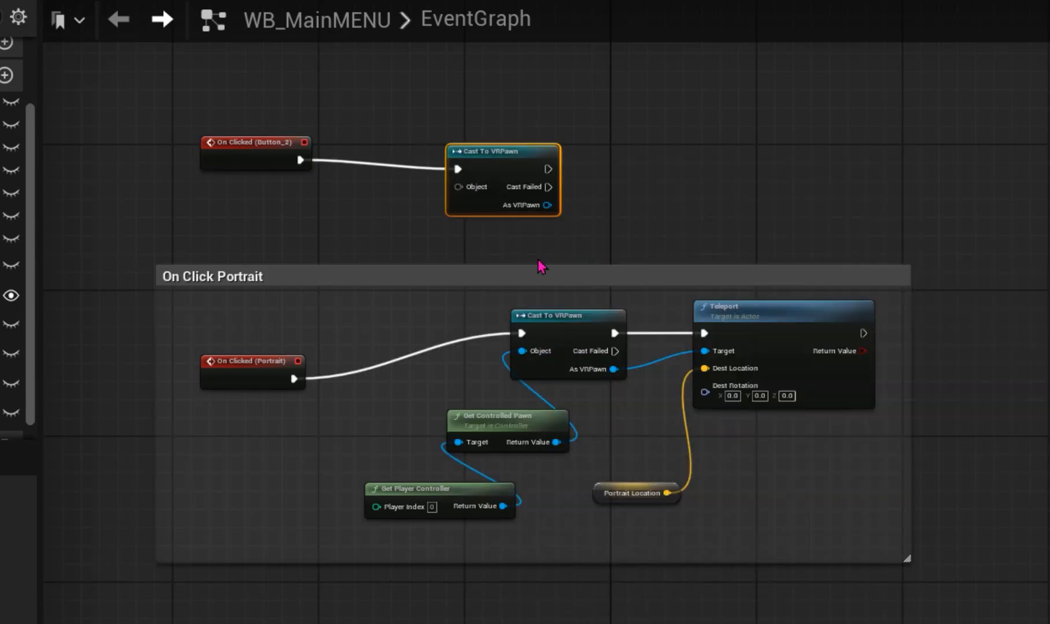
- Search 'teleport' and add a Teleport node after the VRPawn cast
scroll(up, 3)
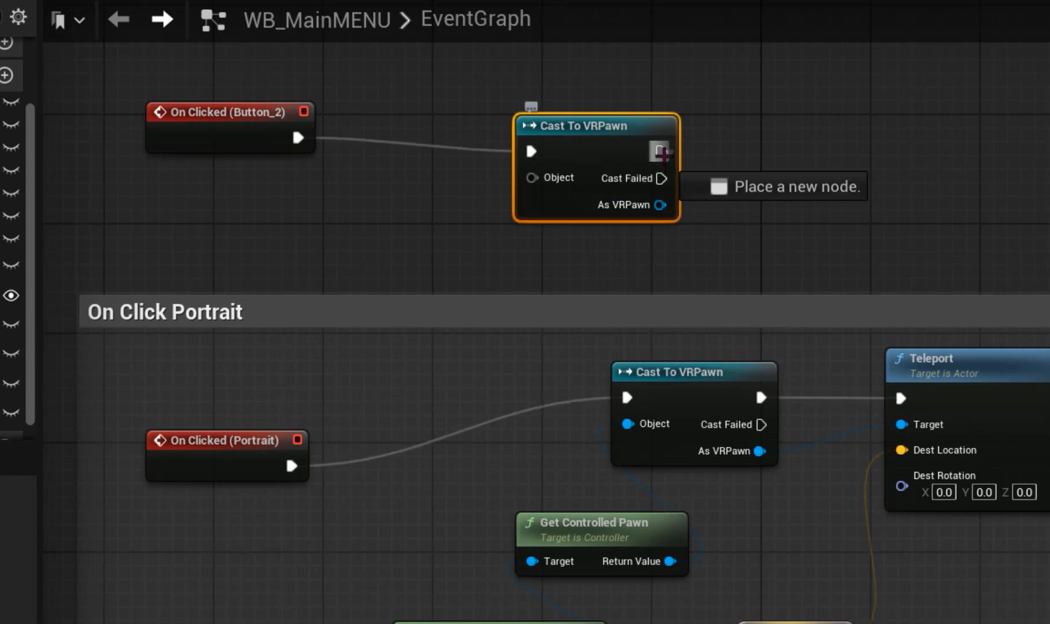
text(ty)
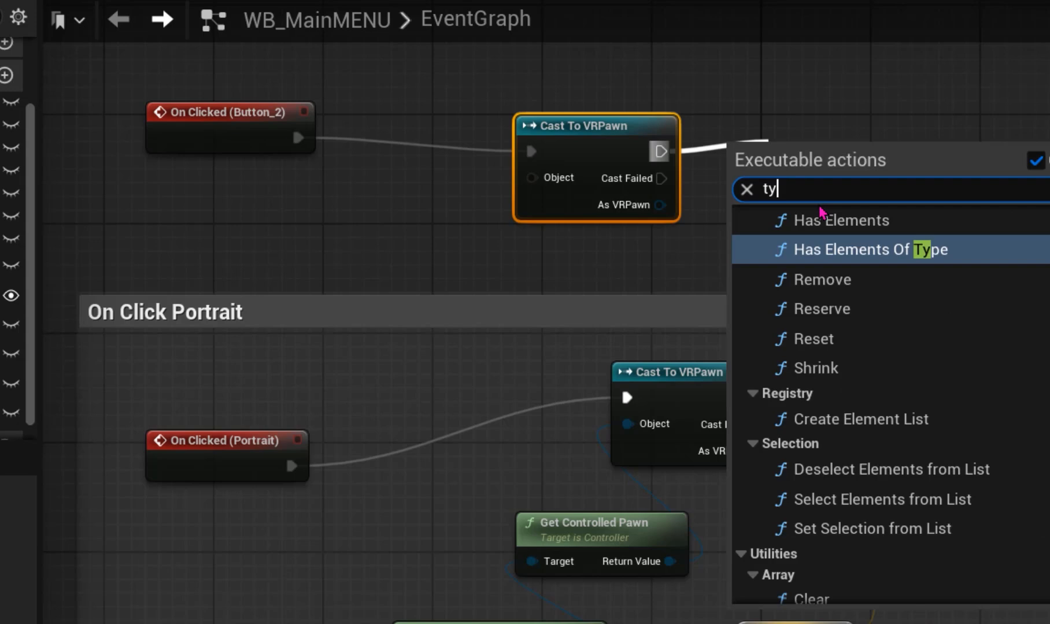
text(teleport)
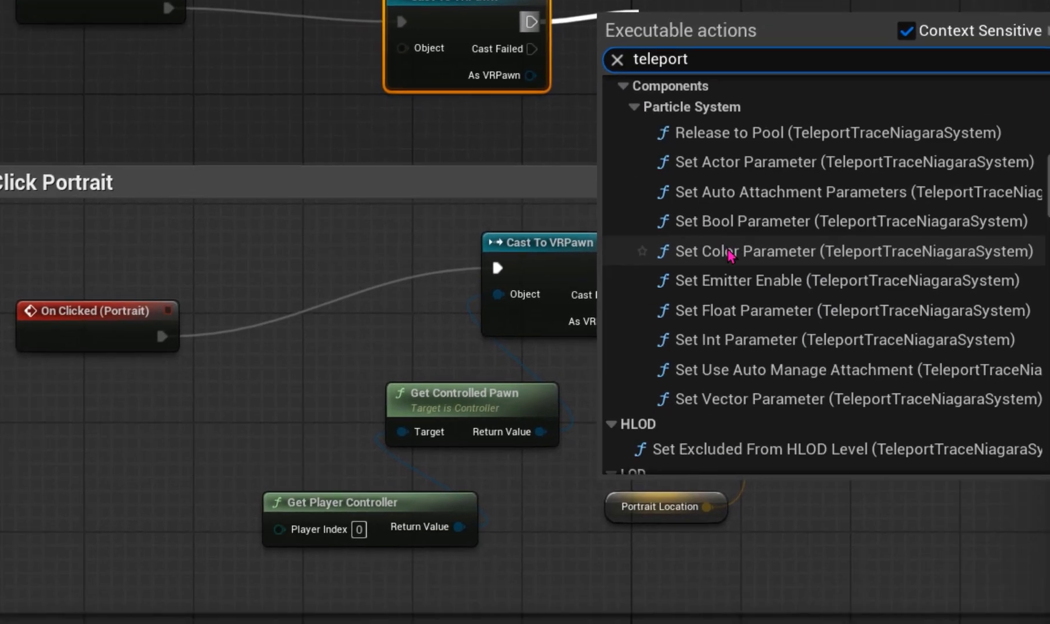
scroll(down, 3)
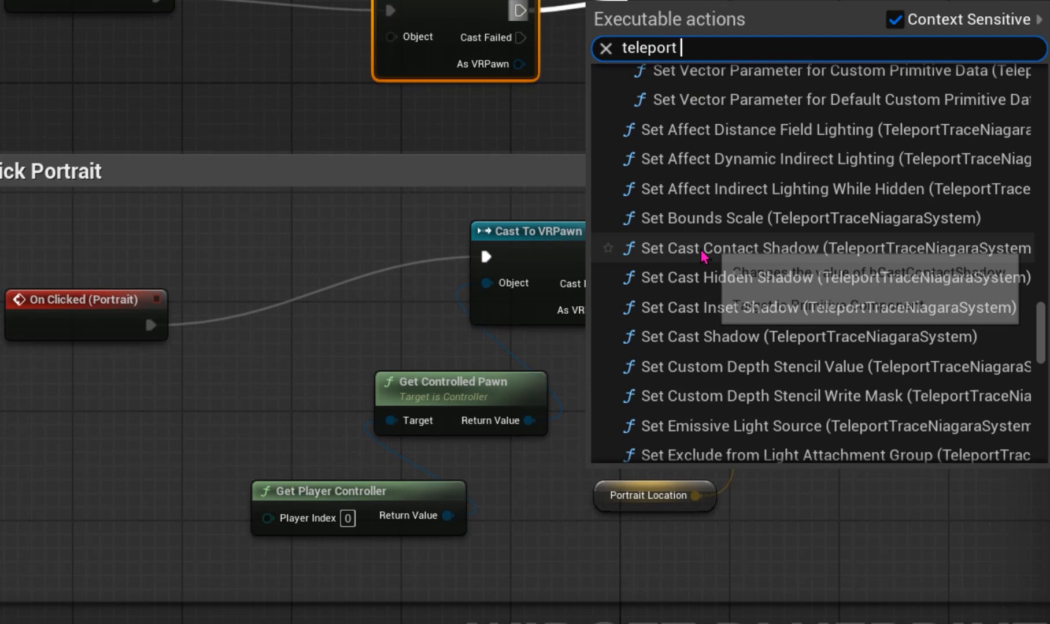
scroll(down, 3)
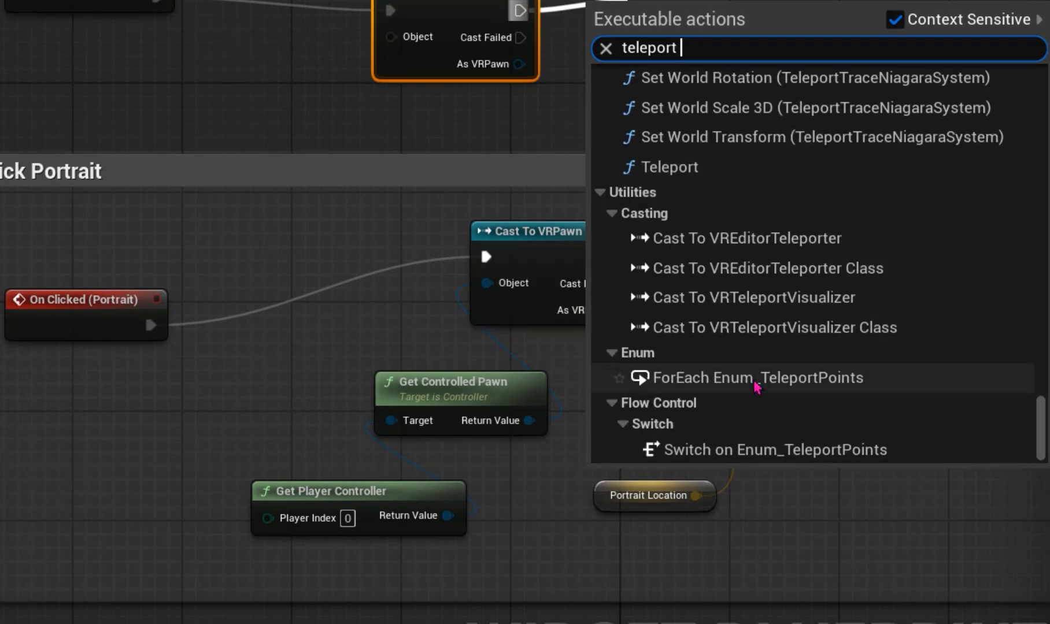
mouse_move(678, 171)
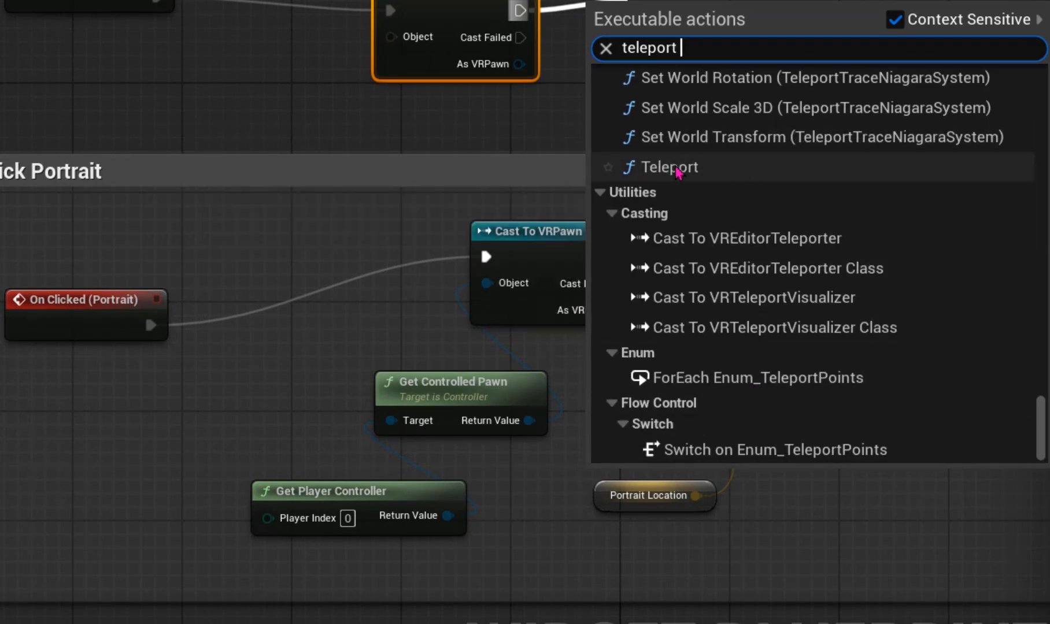
click(680, 166)
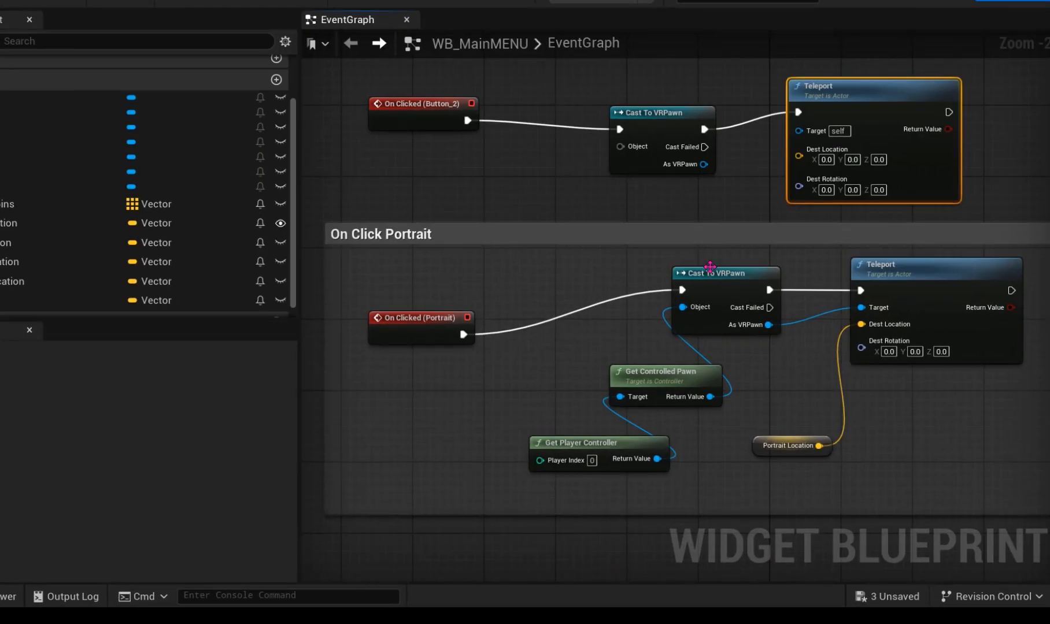
mouse_move(791, 450)
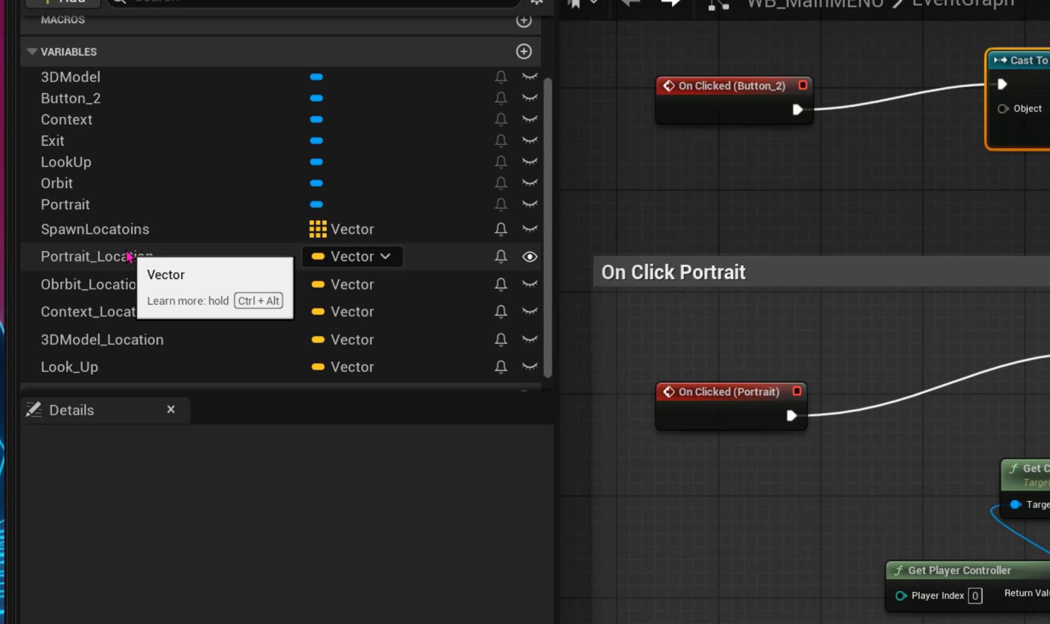
- Create a Vector variable TEST, compile, and place a TEST getter in the graph
click(96, 256)
text(TEST)
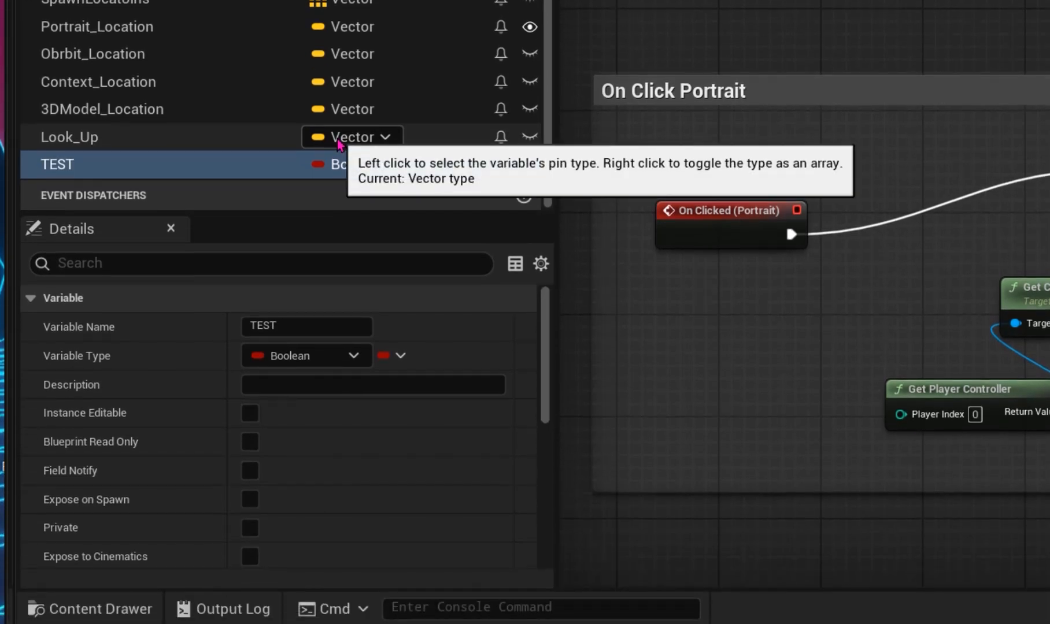
click(305, 355)
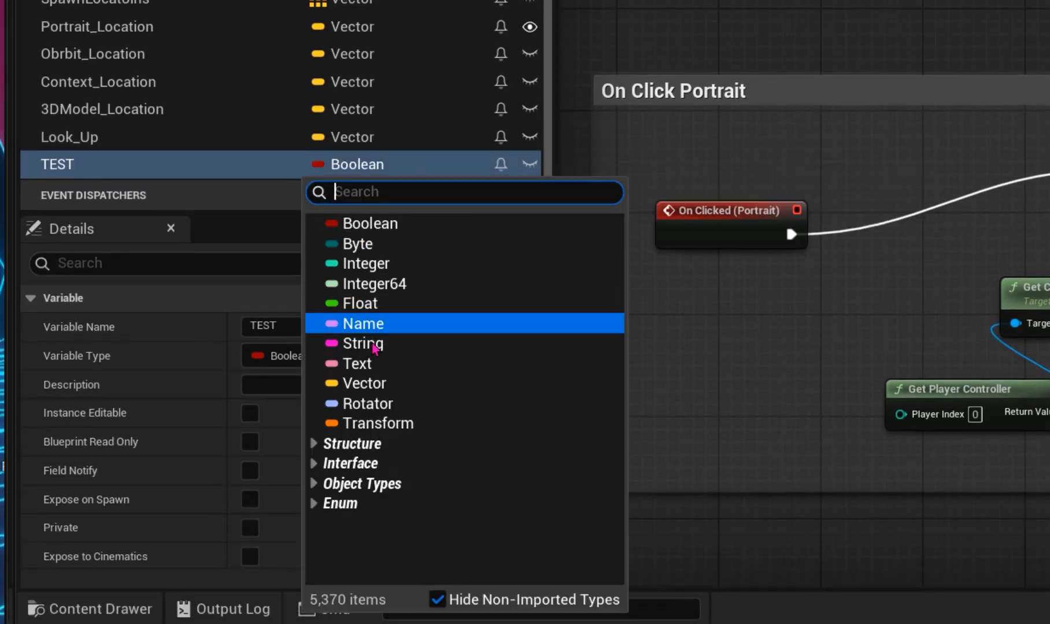
click(363, 382)
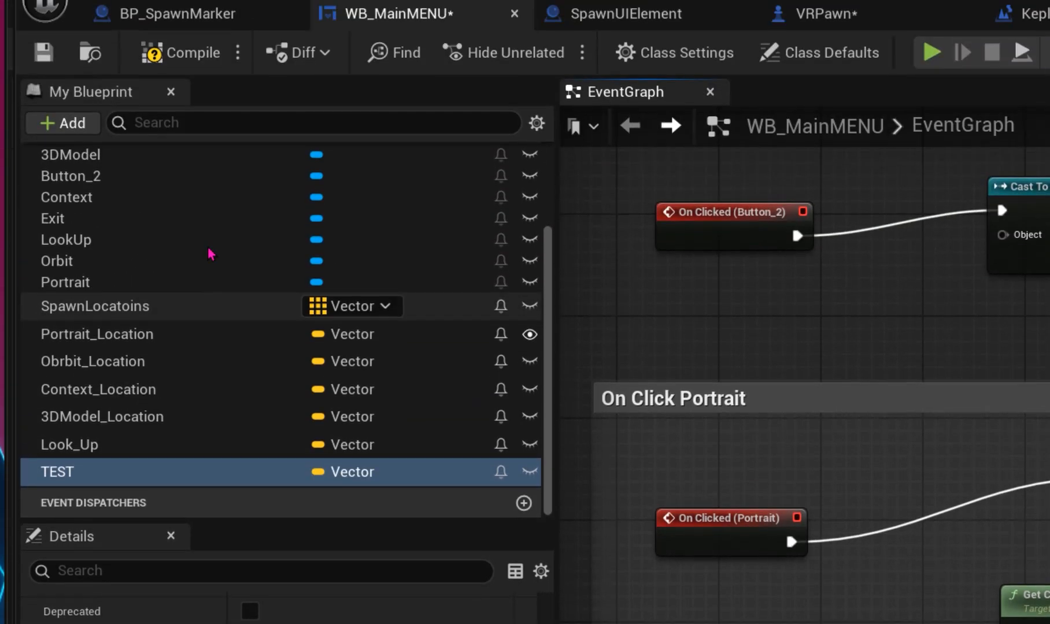
mouse_move(194, 90)
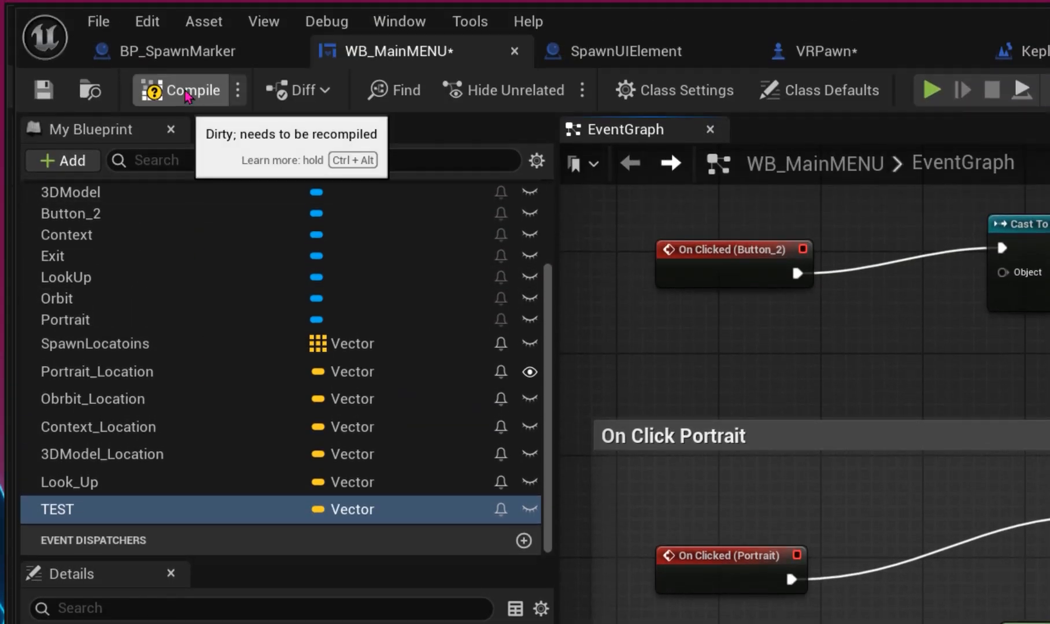
click(193, 91)
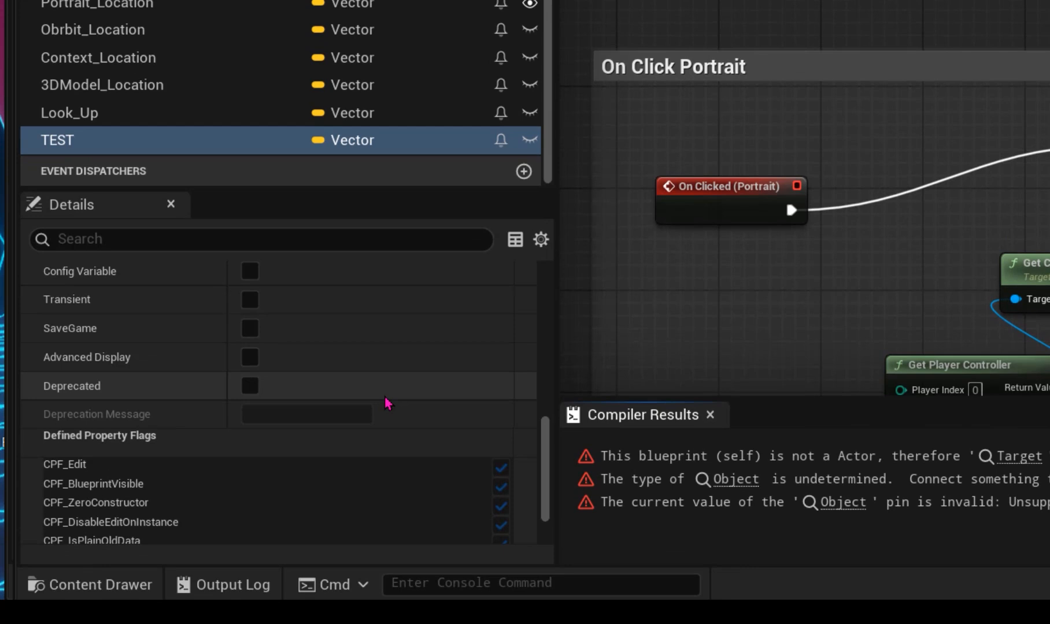
scroll(down, 3)
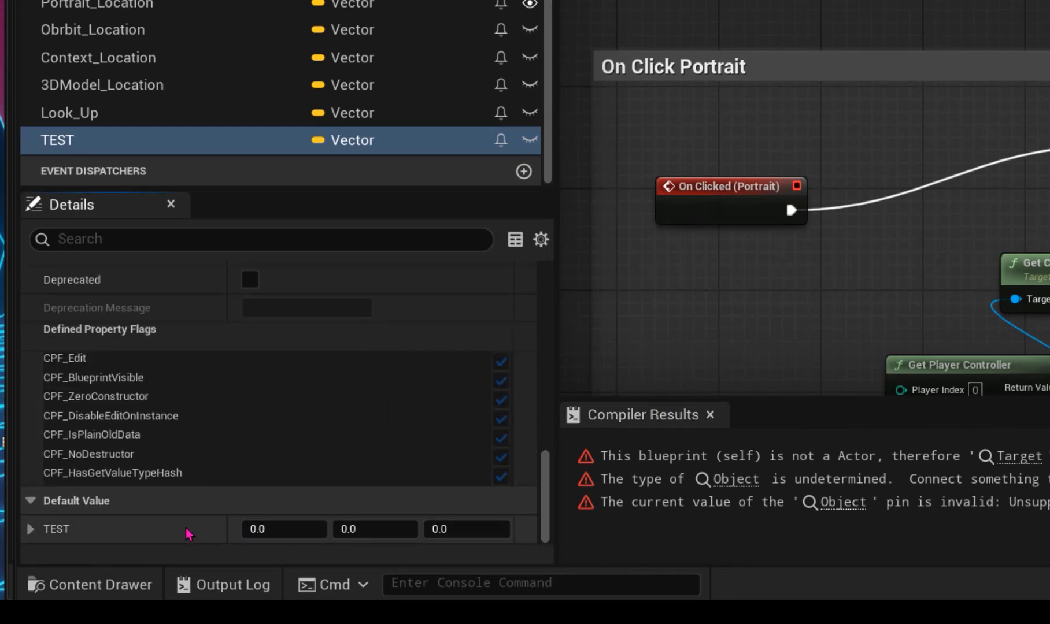
right_click(190, 528)
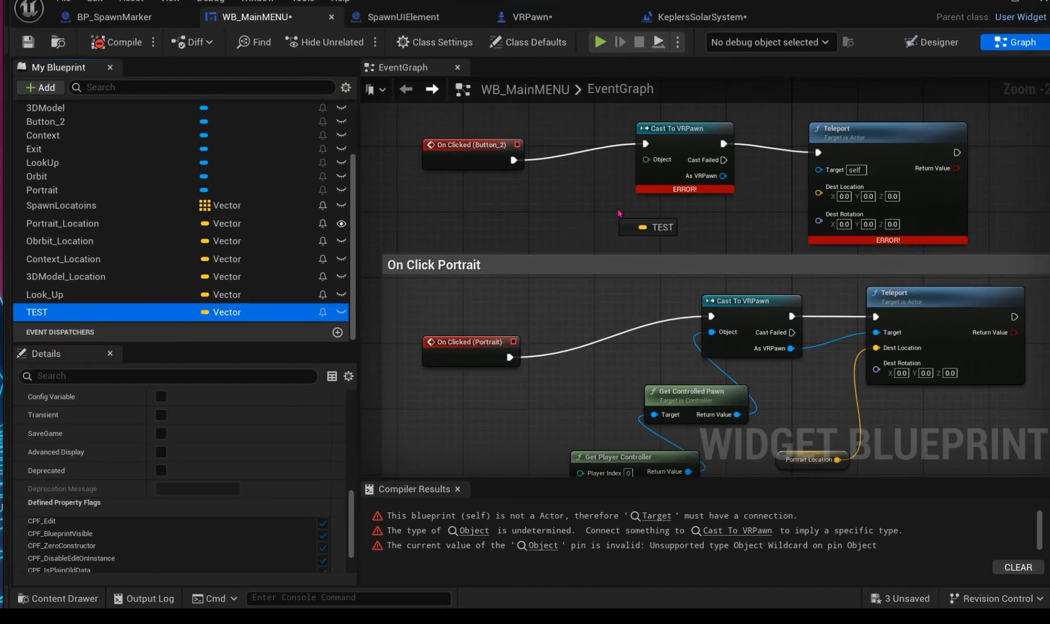
- Link TEST to Dest Location and feed Get Player Controller's controlled pawn into the cast
click(656, 227)
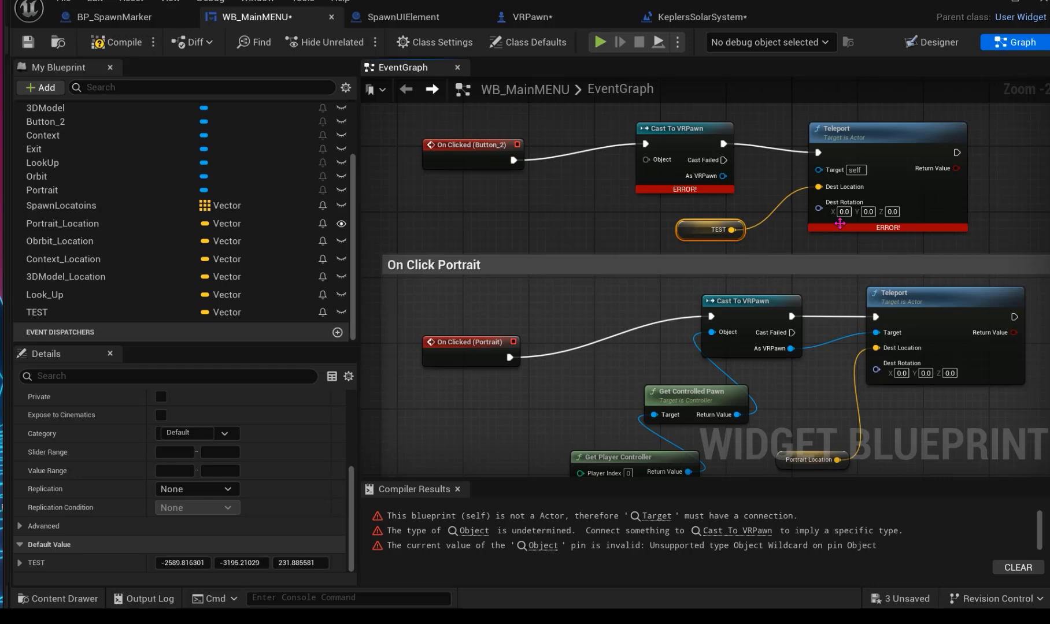
mouse_move(839, 225)
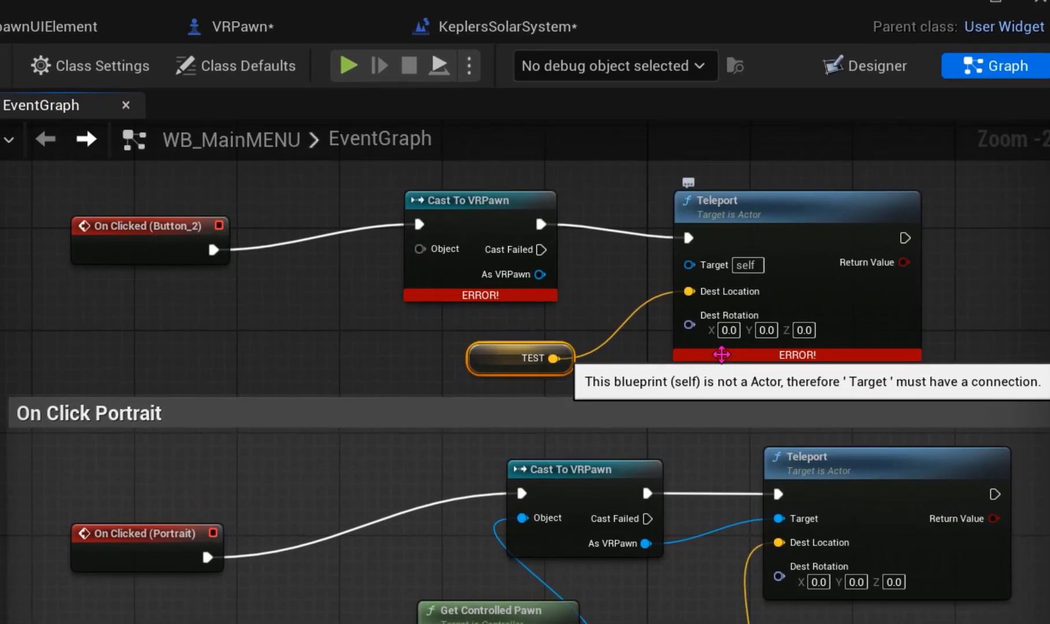
mouse_move(765, 330)
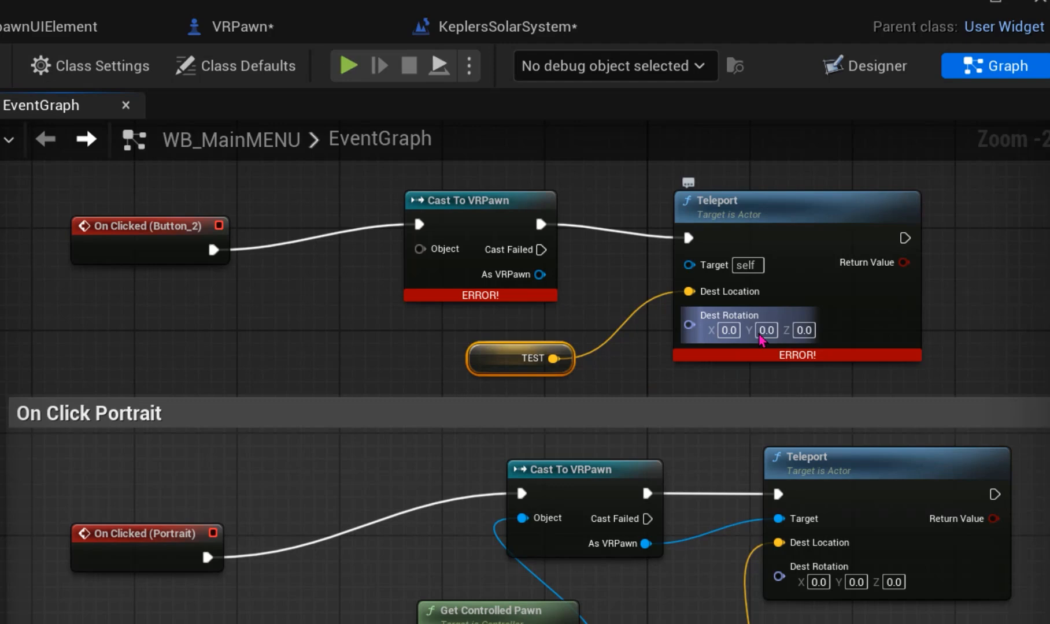
click(804, 330)
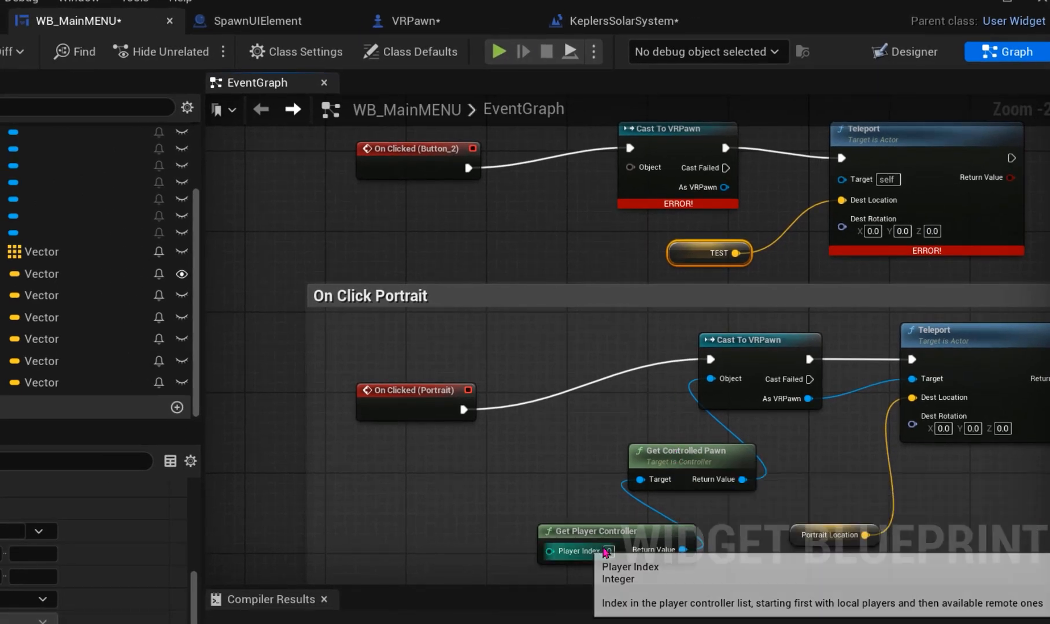
right_click(435, 247)
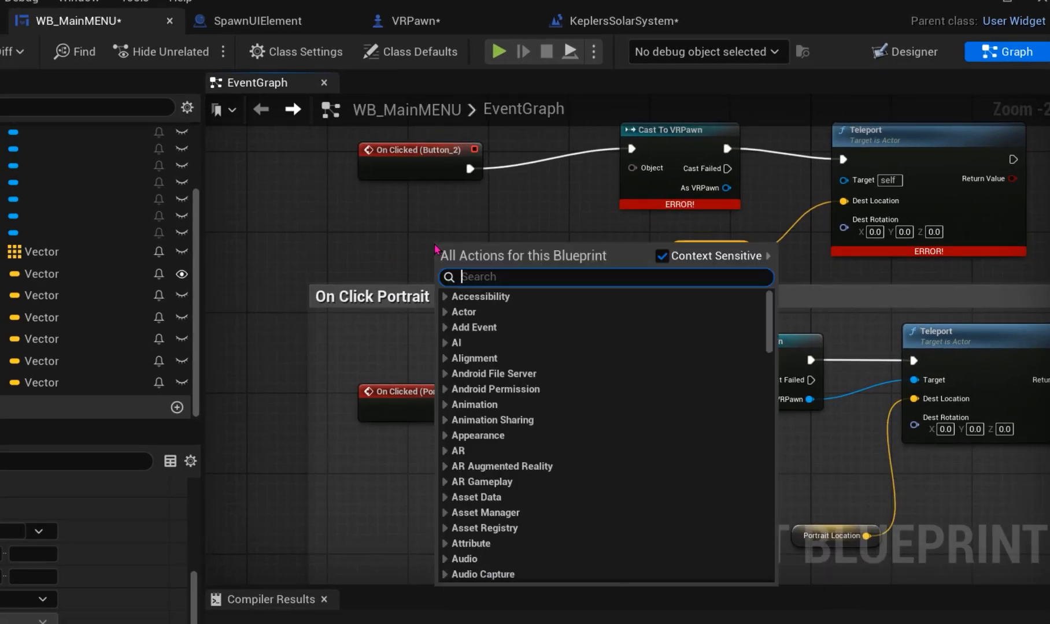
text(get play)
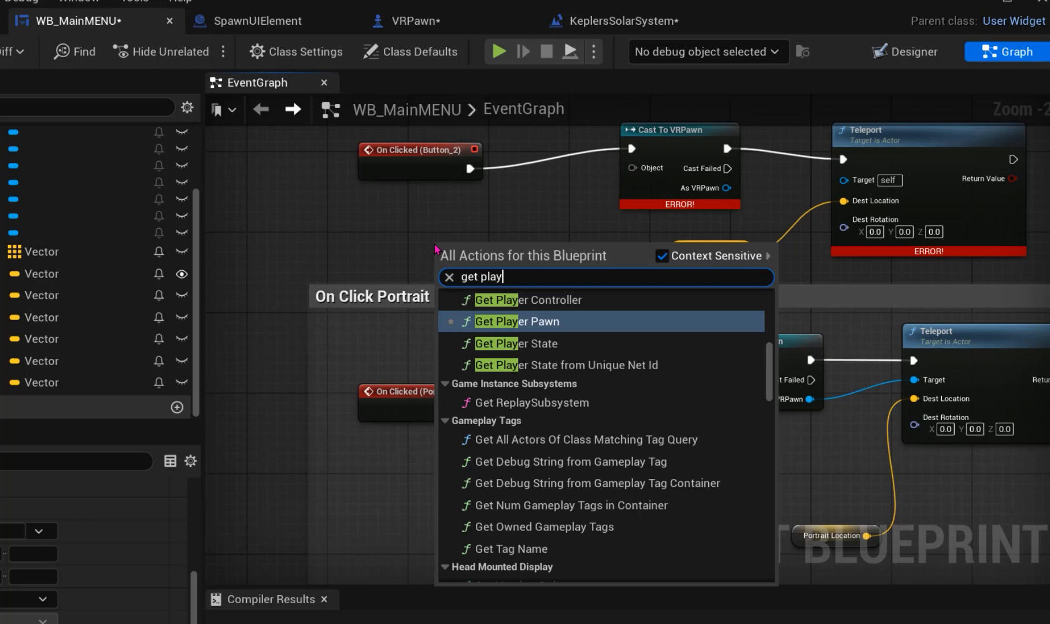
mouse_move(463, 264)
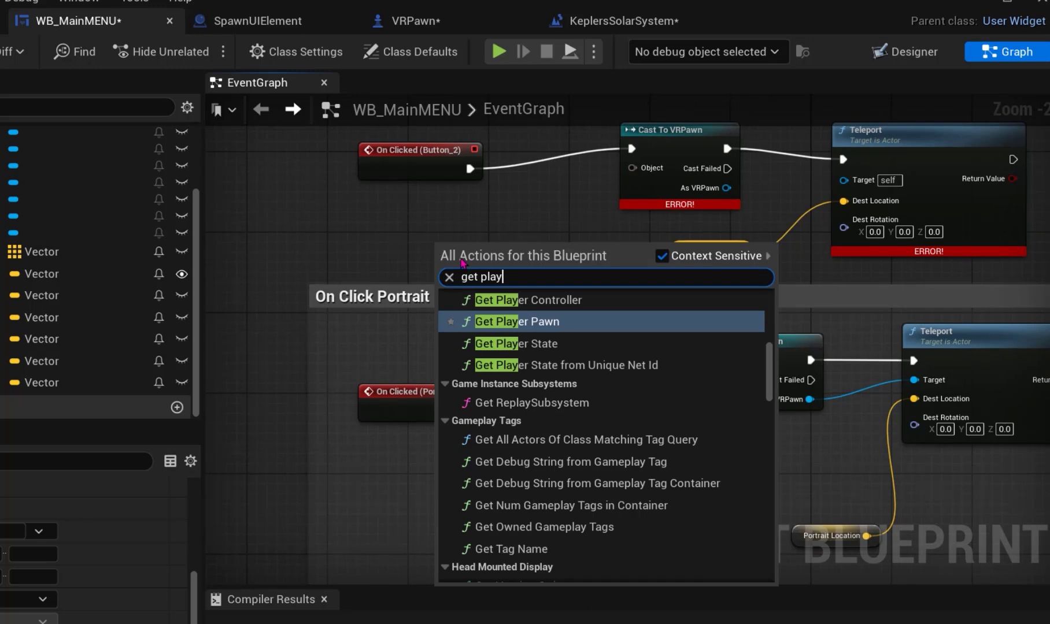
click(528, 300)
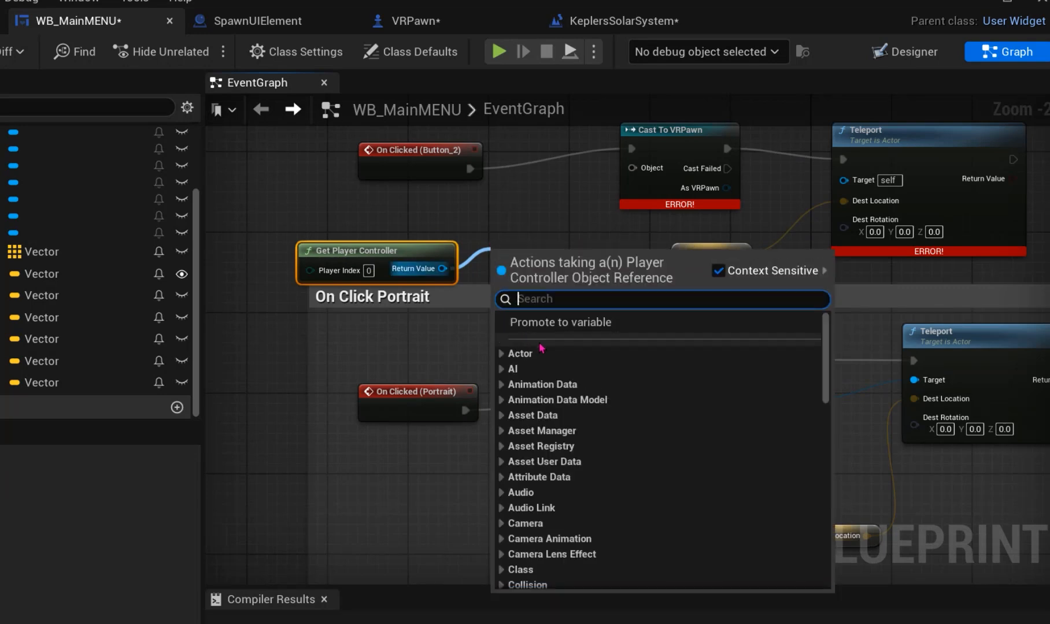
text(get control)
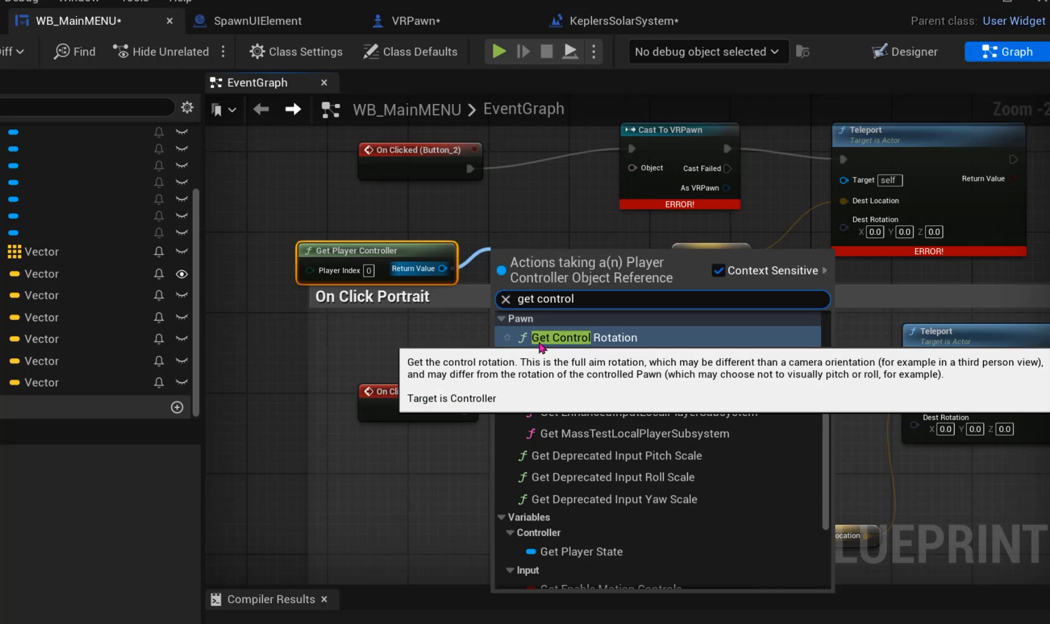
click(559, 337)
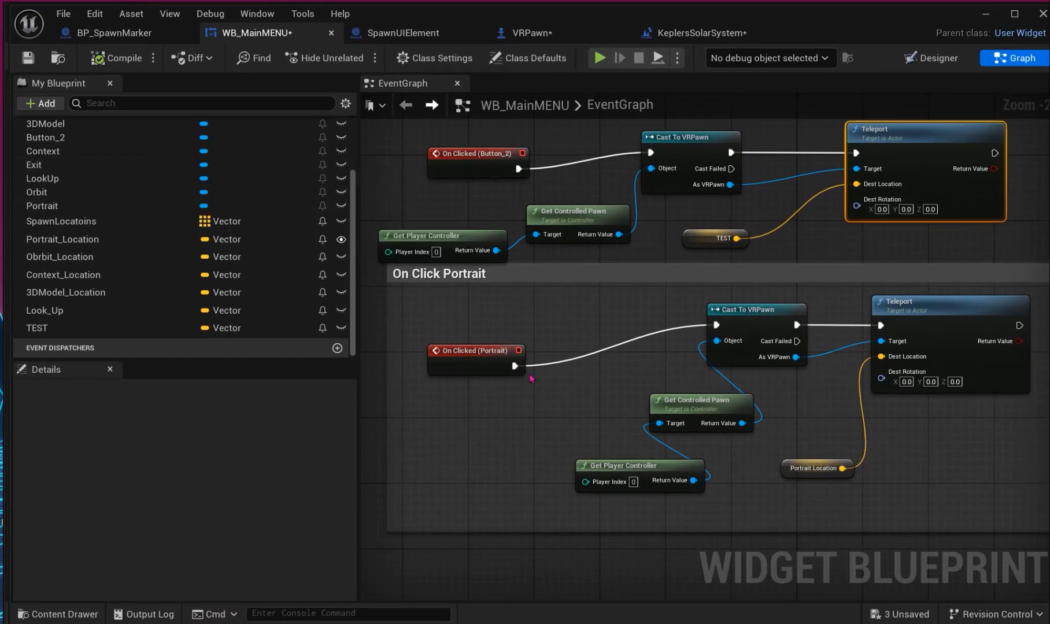
mouse_move(629, 278)
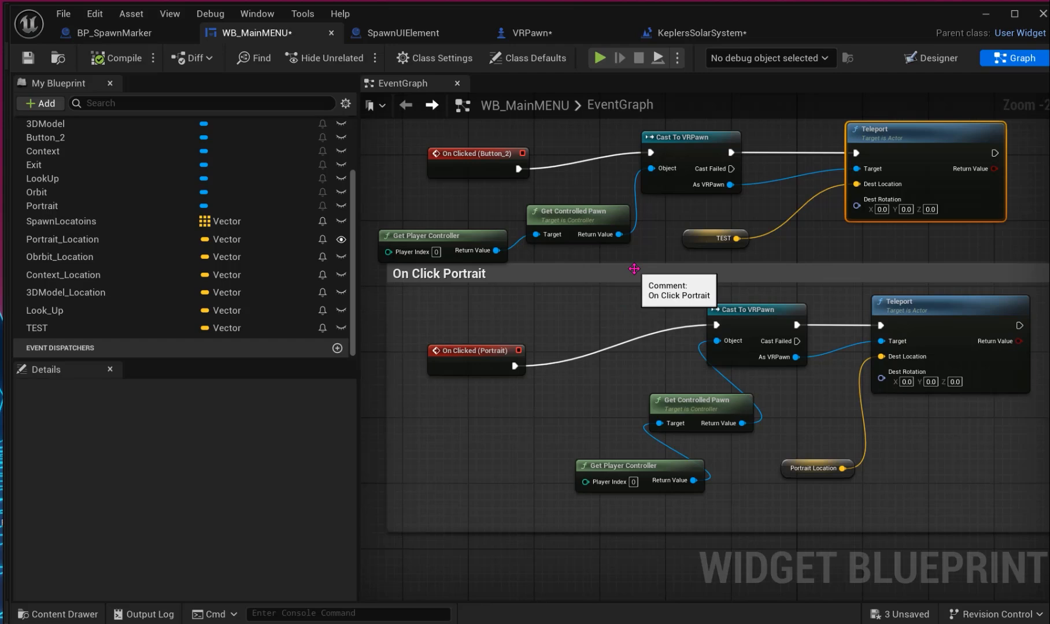
mouse_move(629, 289)
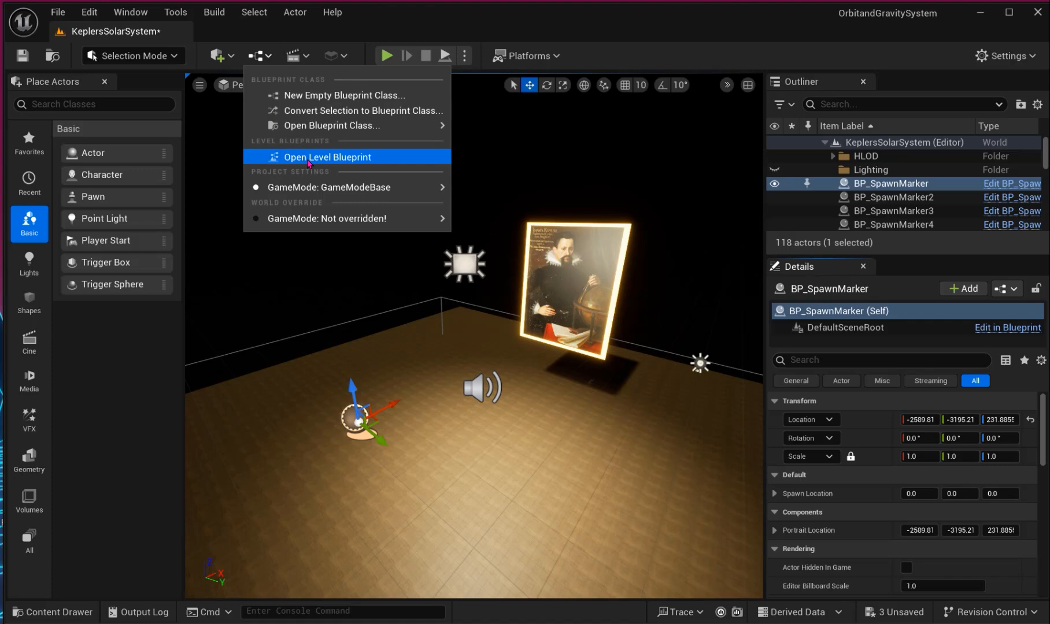
- Open the Level Blueprint and locate its existing Event BeginPlay node
click(328, 159)
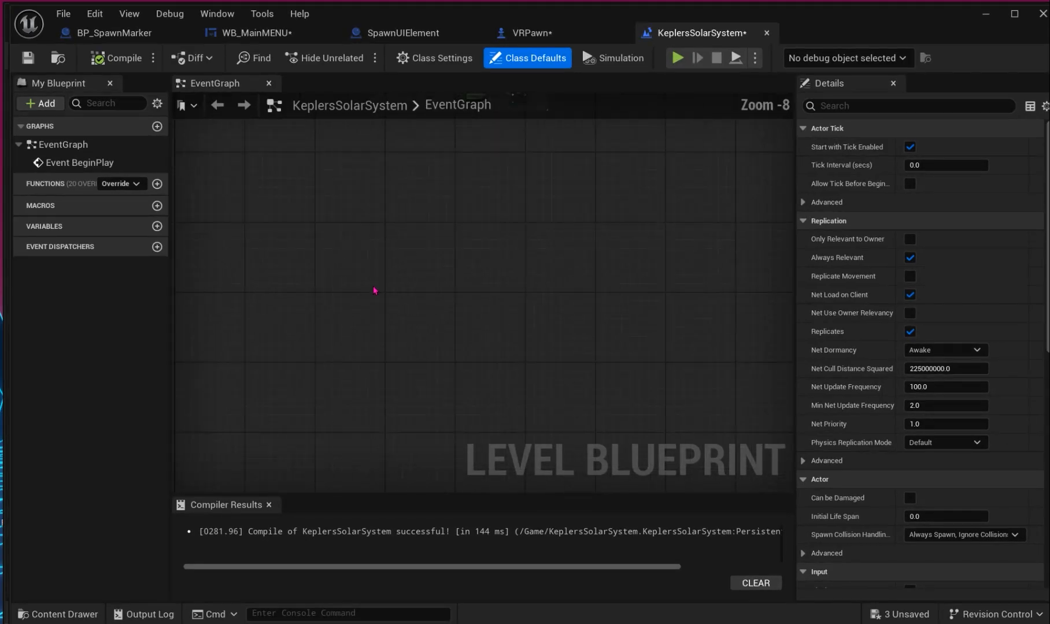
scroll(up, 3)
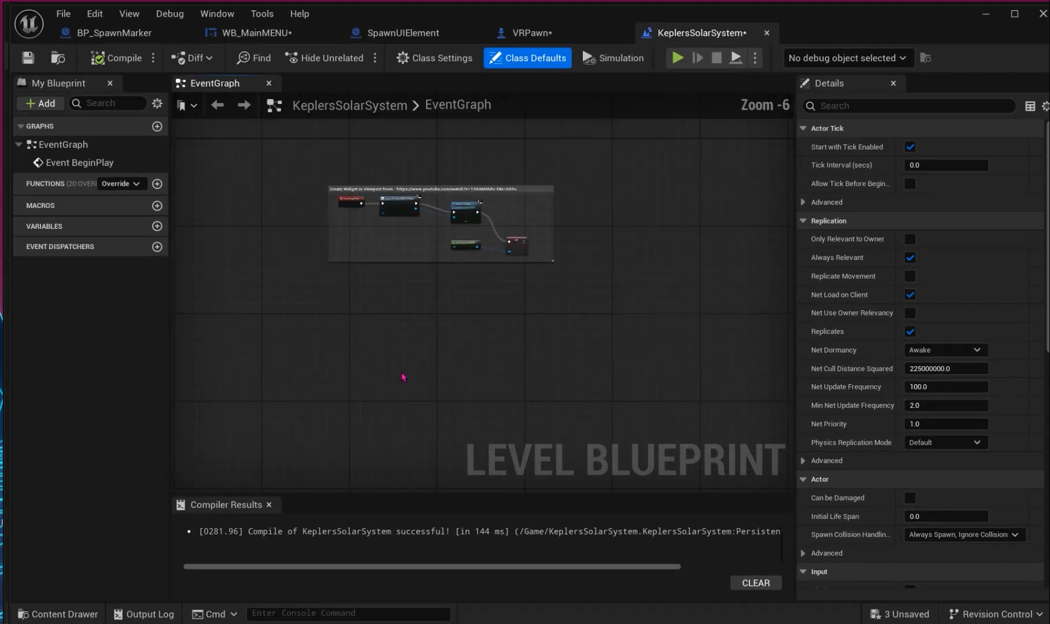
scroll(up, 3)
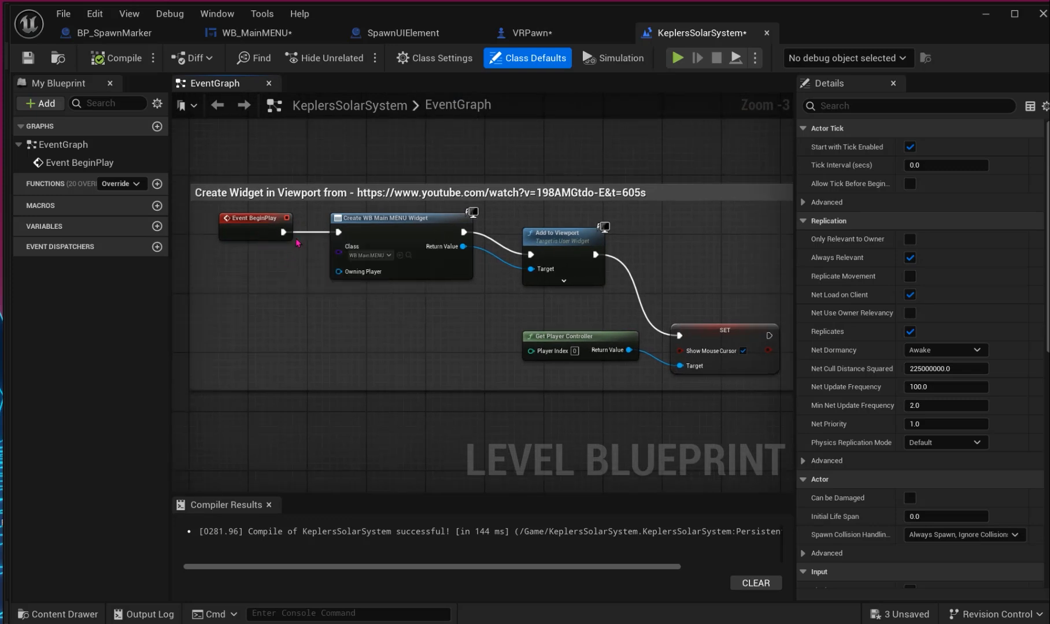
click(254, 226)
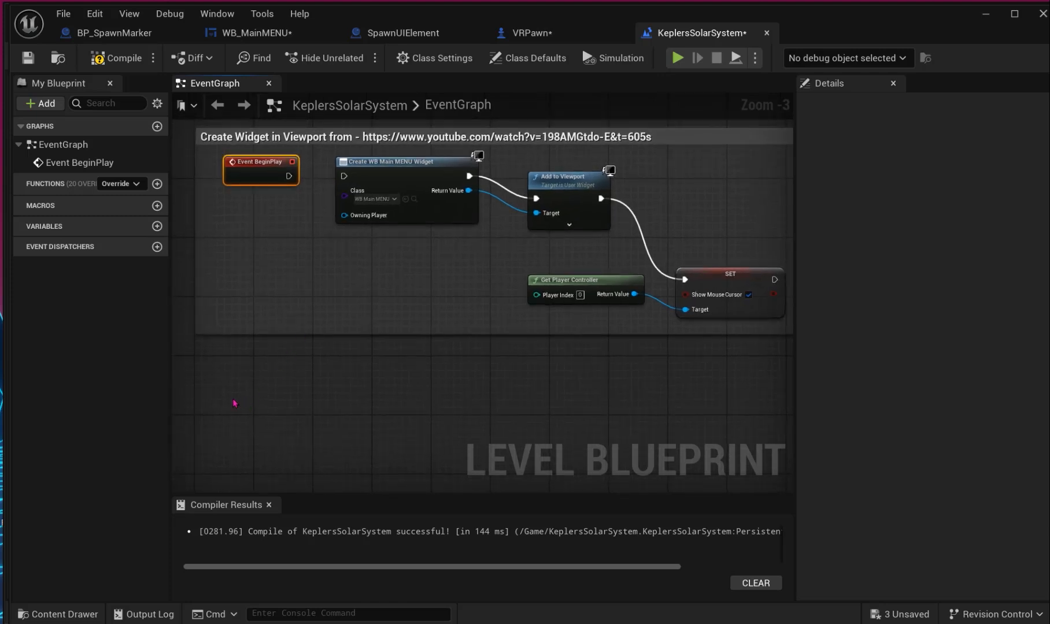
right_click(234, 403)
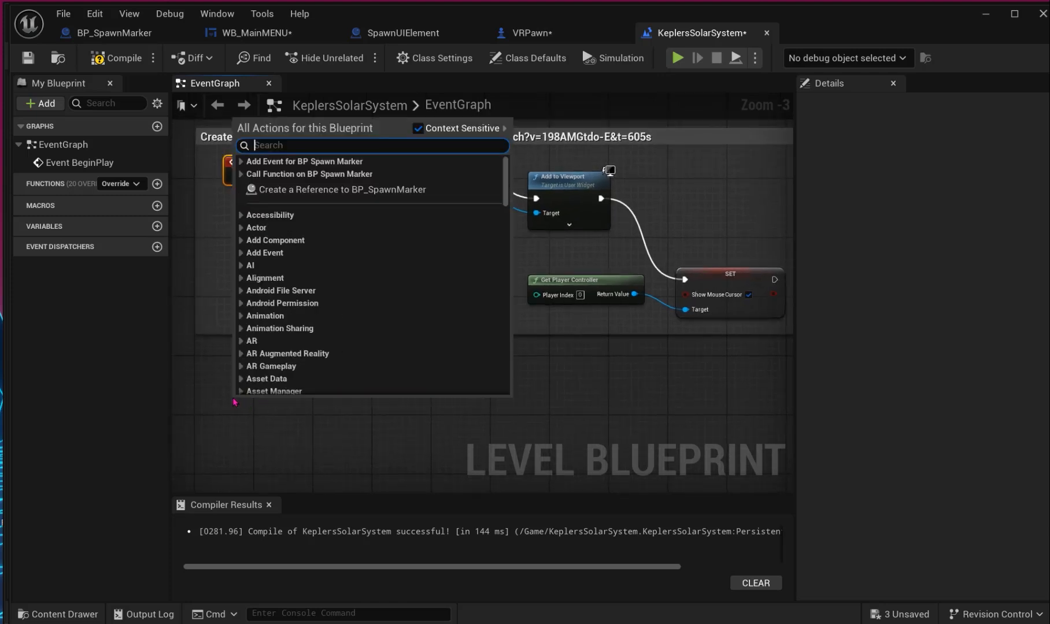
text(begine)
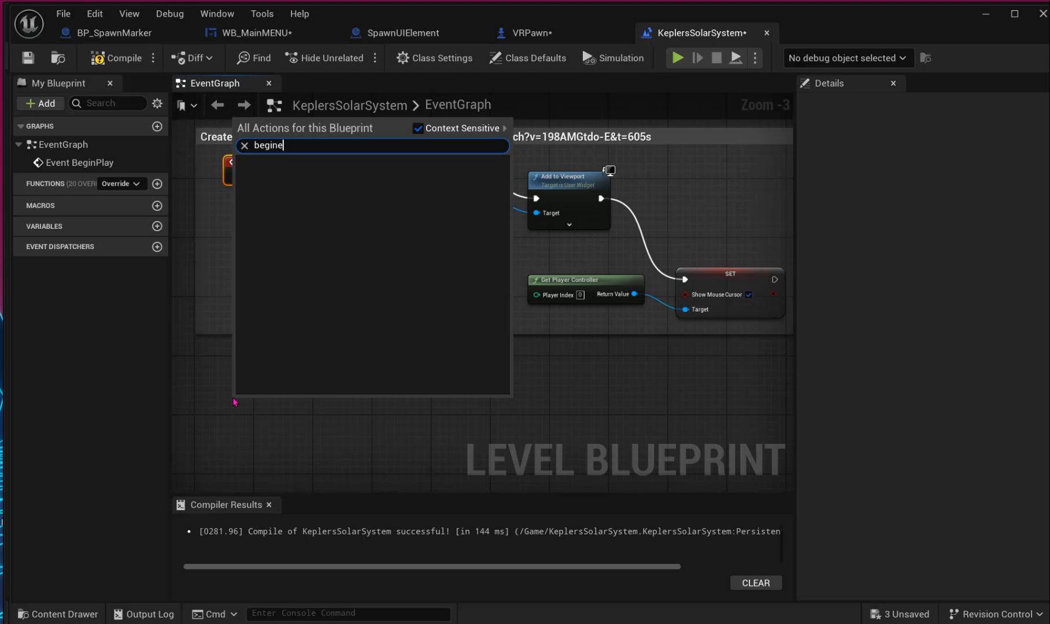
key(backspace)
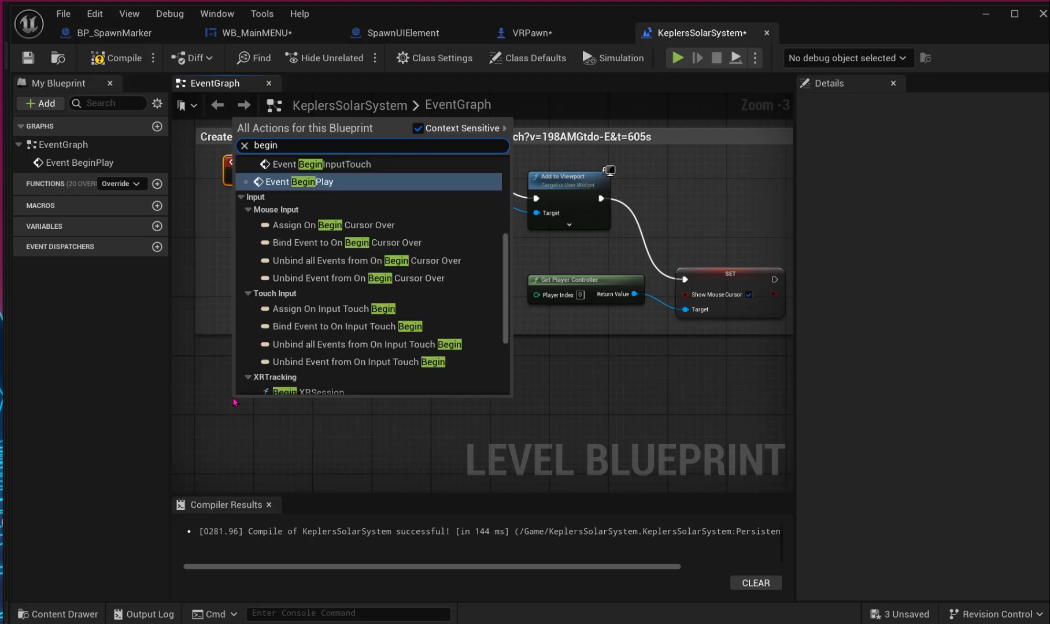
click(299, 185)
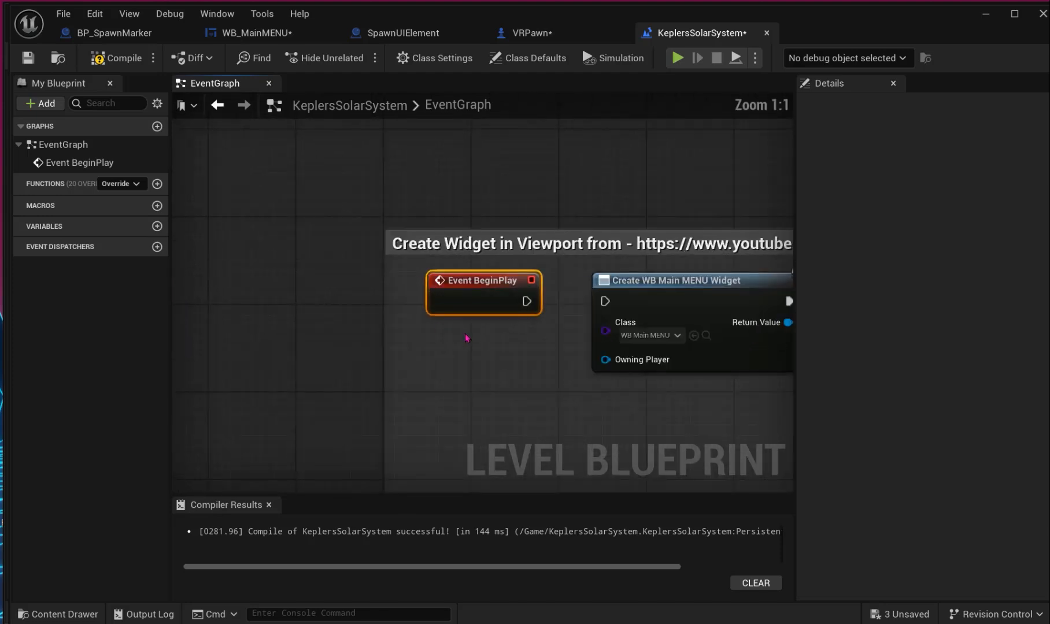
mouse_move(512, 367)
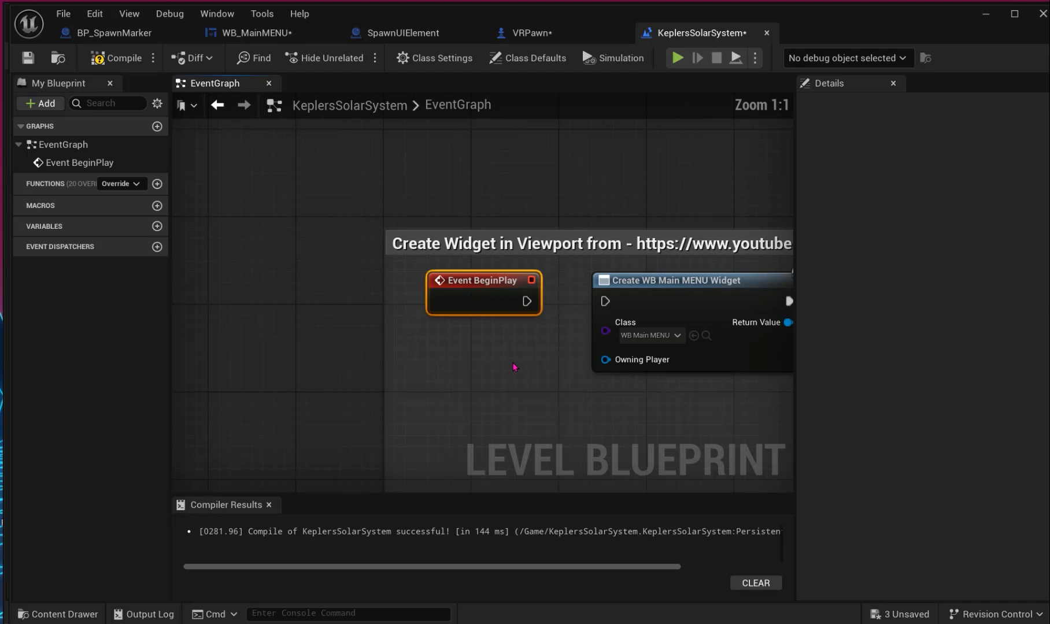
- Add Create Widget and Add to Viewport nodes after Event BeginPlay
scroll(down, 3)
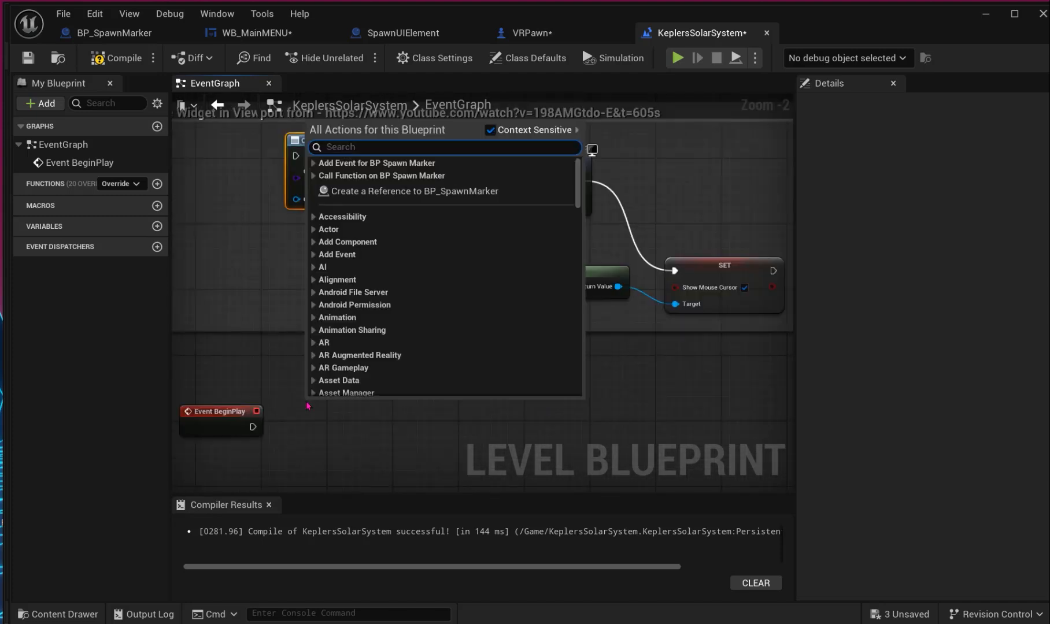
text(create)
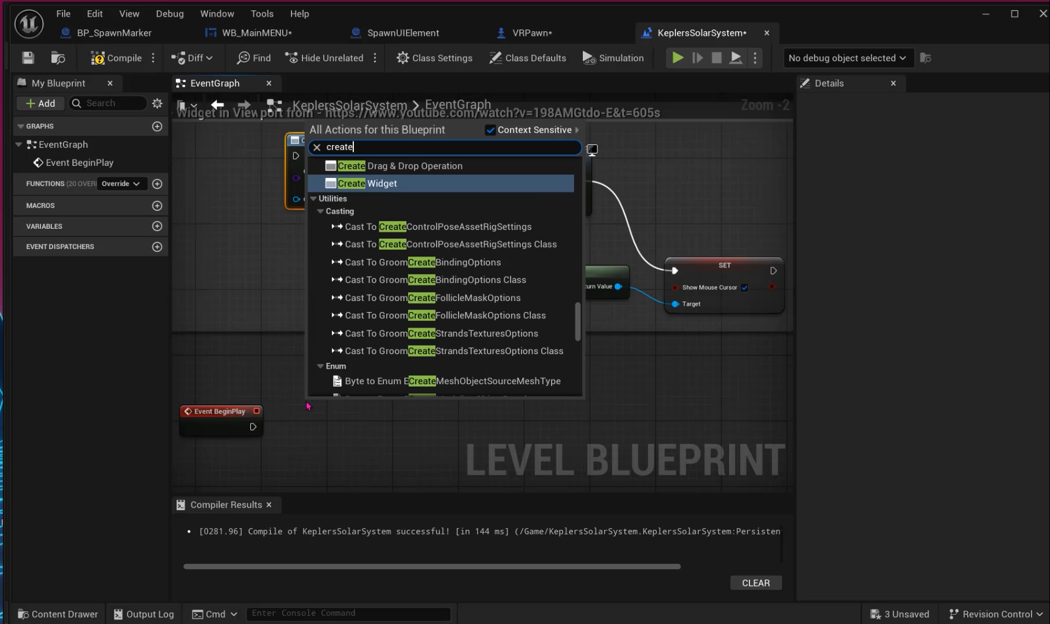
mouse_move(385, 182)
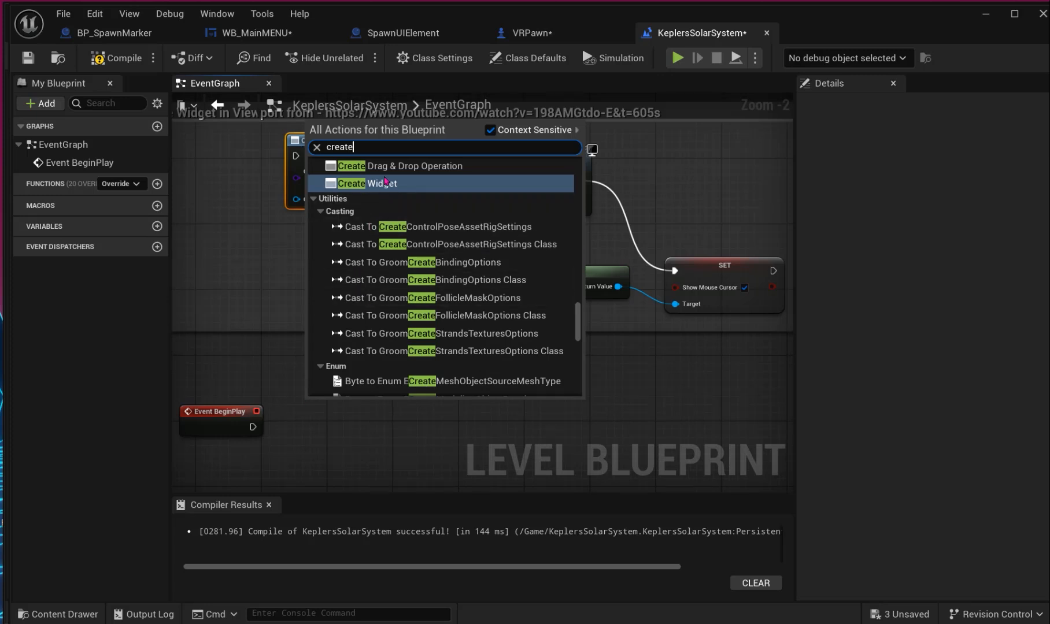
click(367, 183)
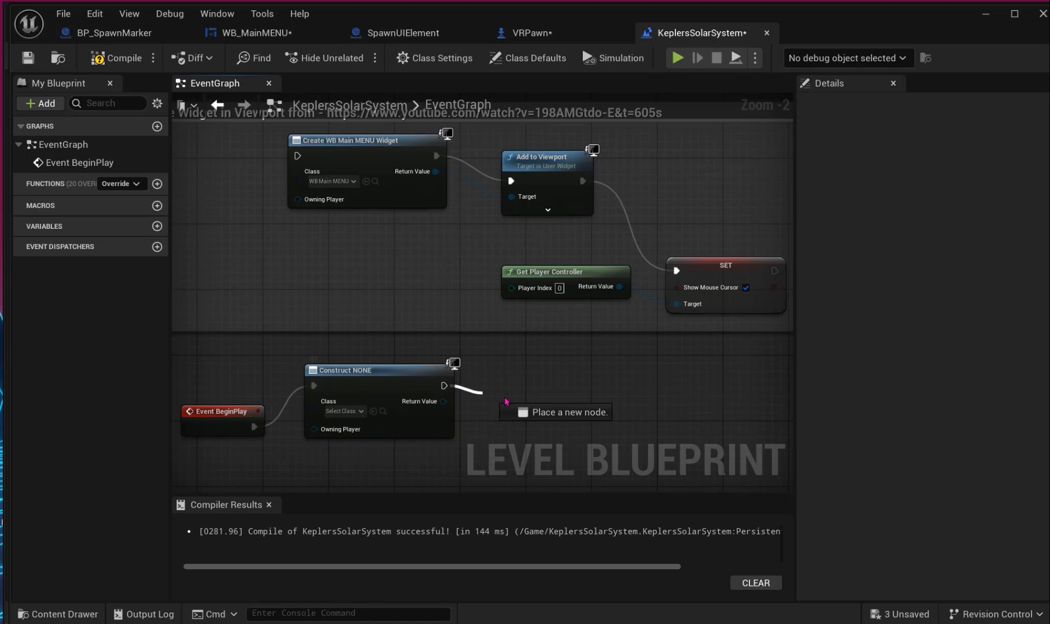
text(add)
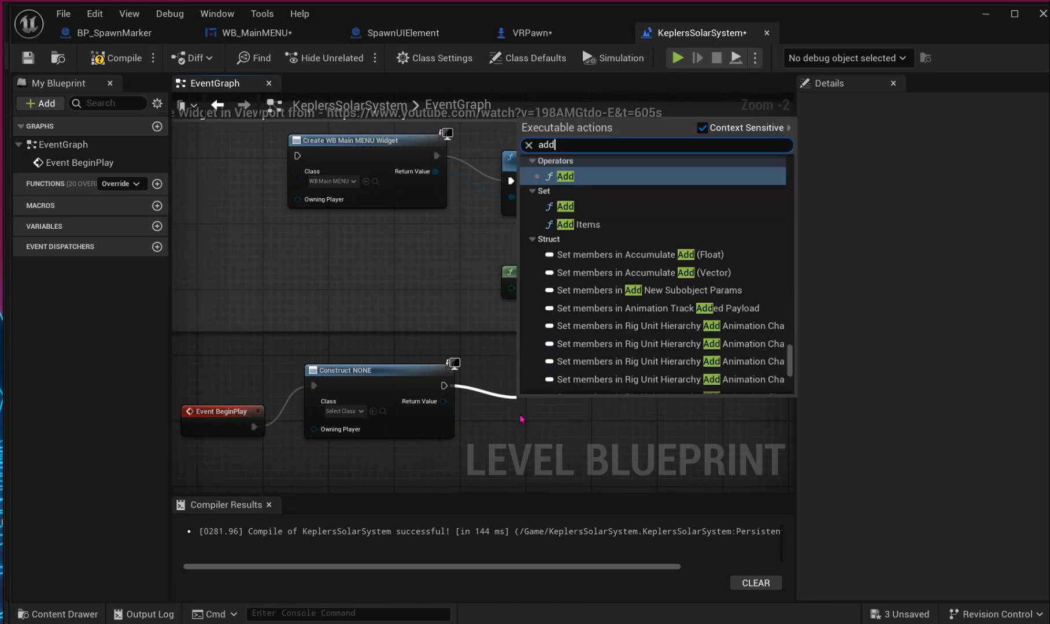
text(to)
text(get)
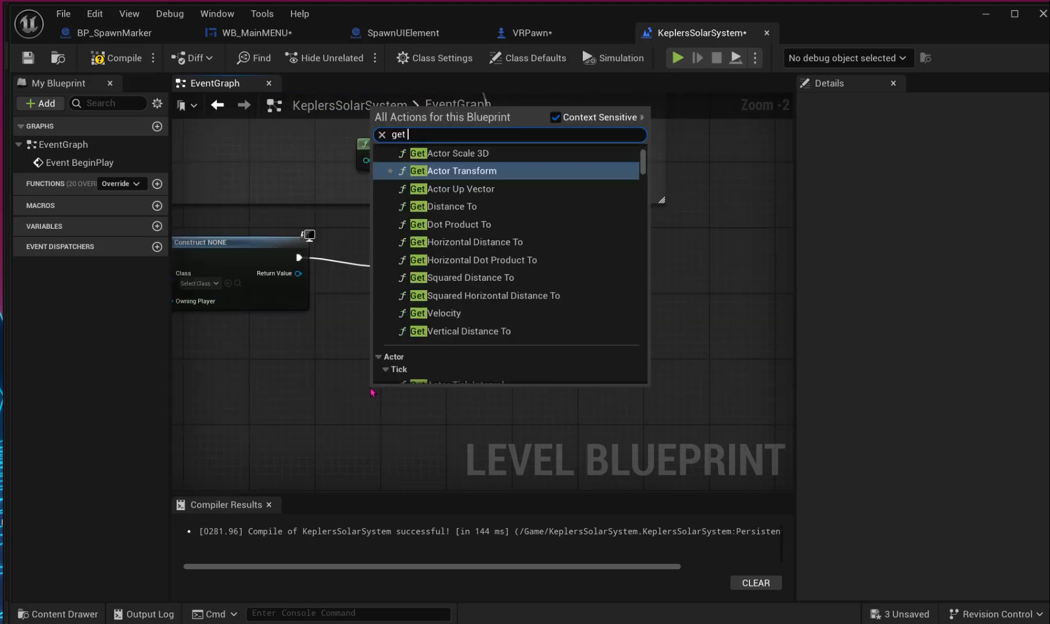
- Add Get Player Controller and Set Show Mouse Cursor nodes, then compile the level blueprint
text(player cont)
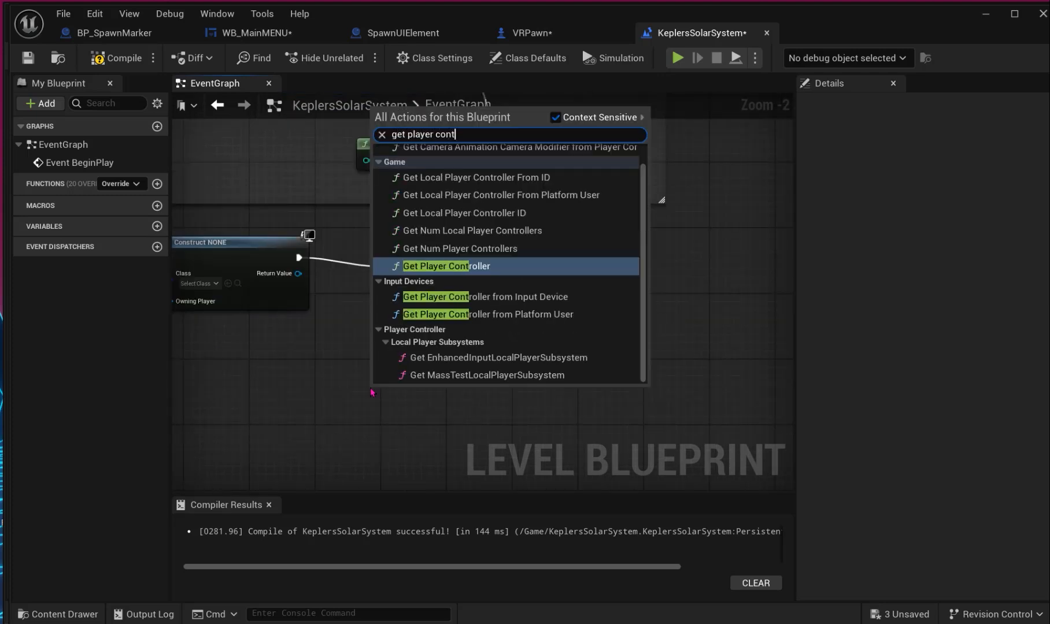
click(445, 266)
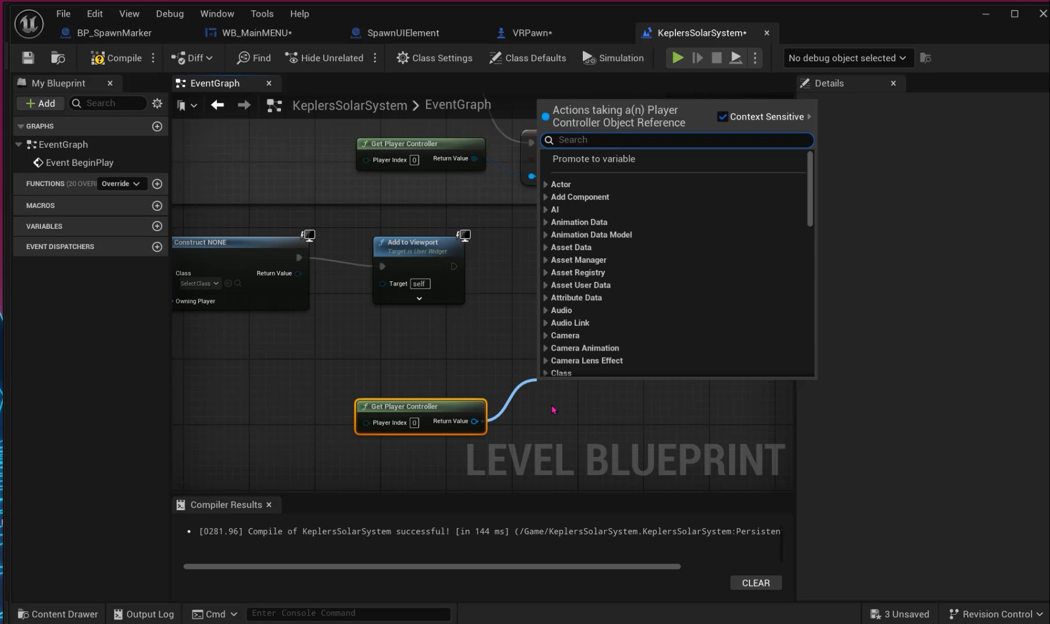
text(set show mouse)
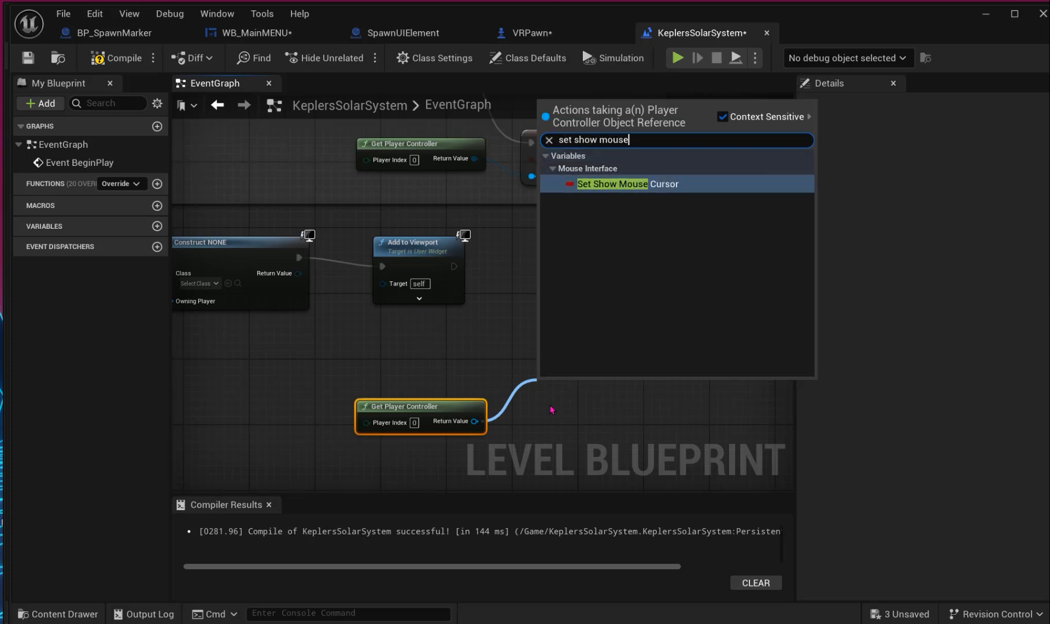
text(cur)
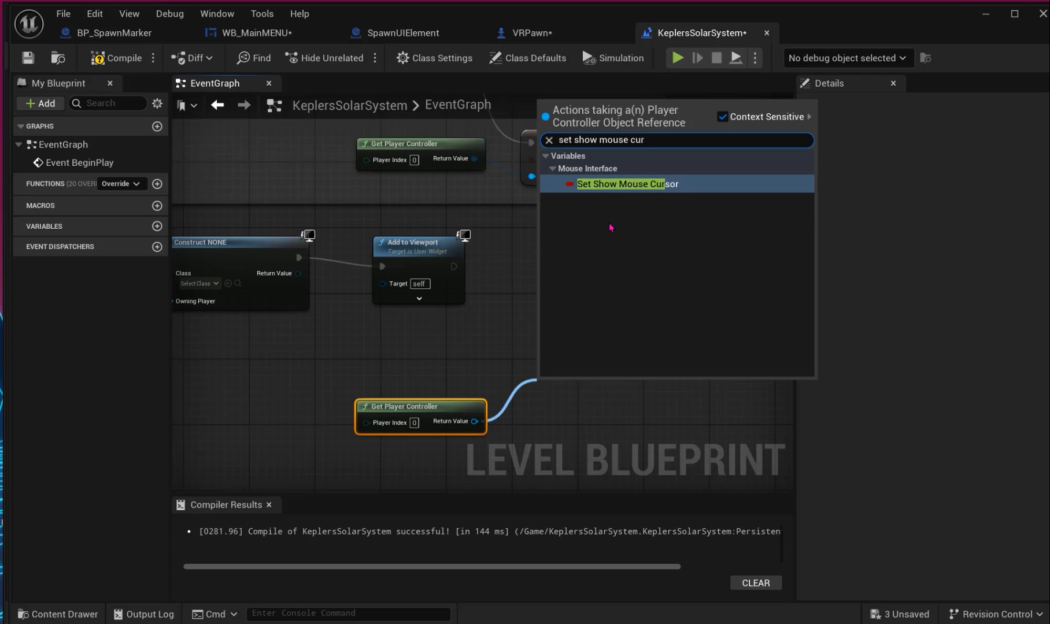
click(625, 184)
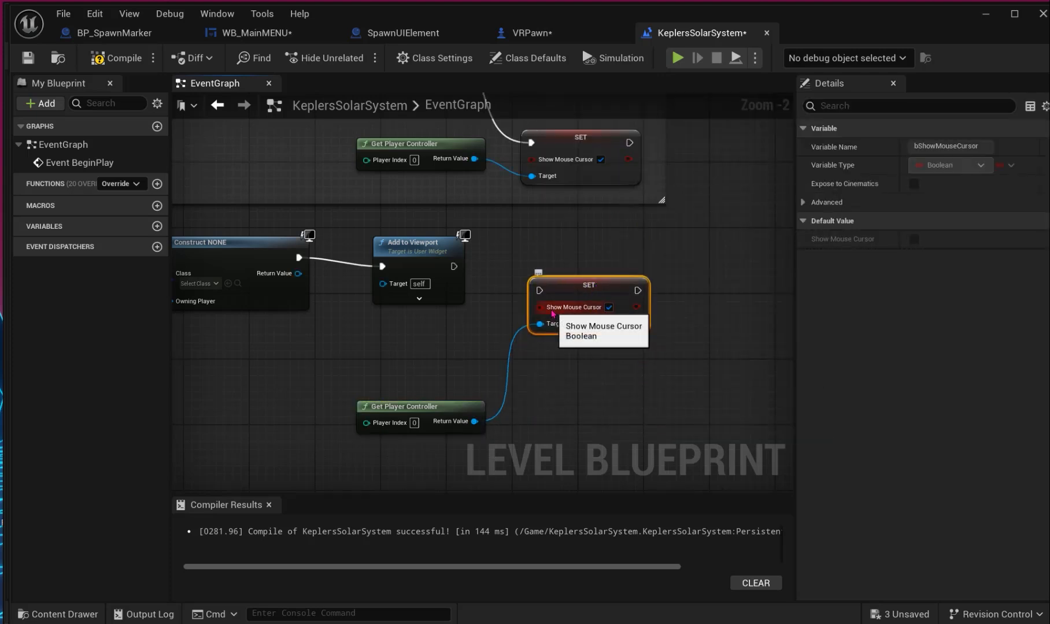
mouse_move(482, 401)
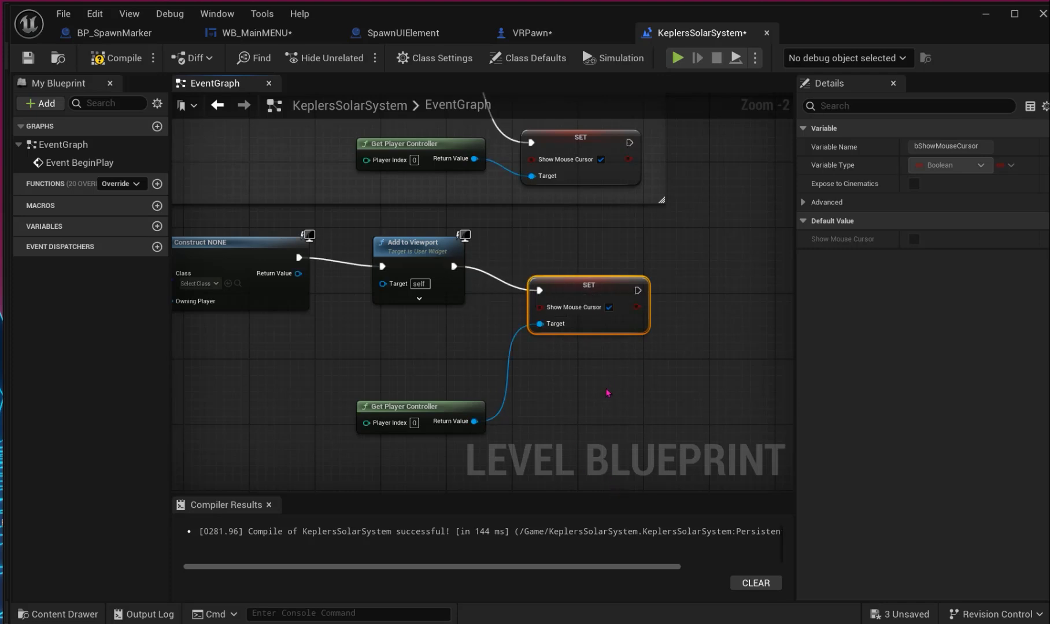
scroll(down, 3)
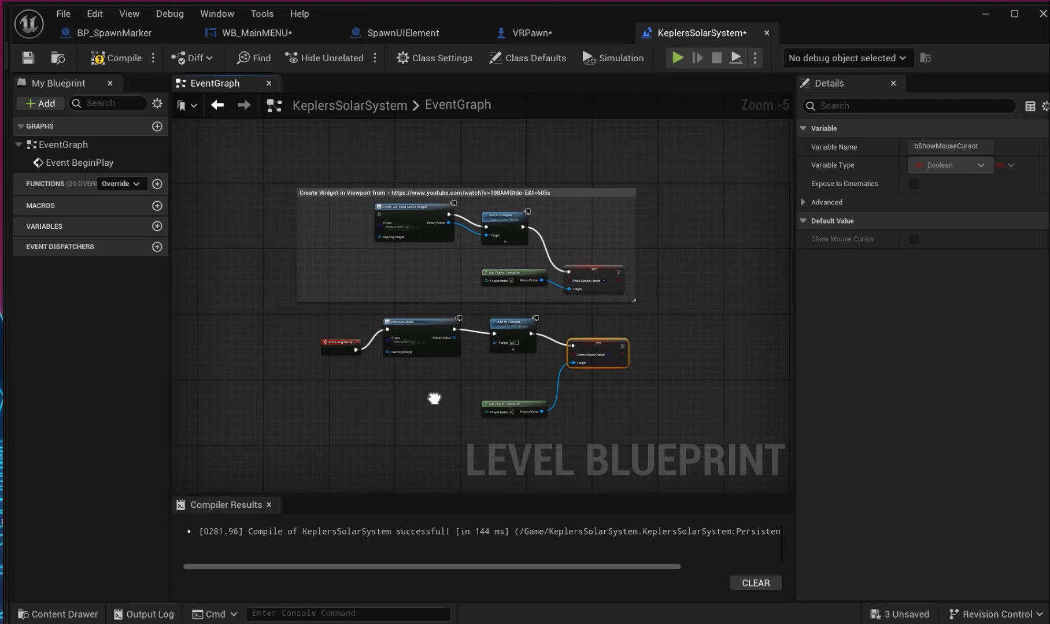
click(122, 59)
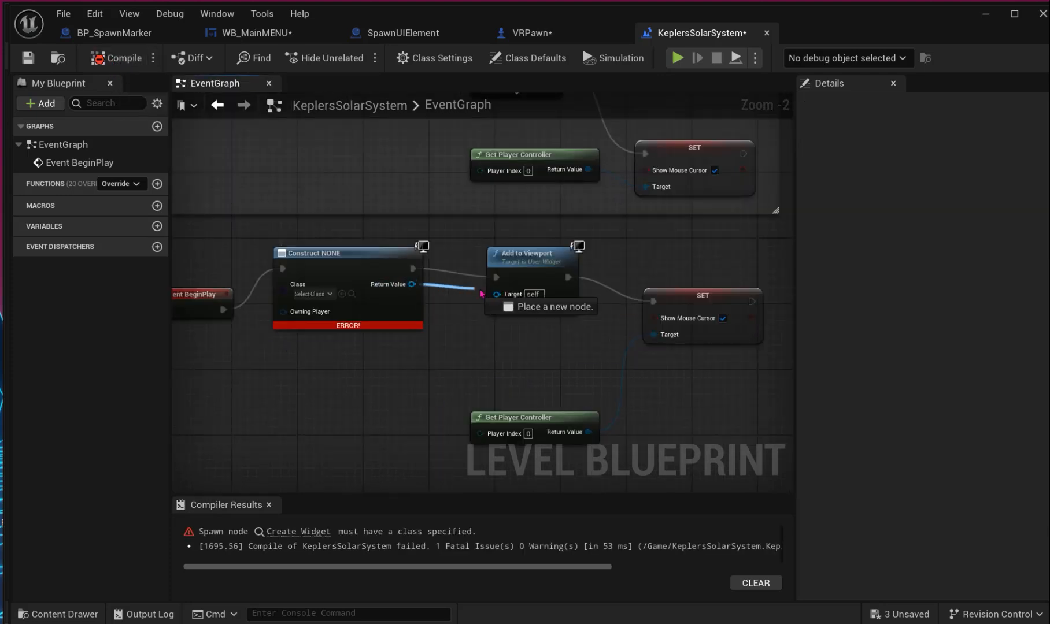
- Set the Create Widget class to WB_MainMENU and recompile the level blueprint
scroll(down, 3)
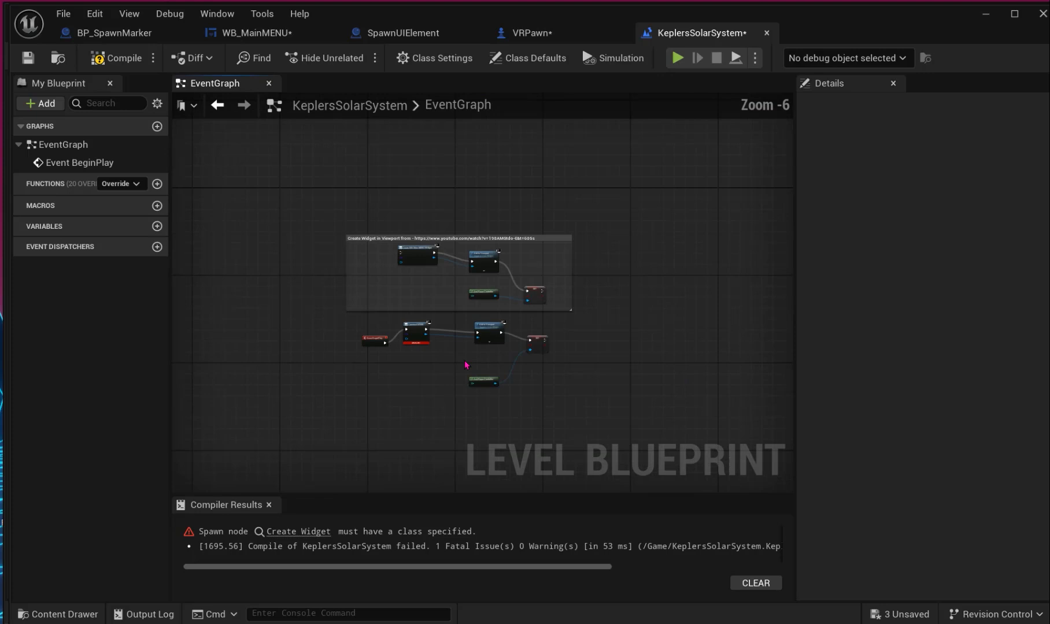
scroll(up, 3)
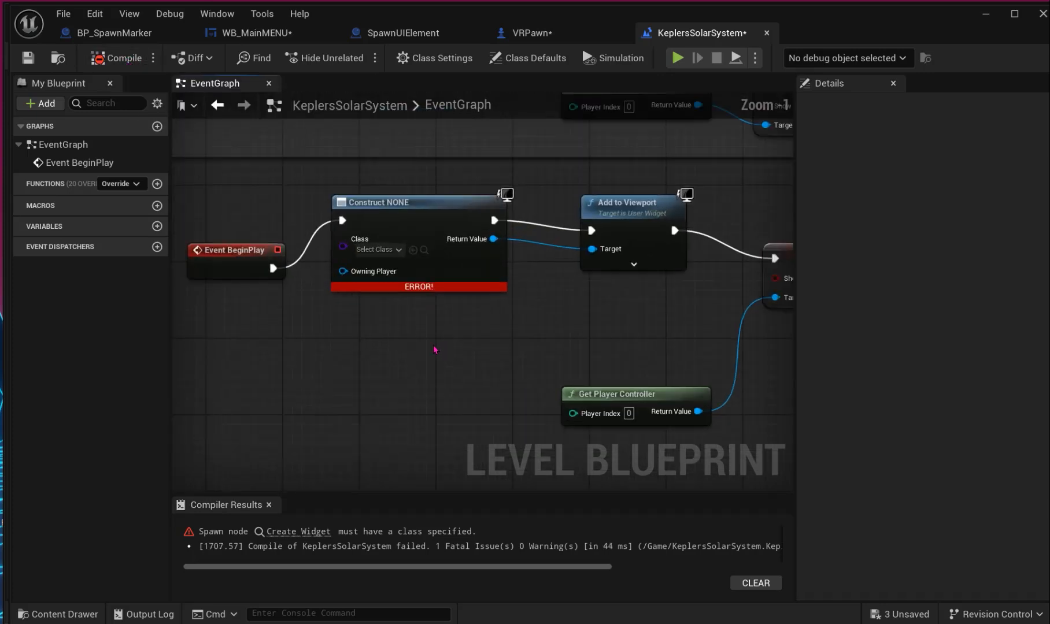
click(375, 249)
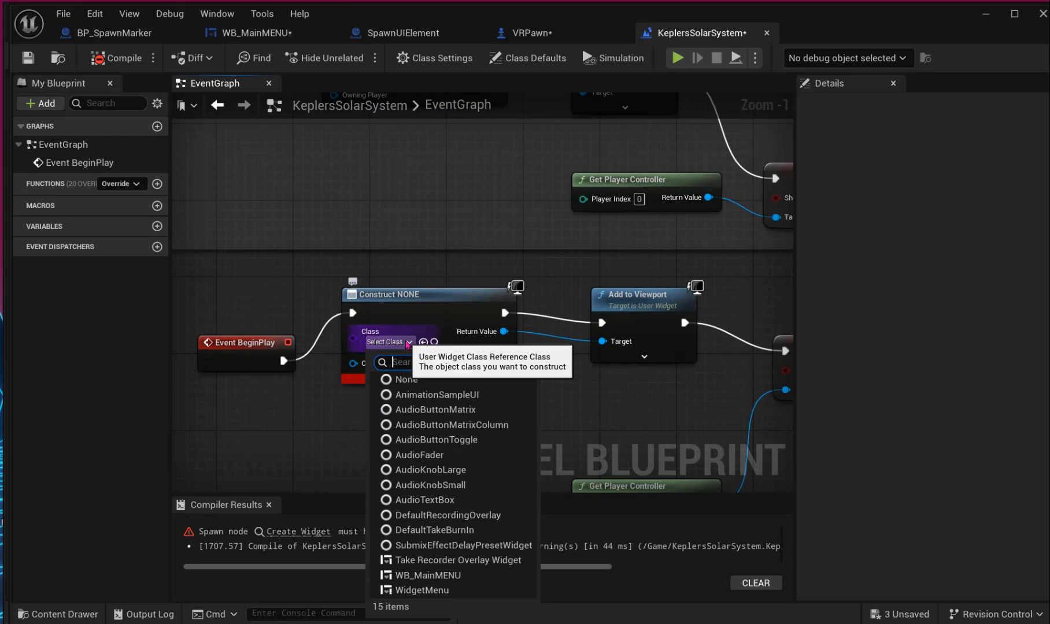
text(WB)
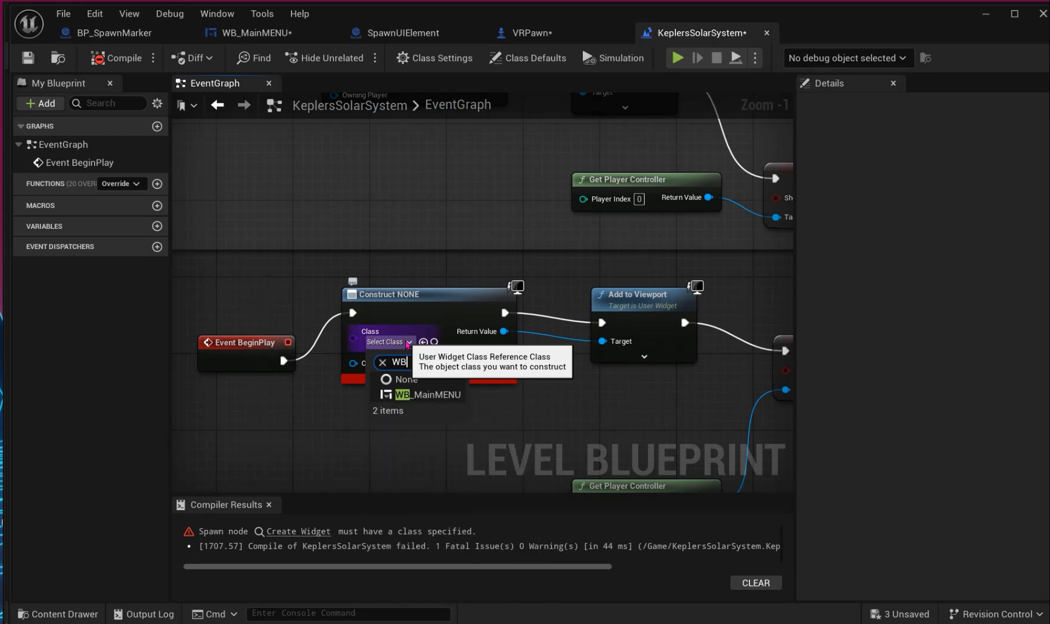
click(428, 395)
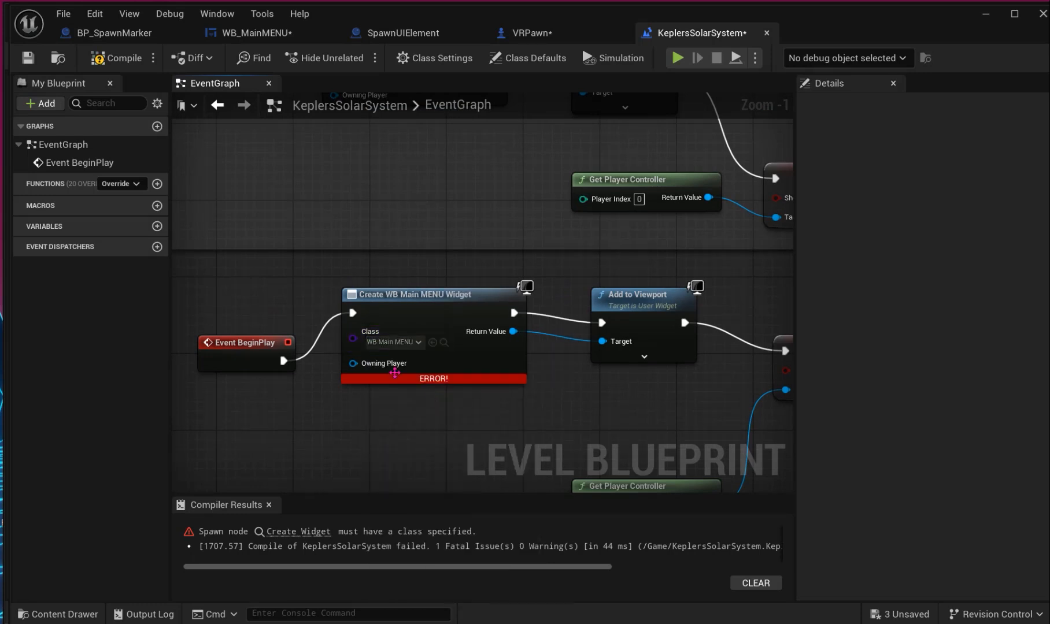
click(123, 58)
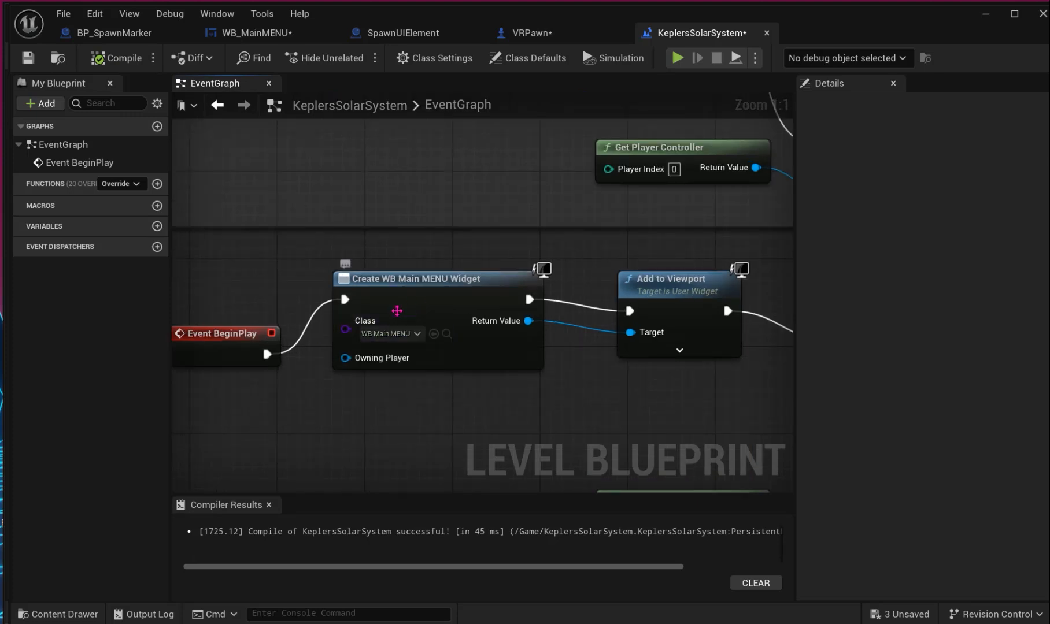
mouse_move(395, 335)
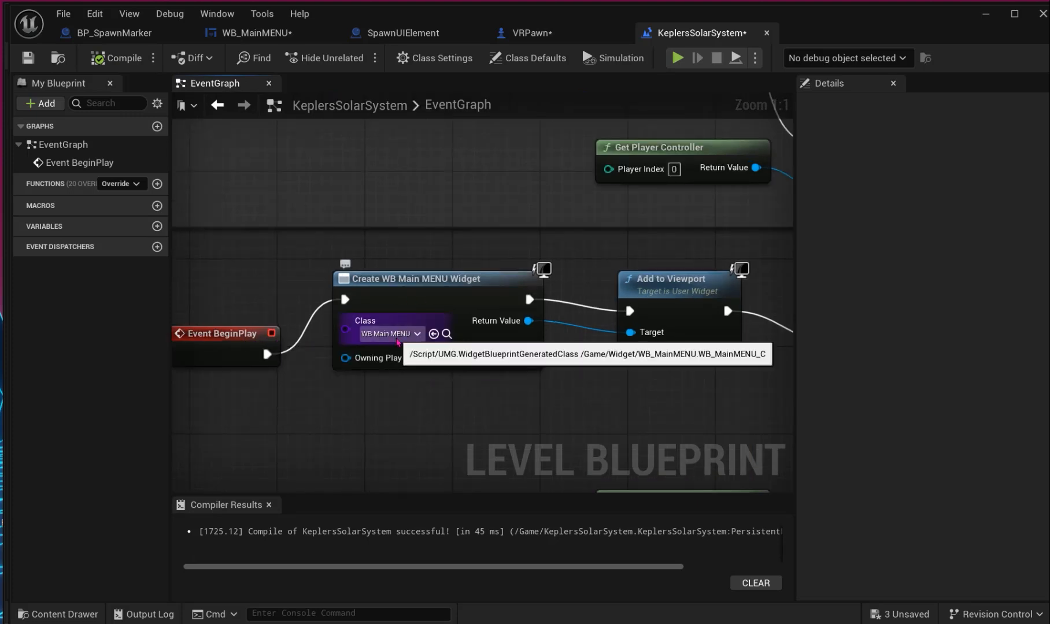
scroll(down, 3)
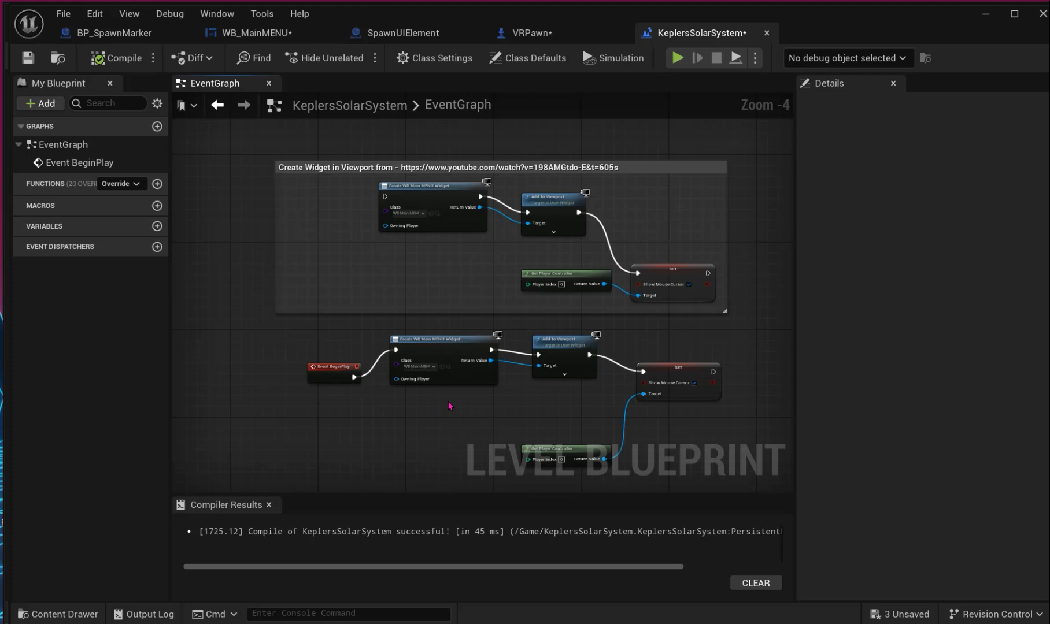
scroll(down, 3)
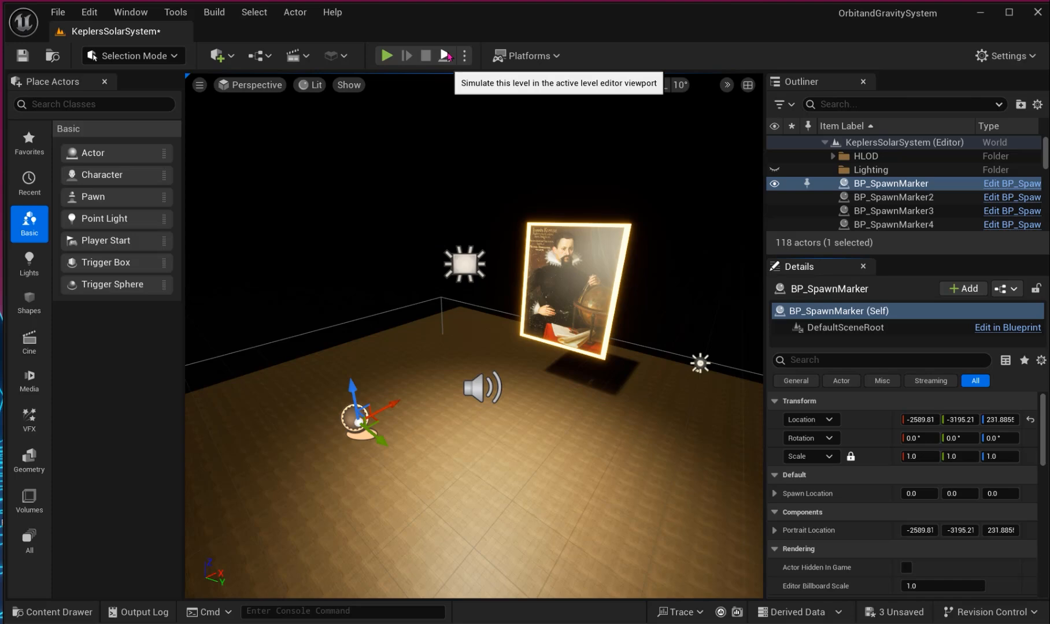
- Clear the play-in-editor errors in the Message Log and close it
click(385, 55)
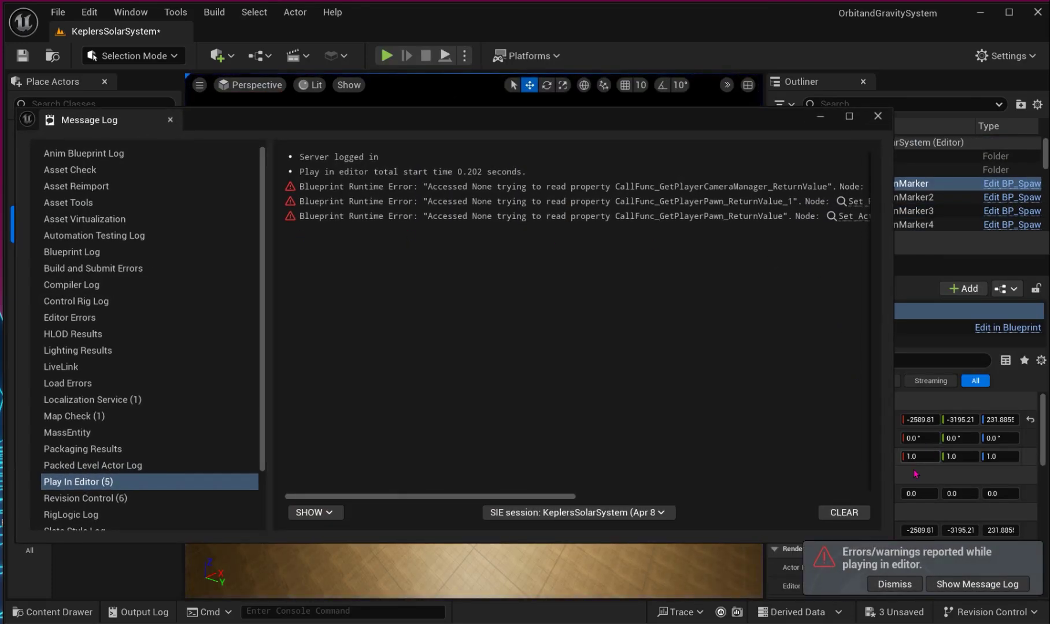
click(843, 513)
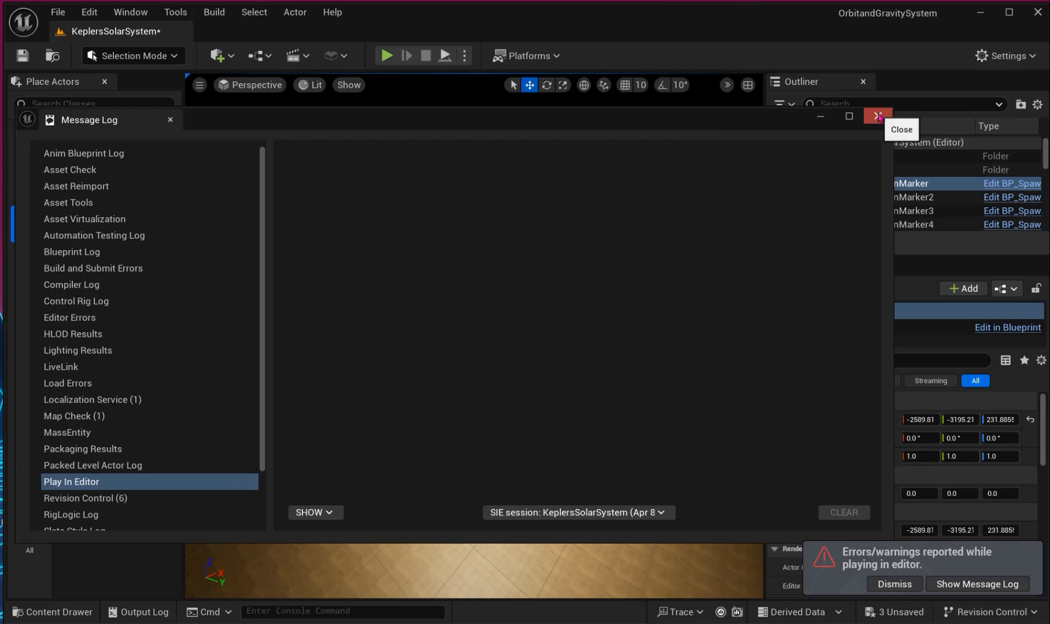
click(877, 116)
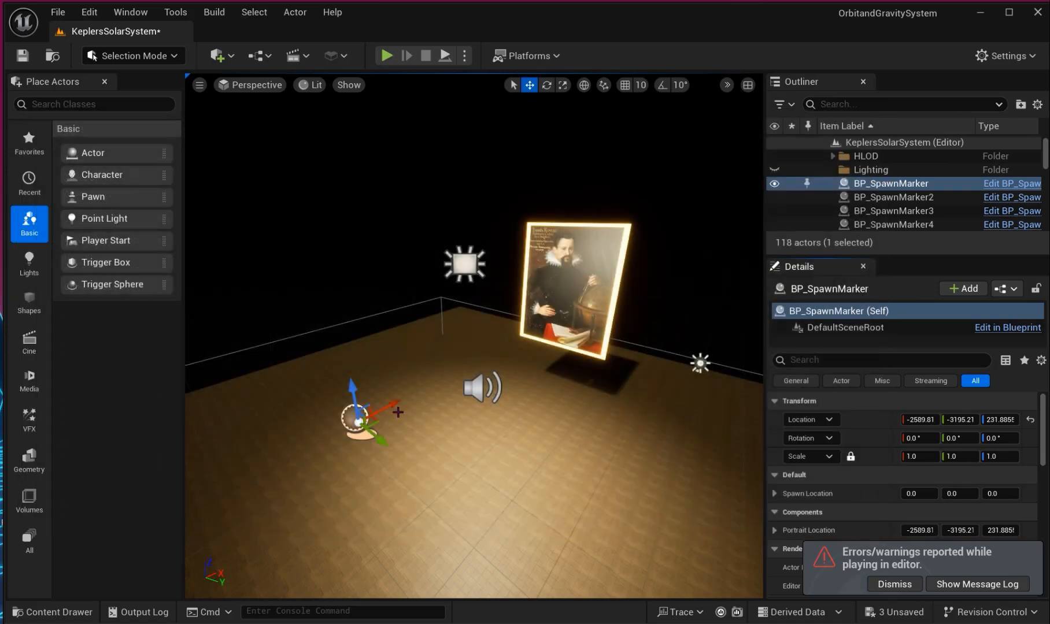
- Play the level, pick the Portrait menu option to teleport, then stop the session
click(386, 55)
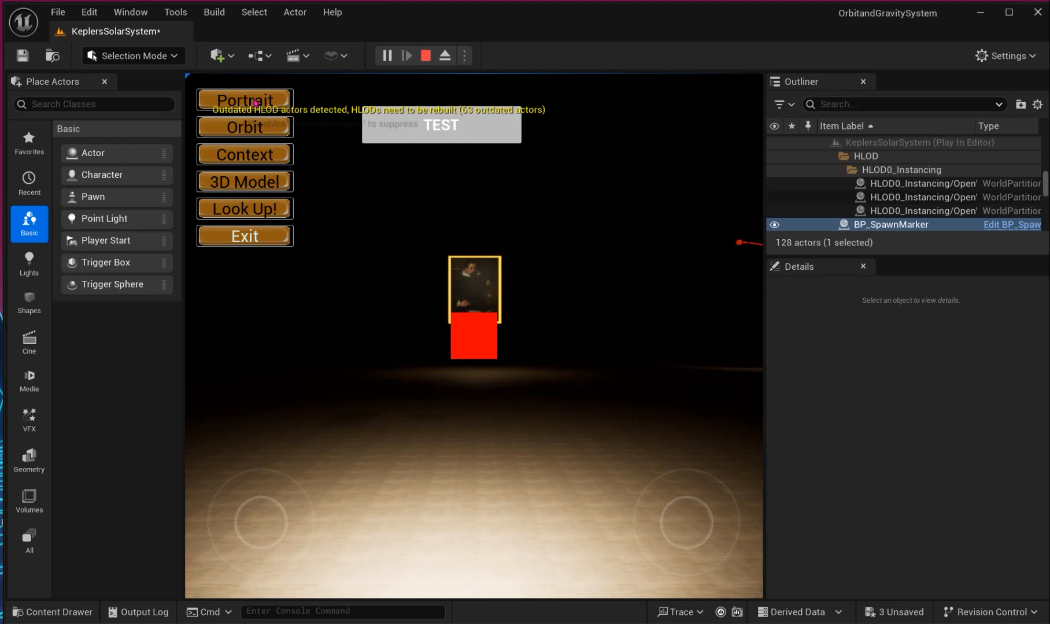
click(244, 99)
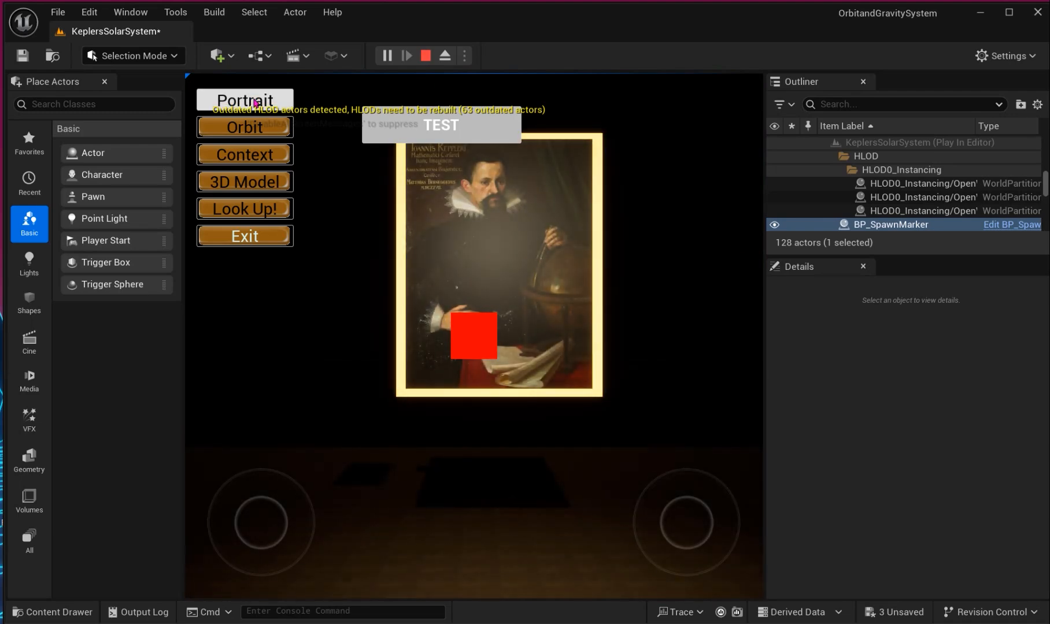
click(425, 56)
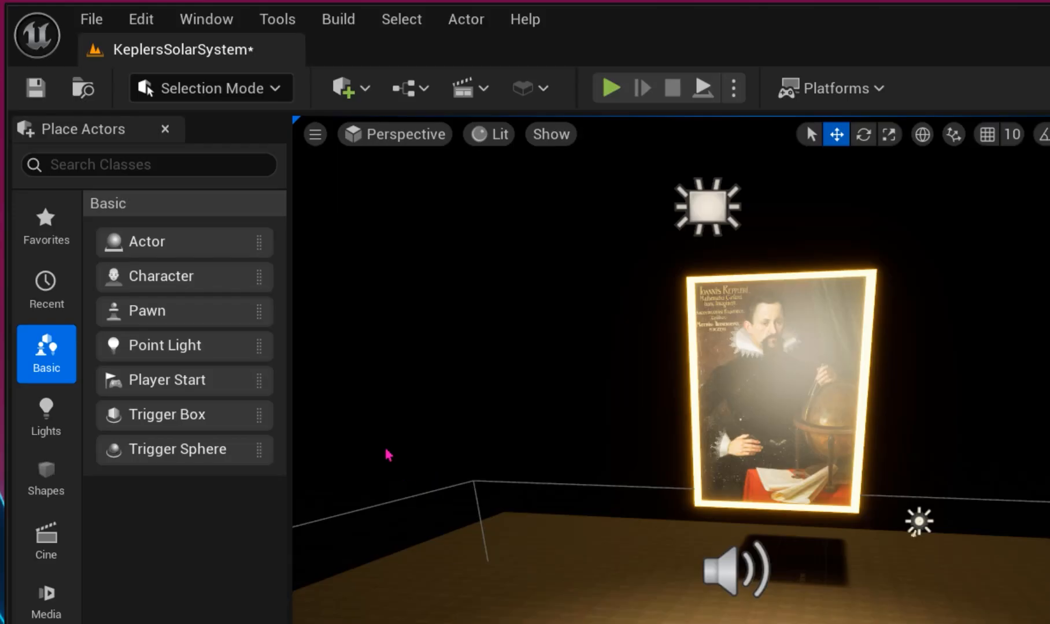
mouse_move(536, 565)
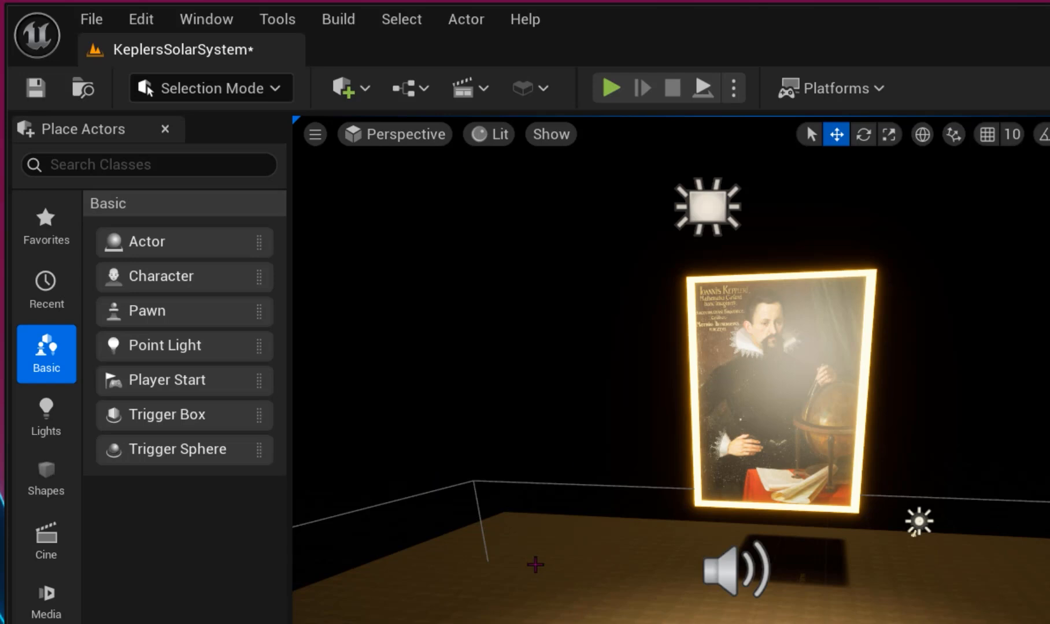
mouse_move(715, 112)
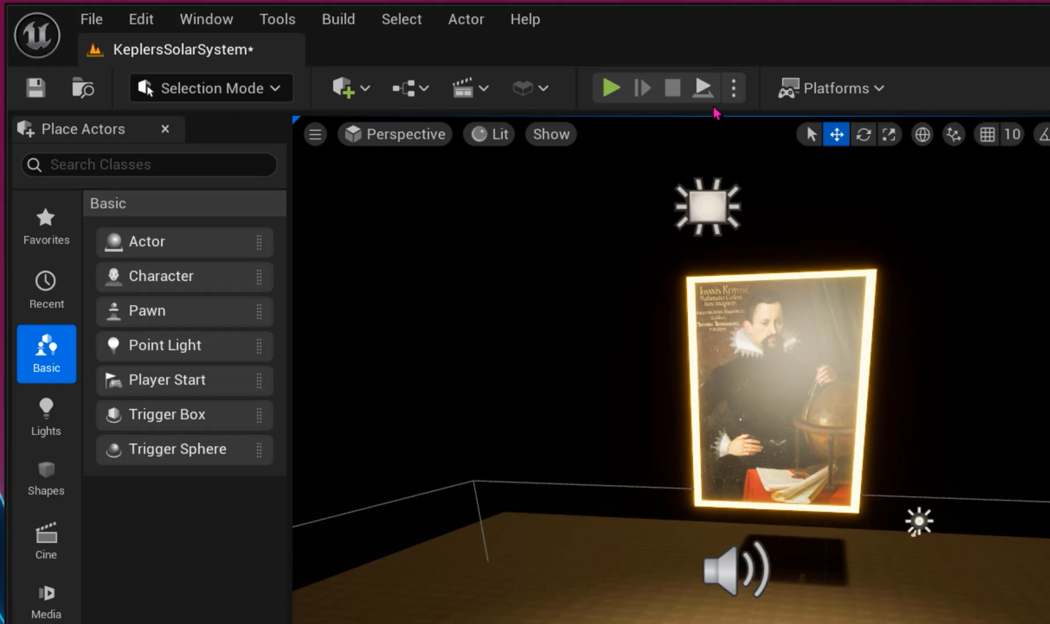
mouse_move(386, 435)
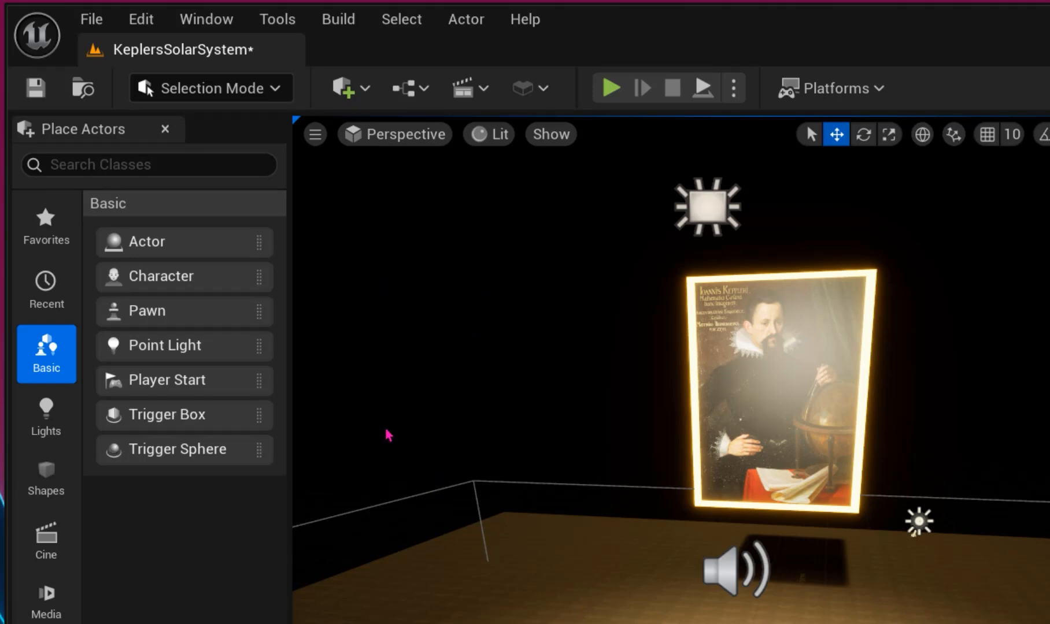
mouse_move(495, 344)
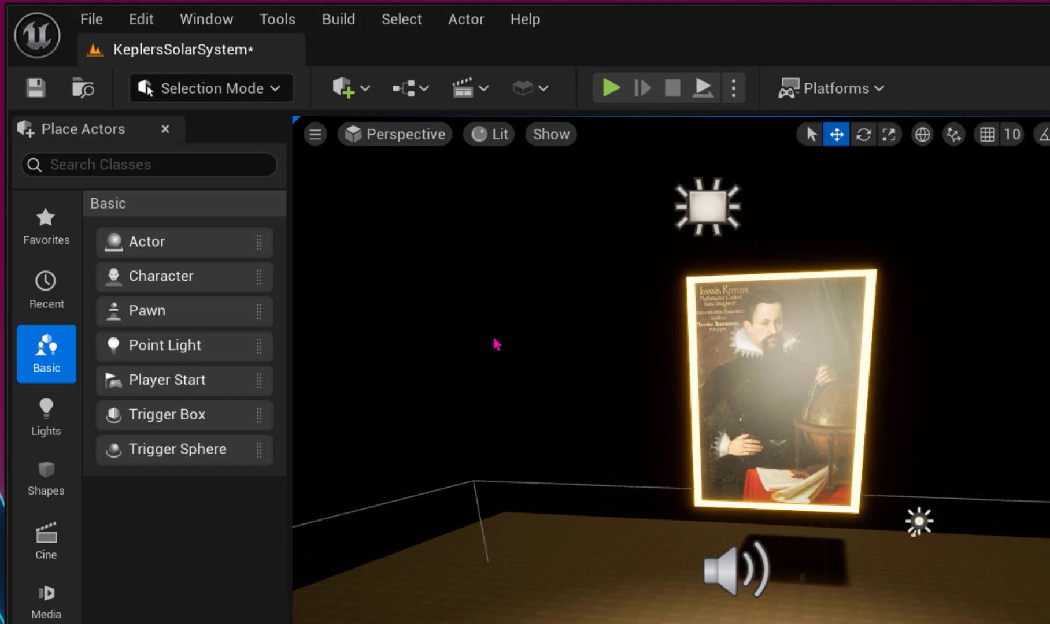
mouse_move(703, 87)
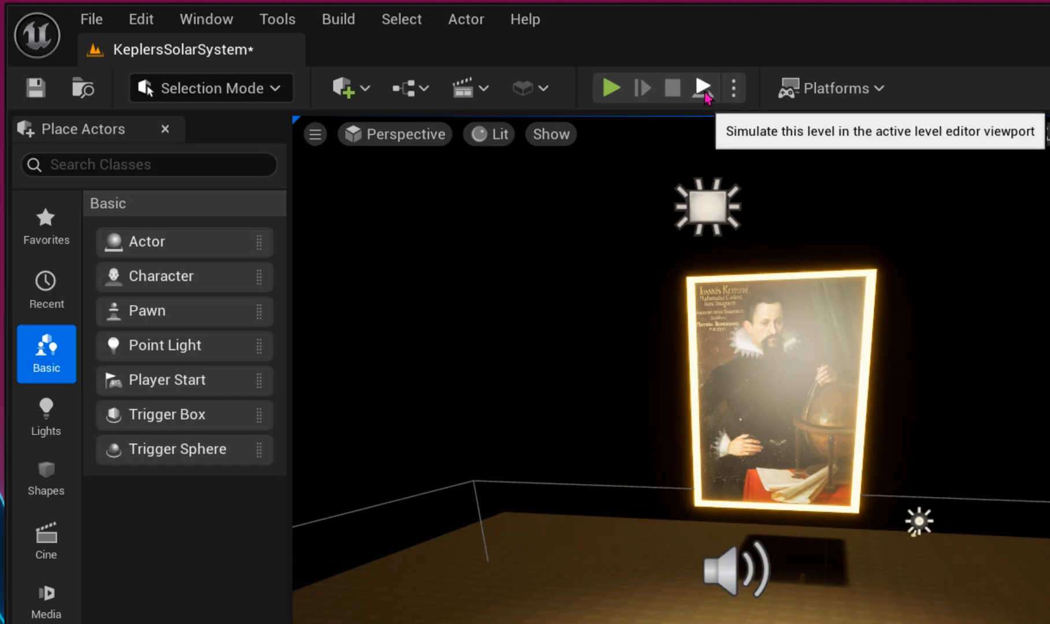
click(408, 88)
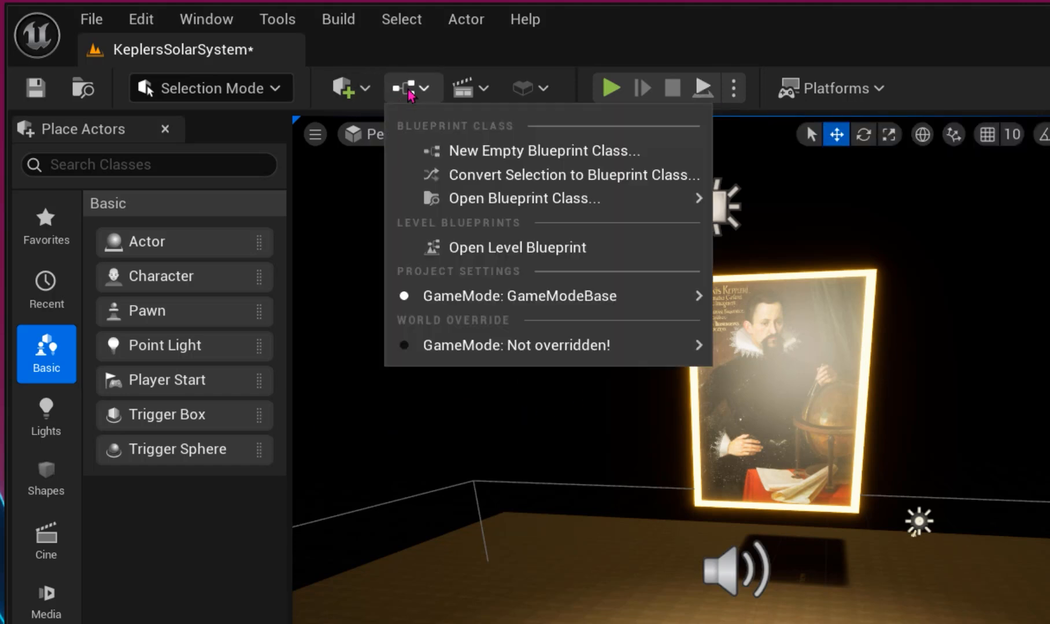
- Open the Level Blueprint to review the BeginPlay chain creating WB_MainMENU
click(516, 247)
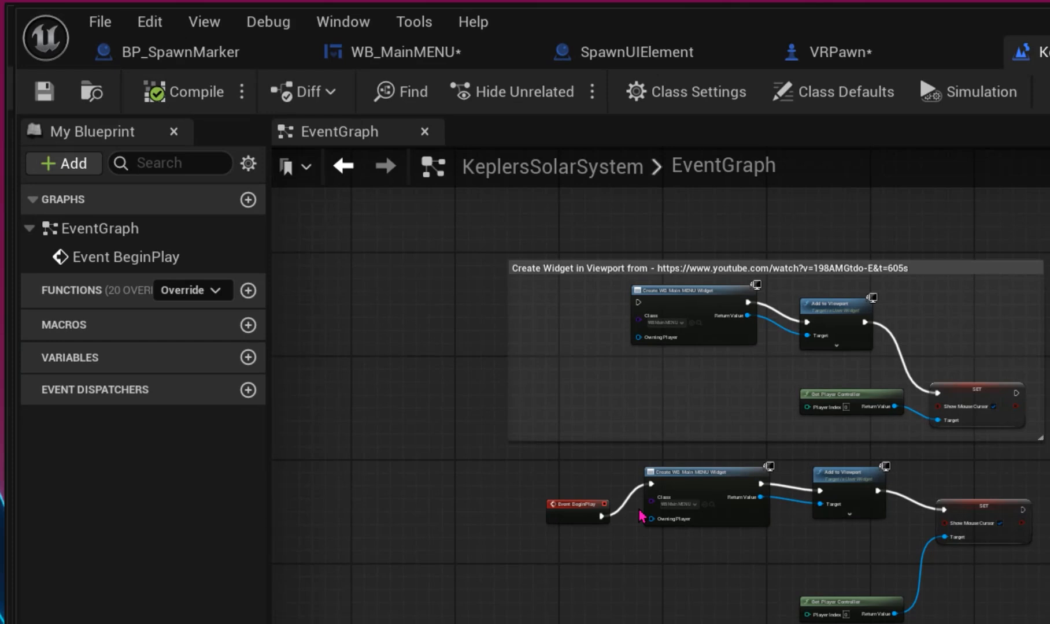
mouse_move(643, 489)
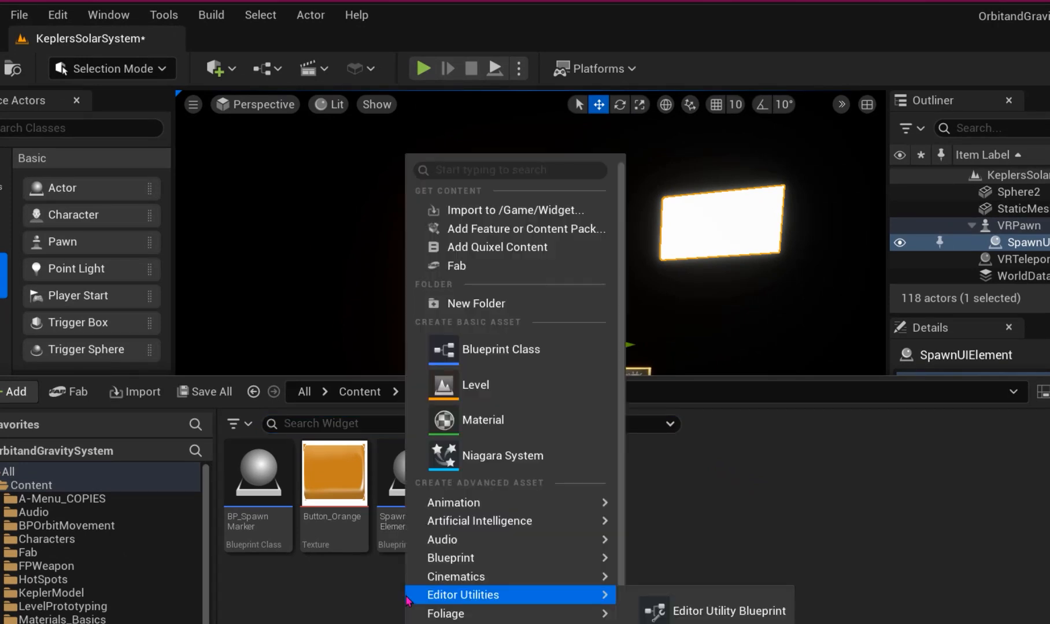
mouse_move(508, 350)
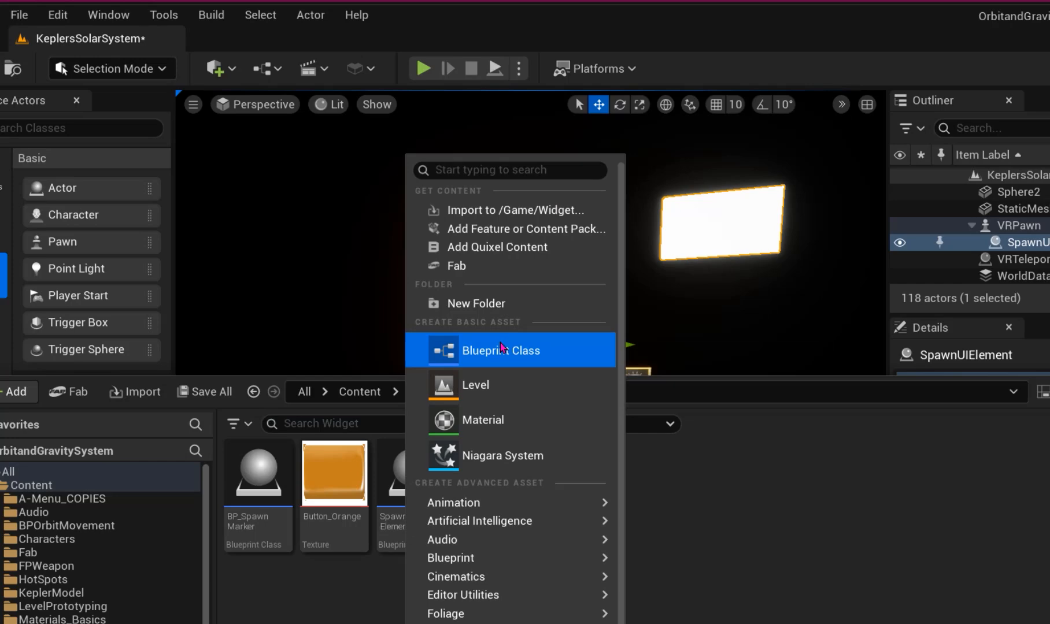
- Create an Actor-based Blueprint class named SpawnUIElement and open it for editing
click(507, 350)
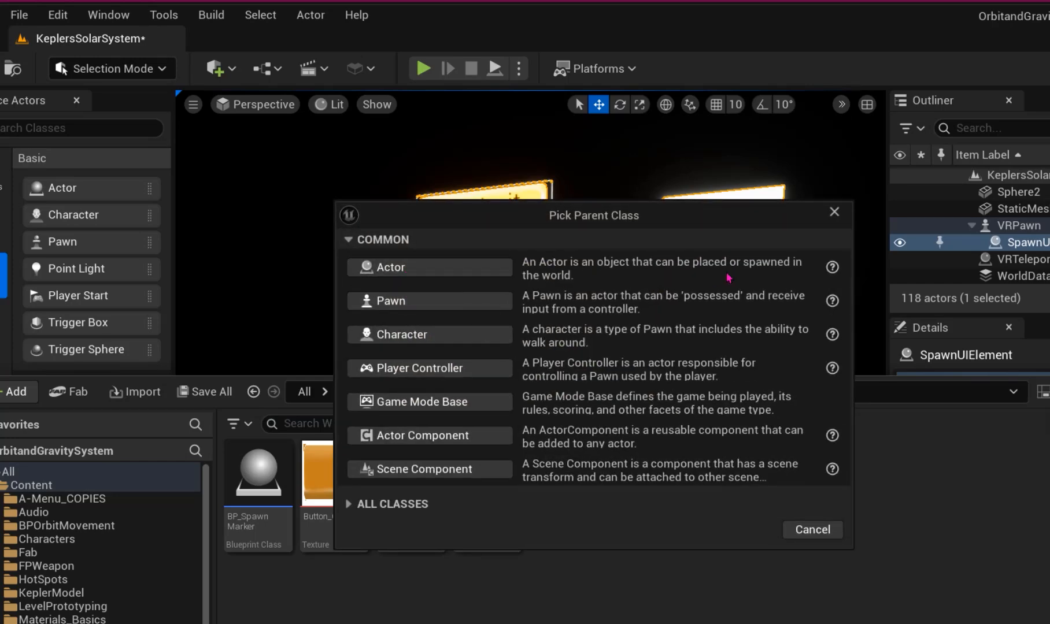
click(812, 530)
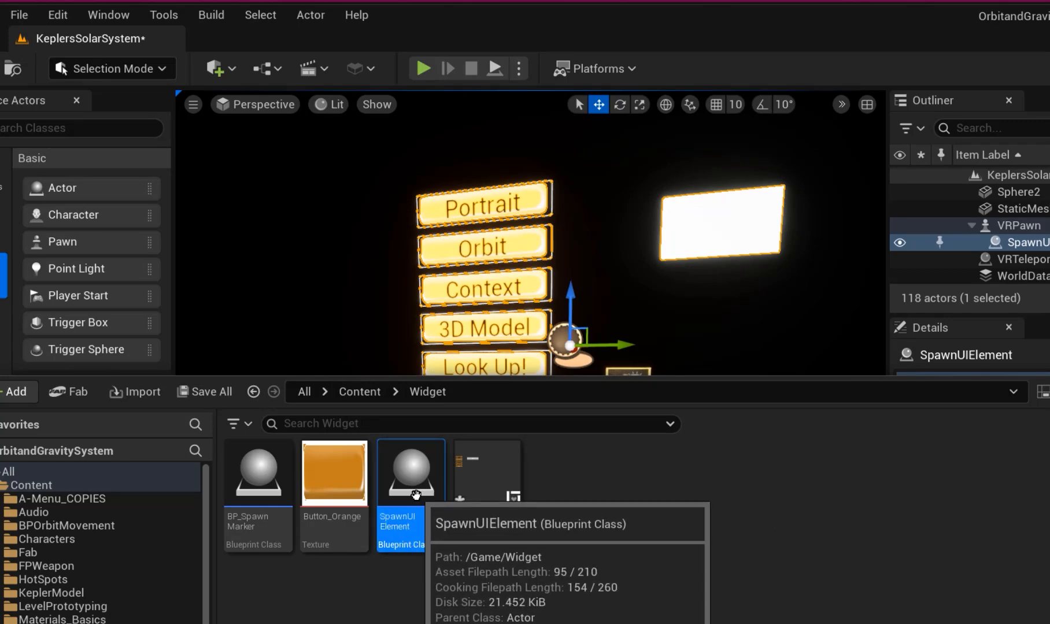
double_click(410, 471)
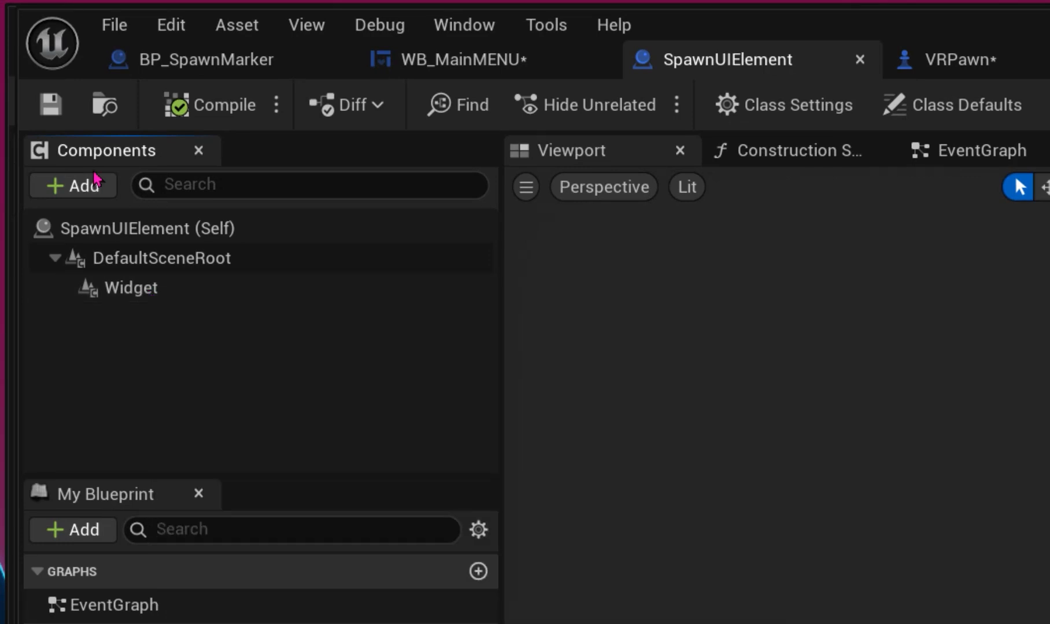
- Add a Widget component to SpawnUIElement and select it for editing
click(72, 185)
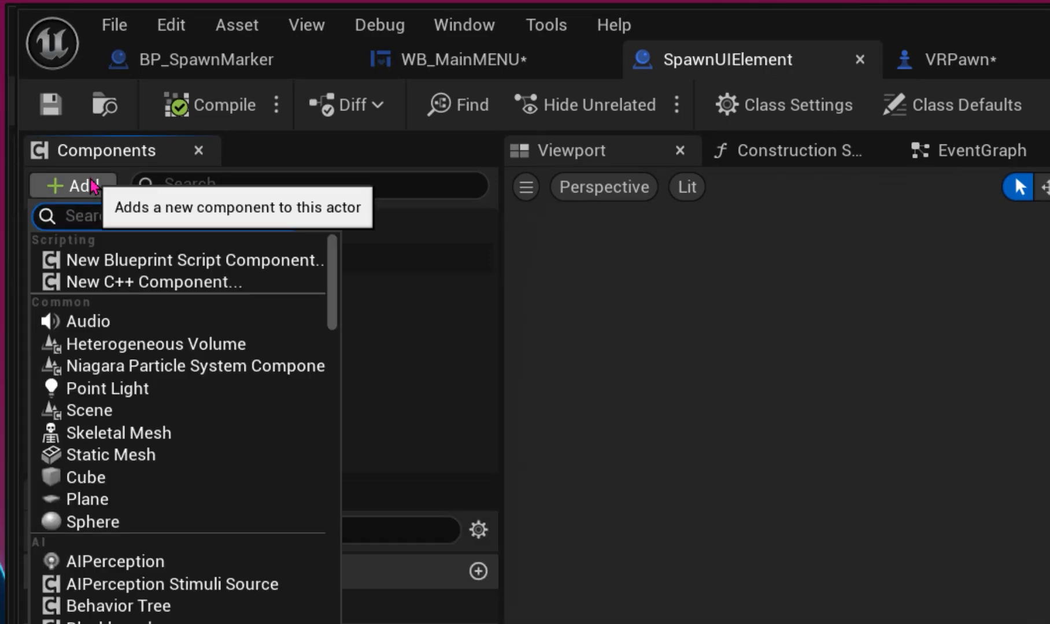
text(Widg)
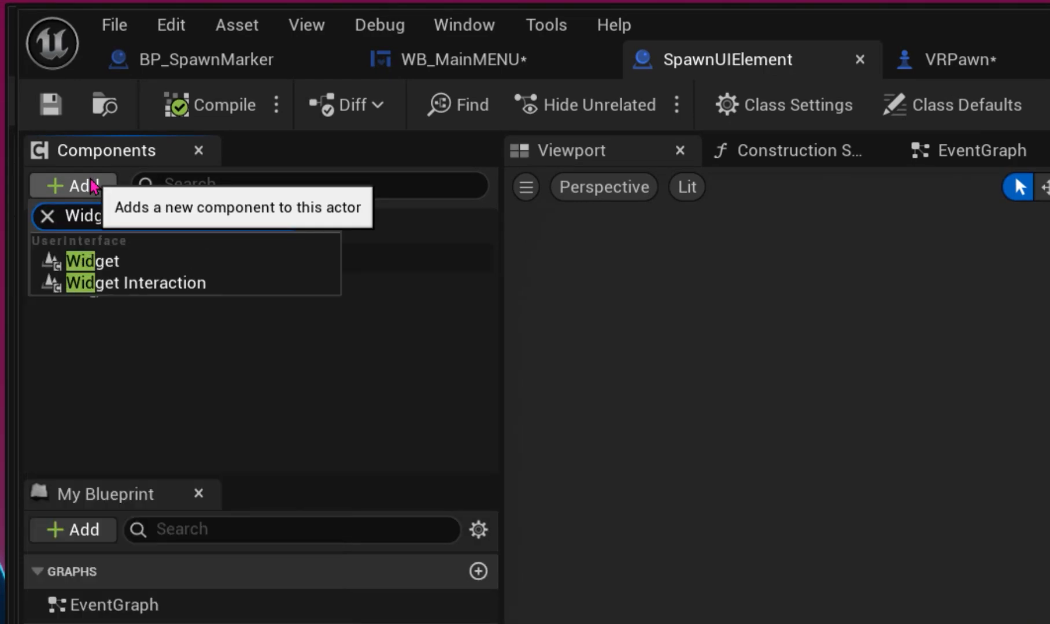
click(95, 261)
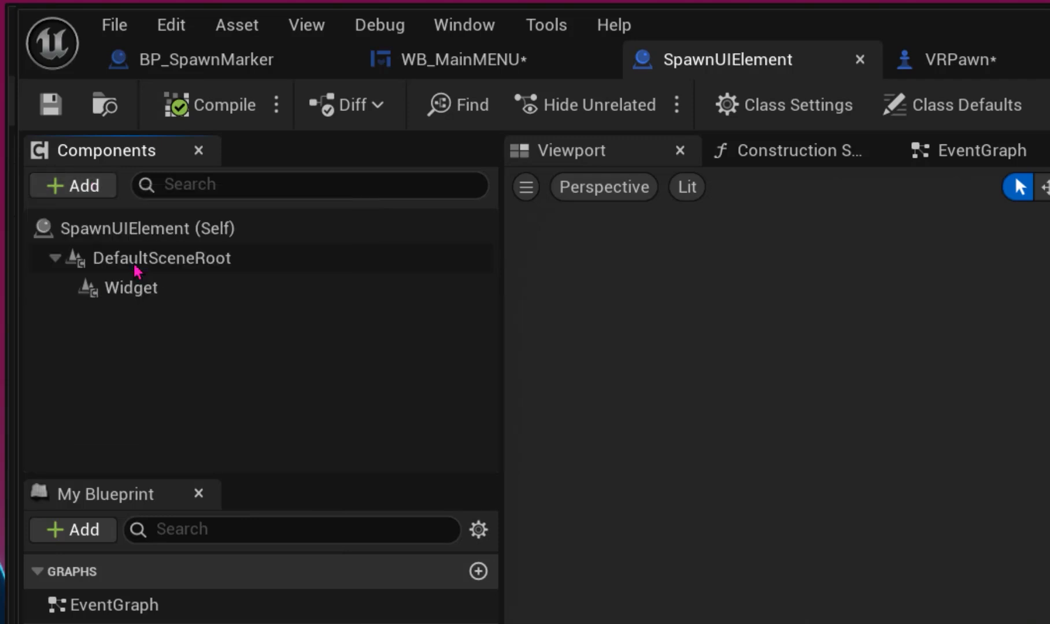
click(73, 185)
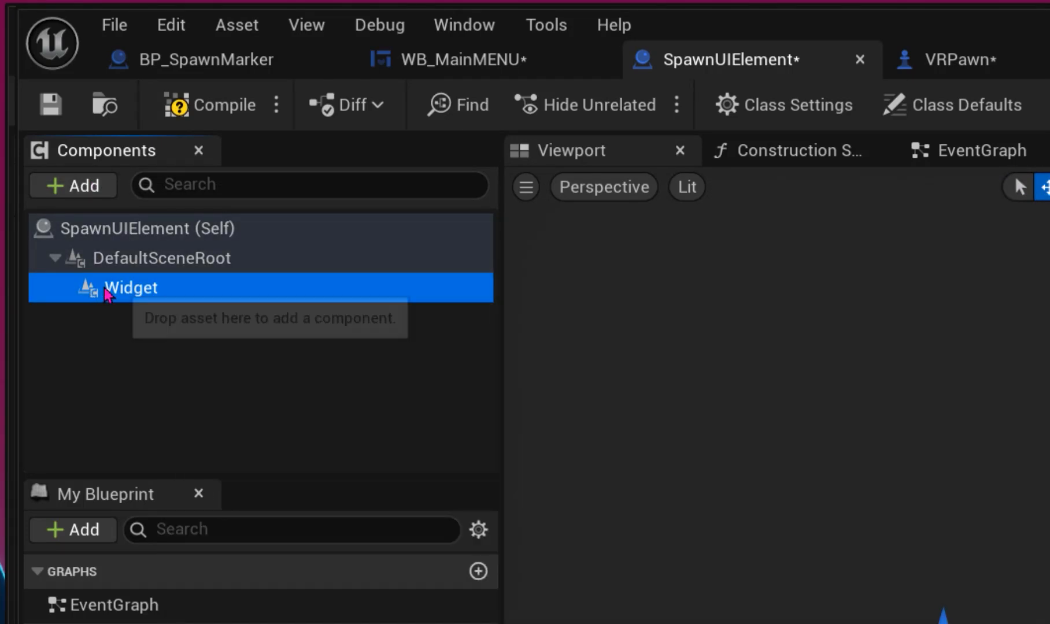
click(130, 288)
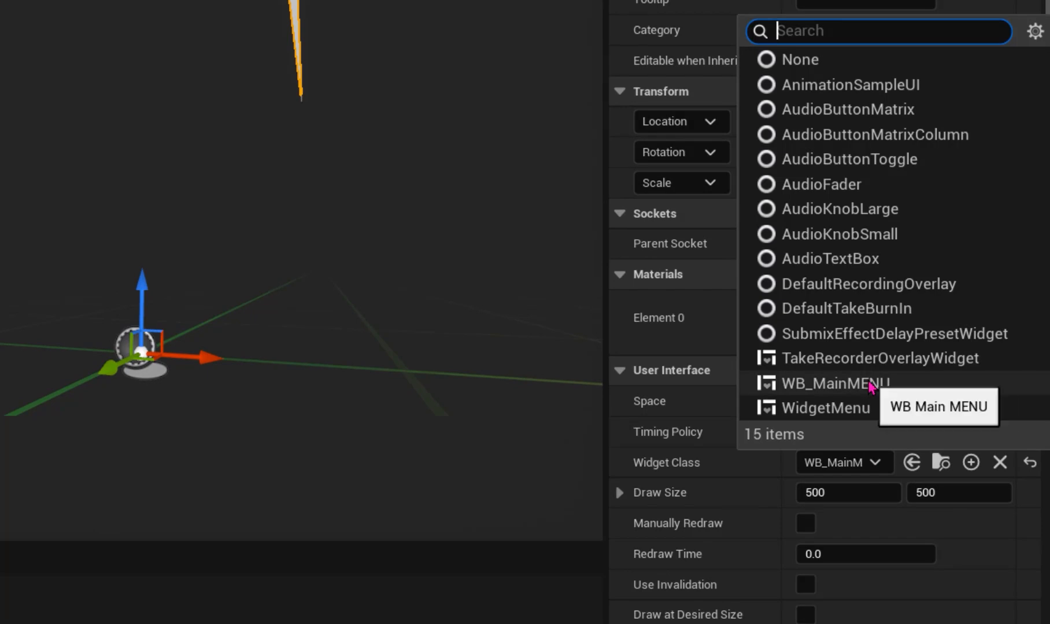
- Set the Widget component's class to WB_MainMENU and choose its collision object type
click(834, 383)
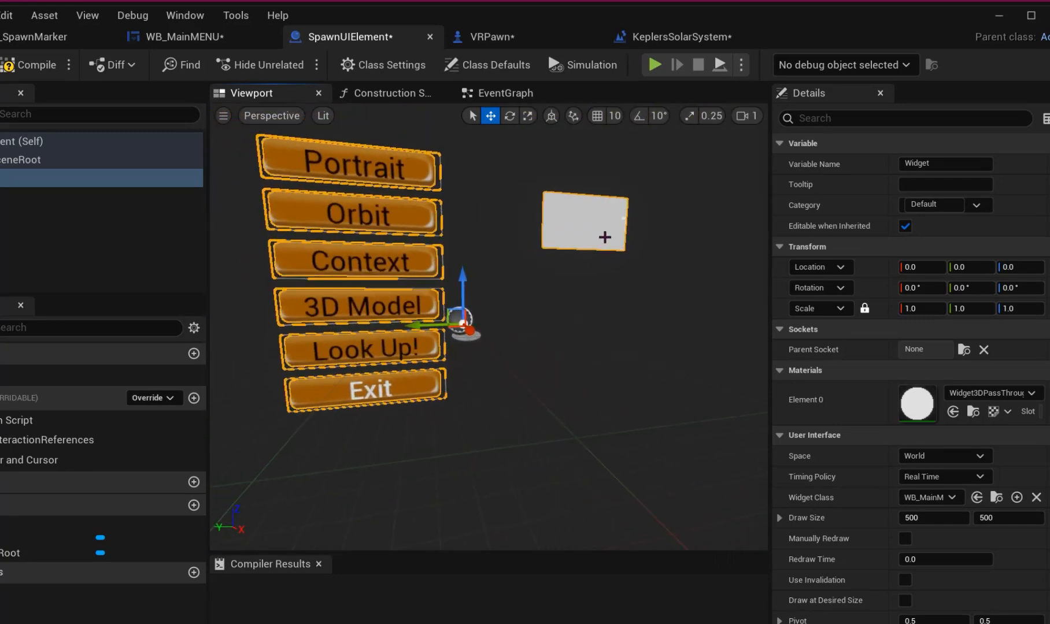
mouse_move(605, 305)
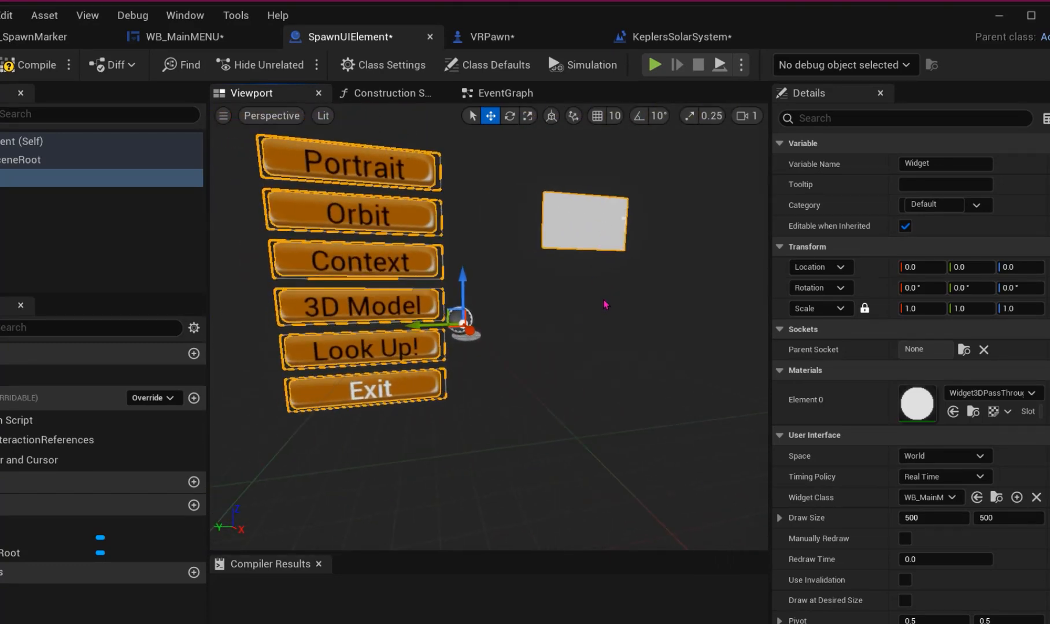
mouse_move(516, 372)
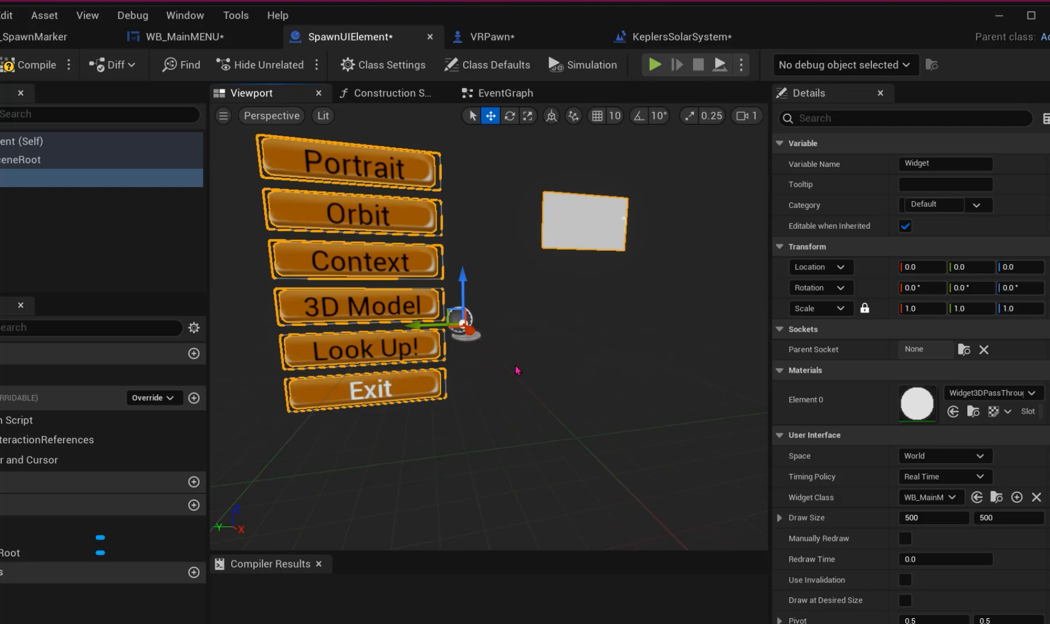
mouse_move(492, 441)
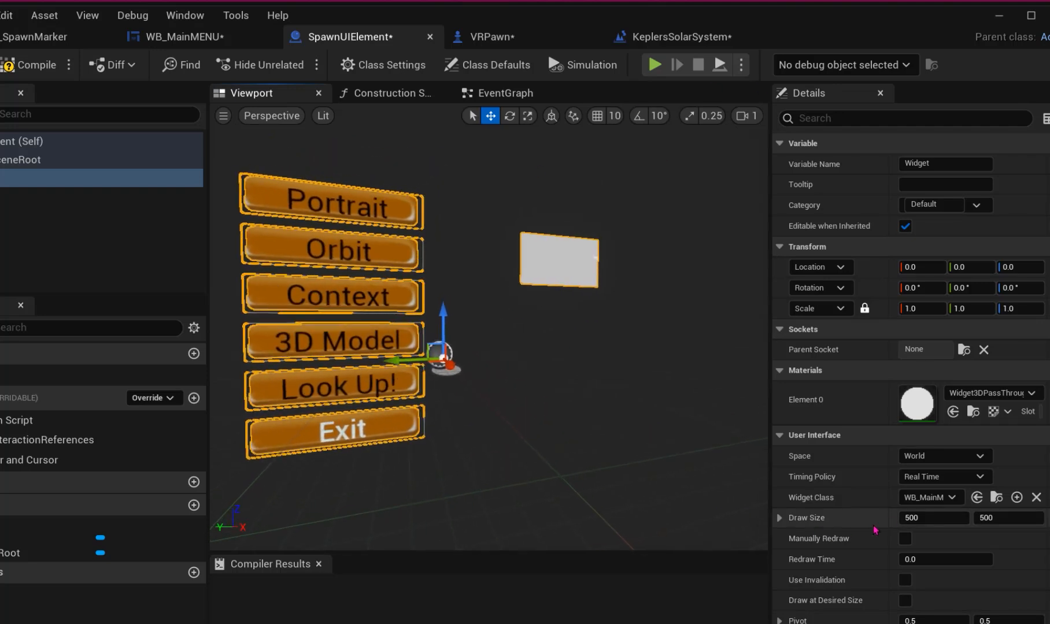
scroll(down, 3)
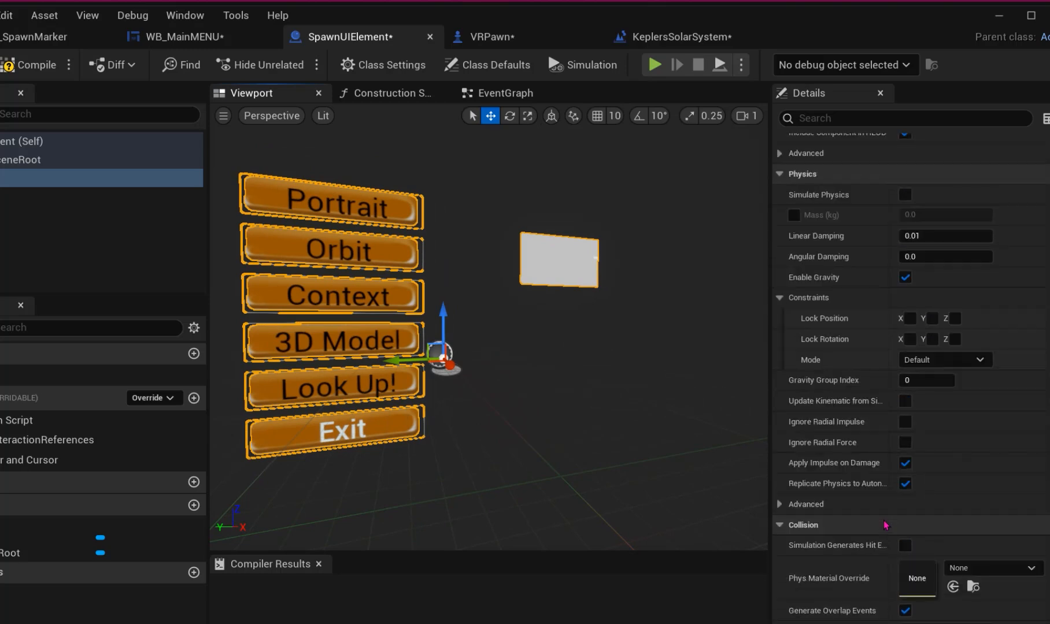
scroll(up, 3)
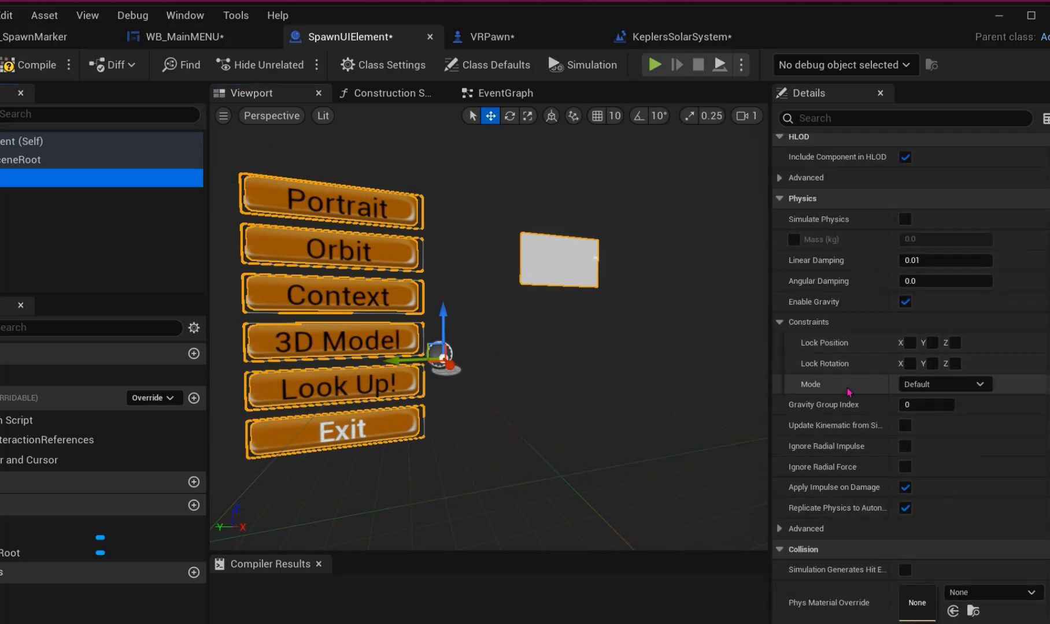
scroll(down, 3)
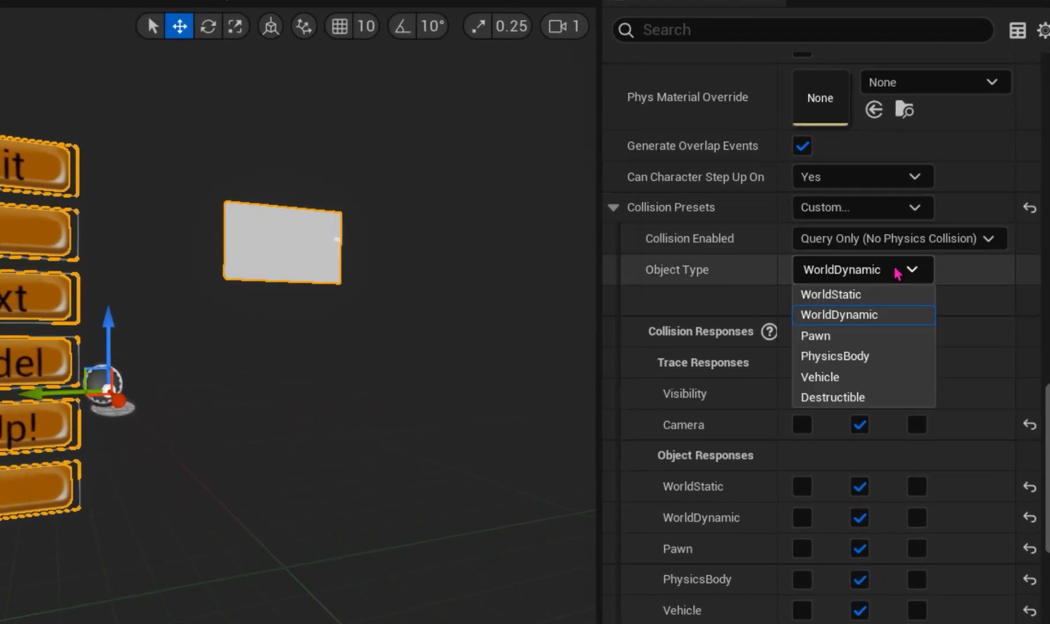
click(838, 314)
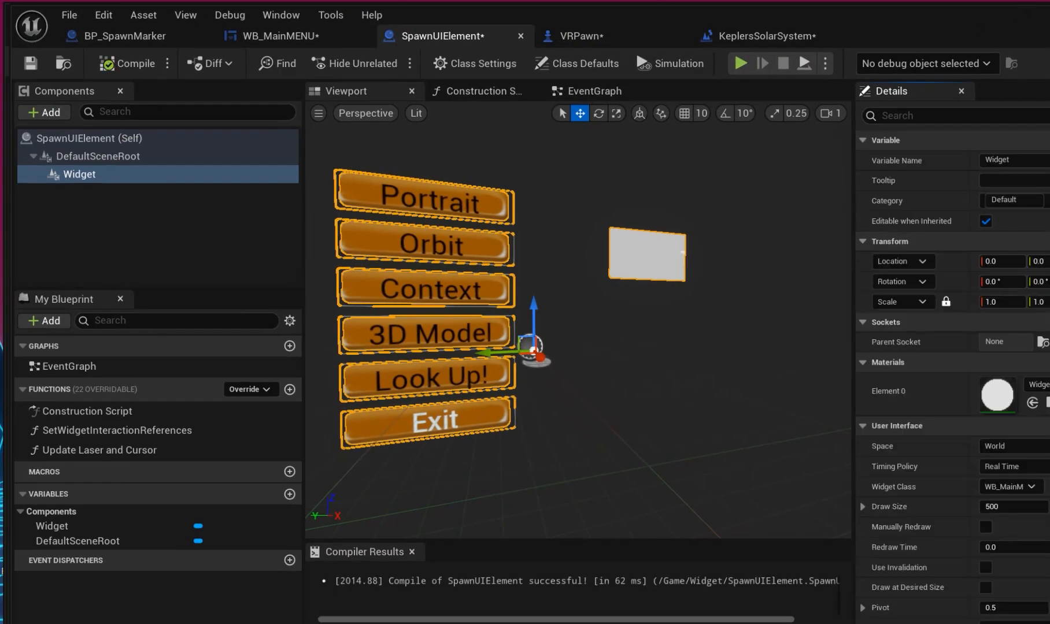
- Return to the KeplersSolarSystem level, deselect SpawnUIElement2, and focus the Outliner search
click(757, 35)
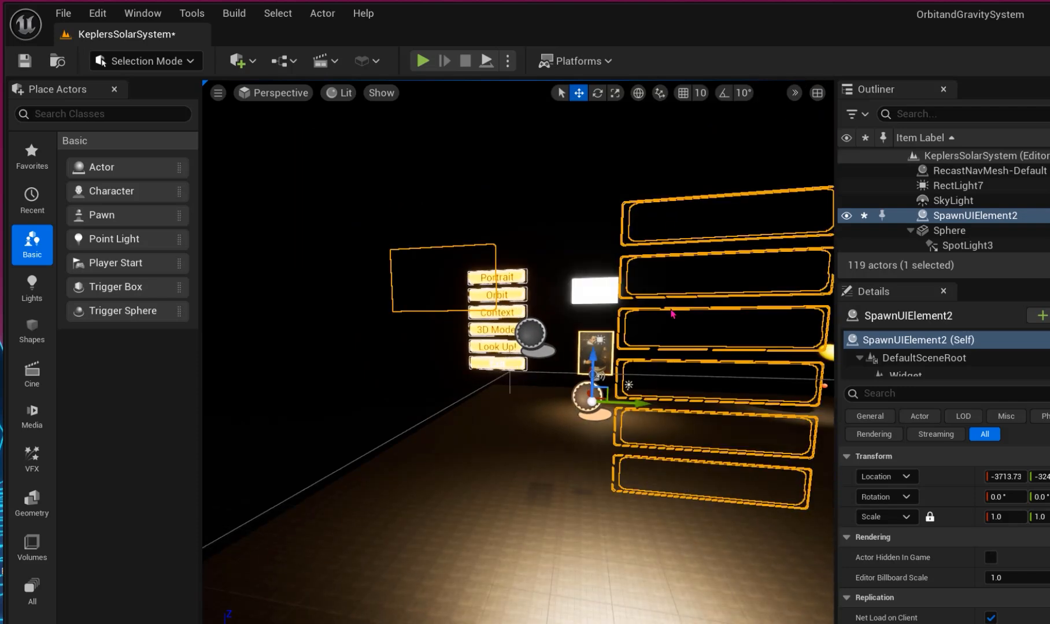
click(596, 94)
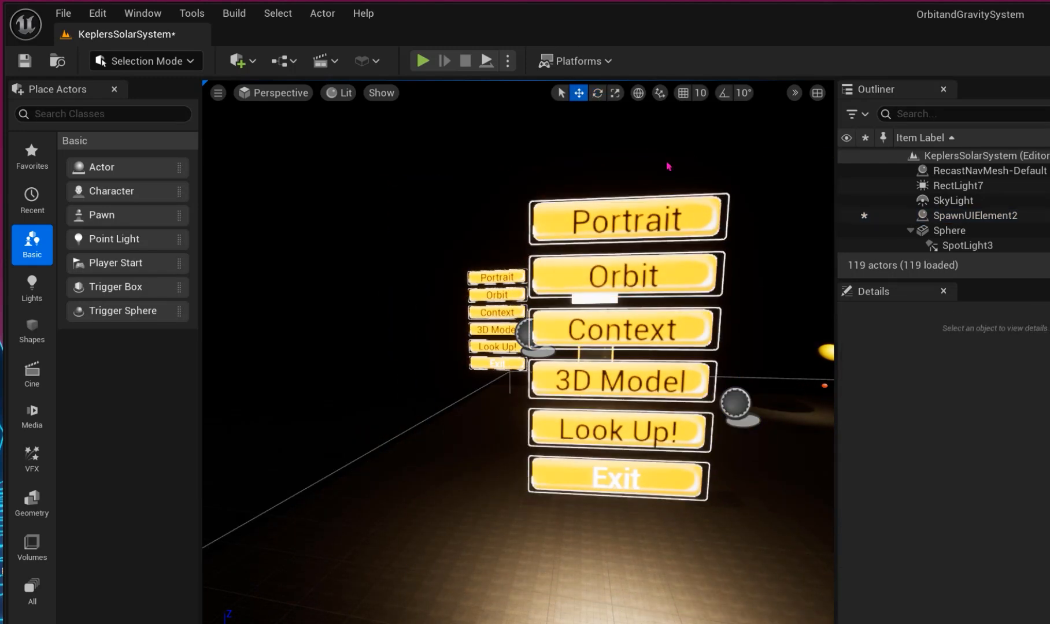
click(614, 93)
text(V)
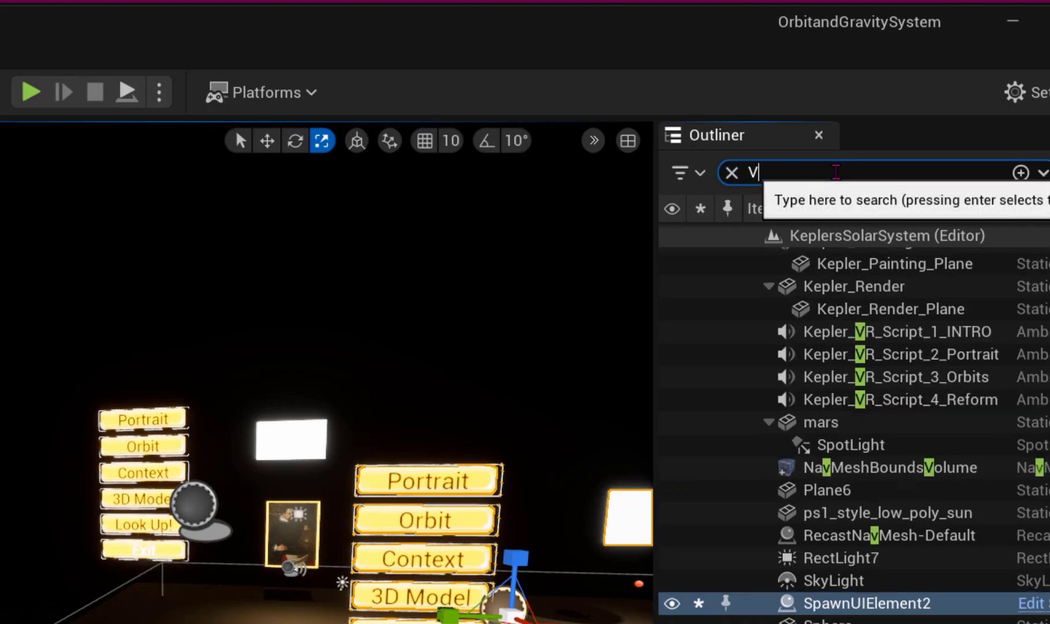
- Search the Outliner for 'VR', clear the filter, and select SpawnUIElement2
text(R)
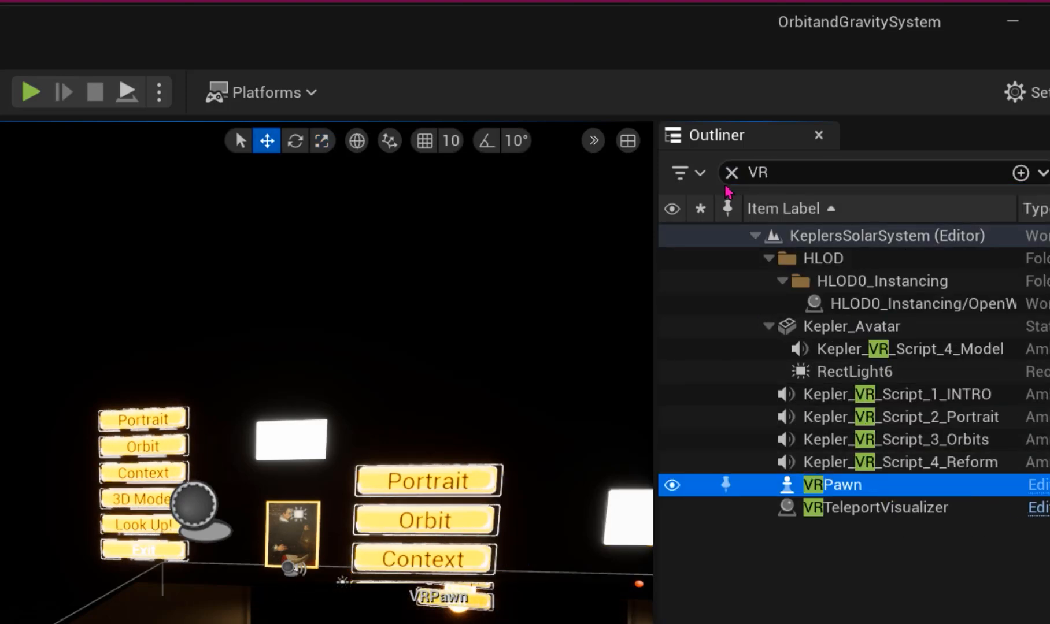
click(732, 173)
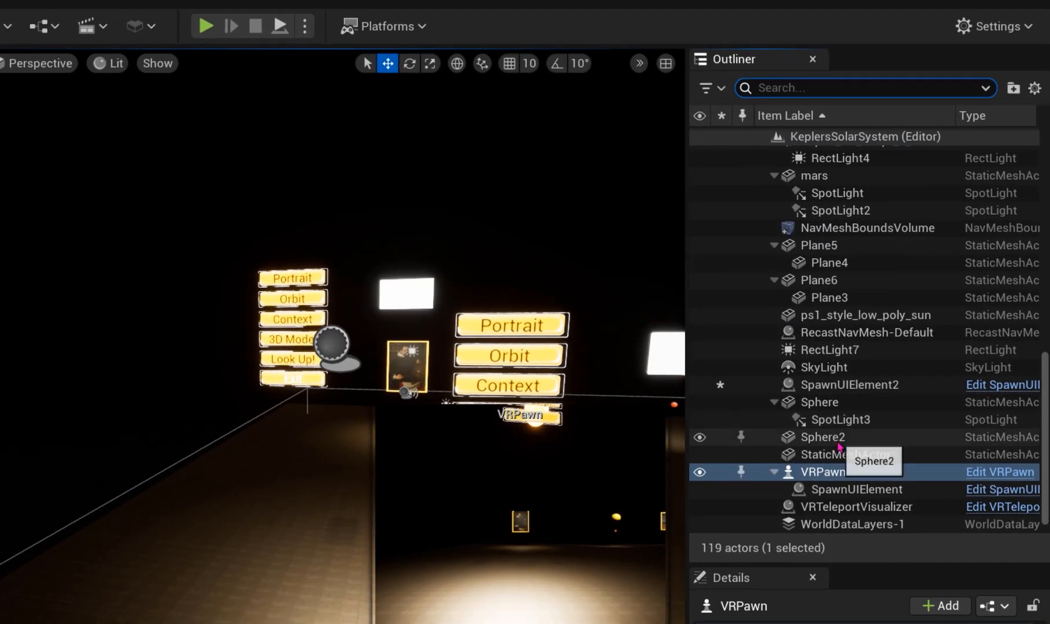
mouse_move(863, 489)
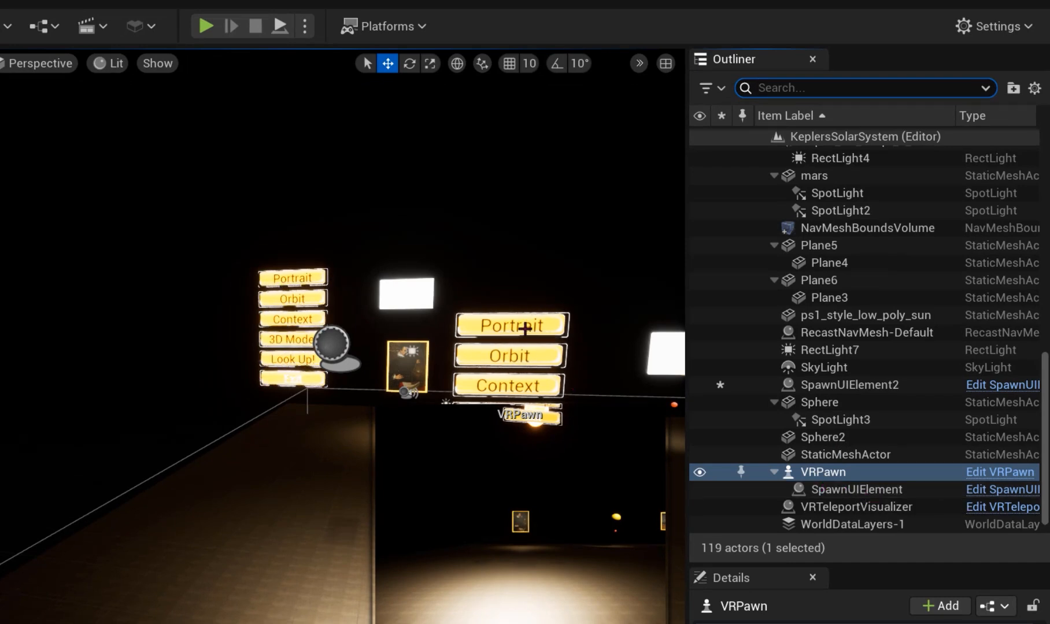
click(850, 385)
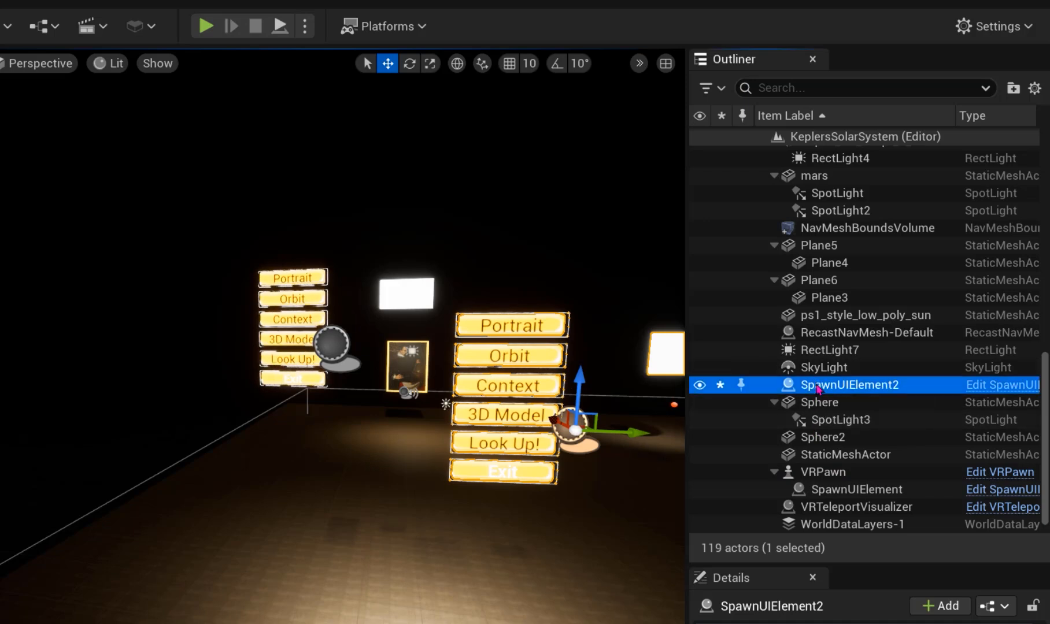
scroll(down, 3)
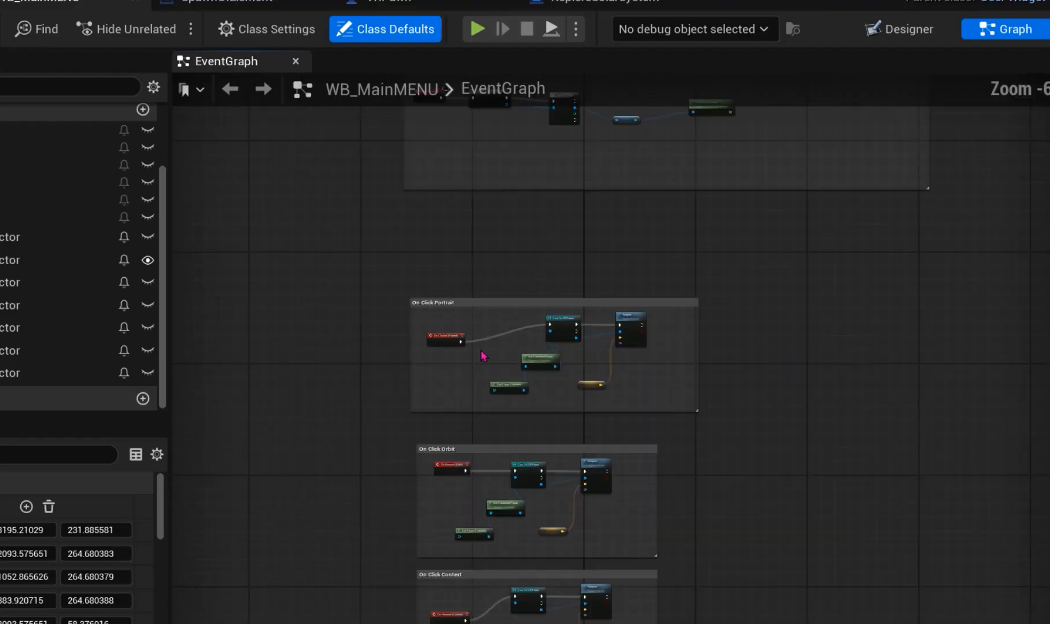
- Delete the On Hovered (Orbit) event node and switch back to the Designer
scroll(up, 3)
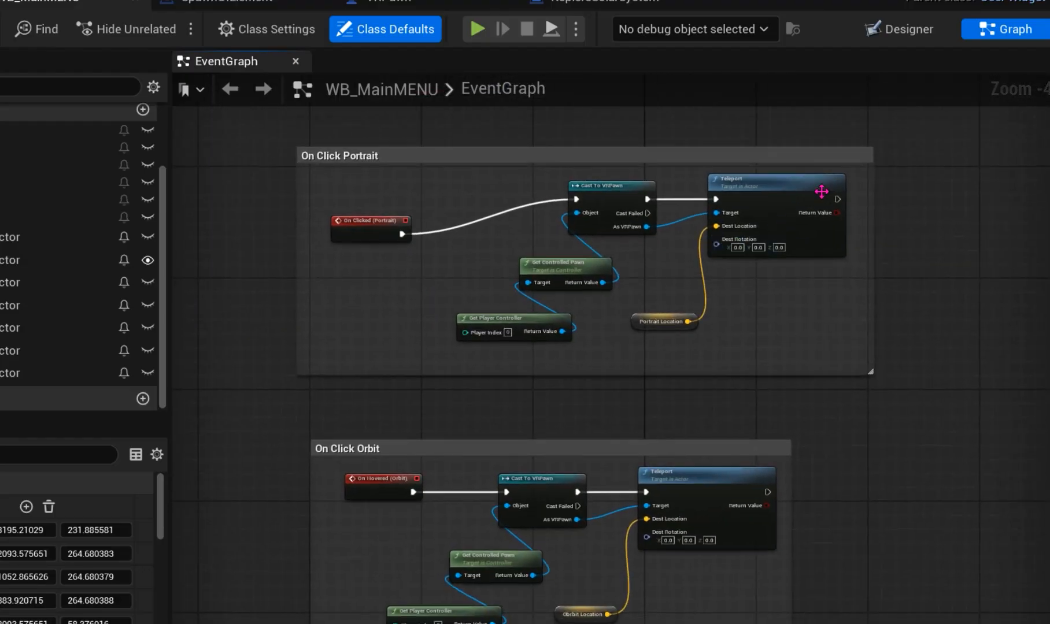
scroll(down, 3)
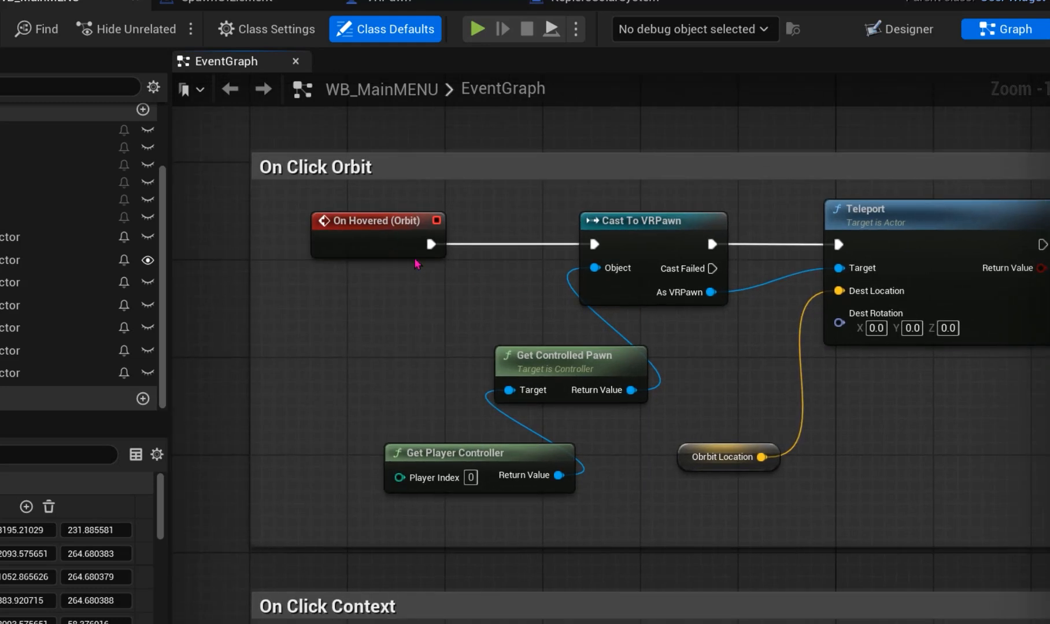
click(377, 221)
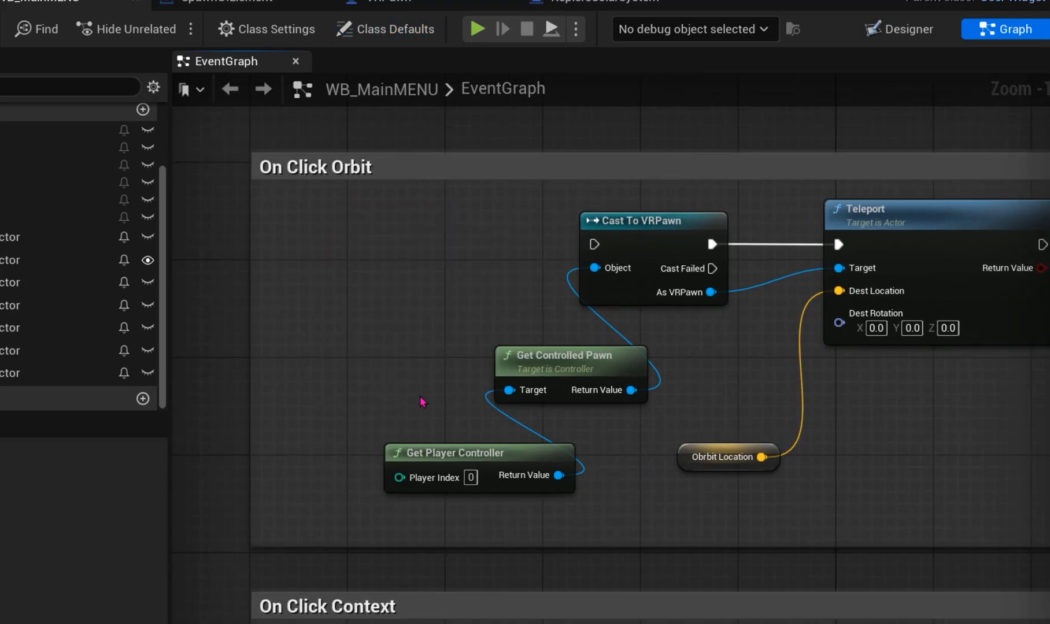
click(899, 29)
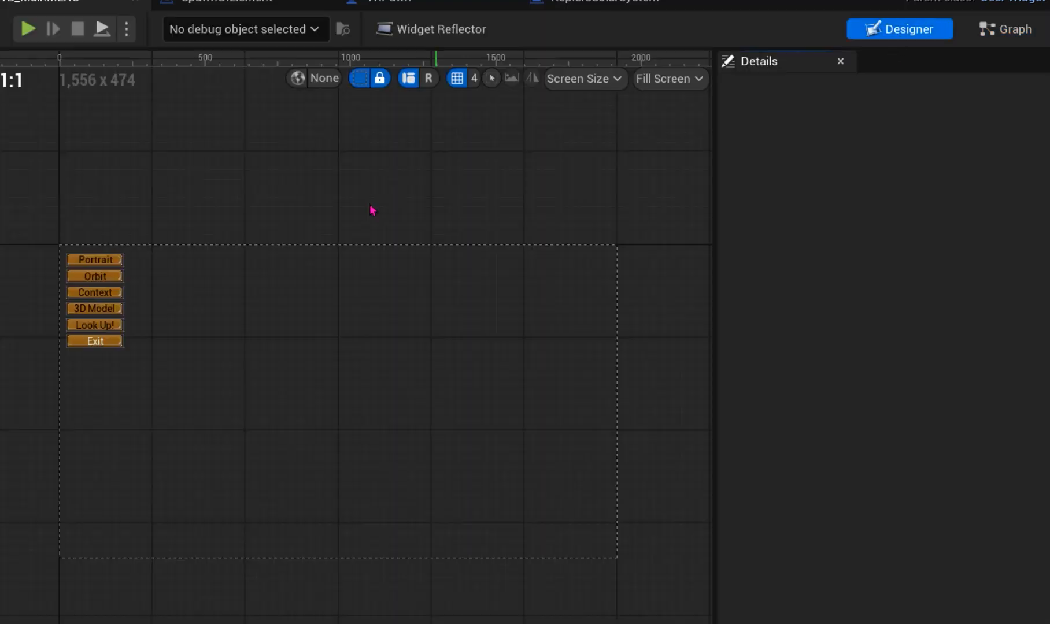
- Select the Orbit button and add an On Hovered event from its Details panel
click(94, 276)
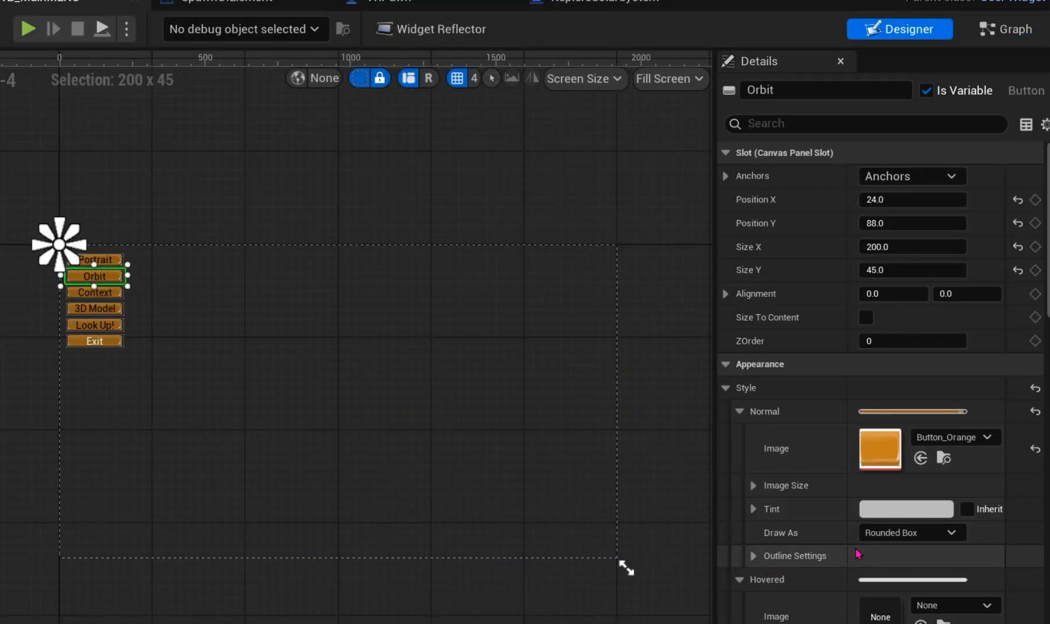
scroll(down, 3)
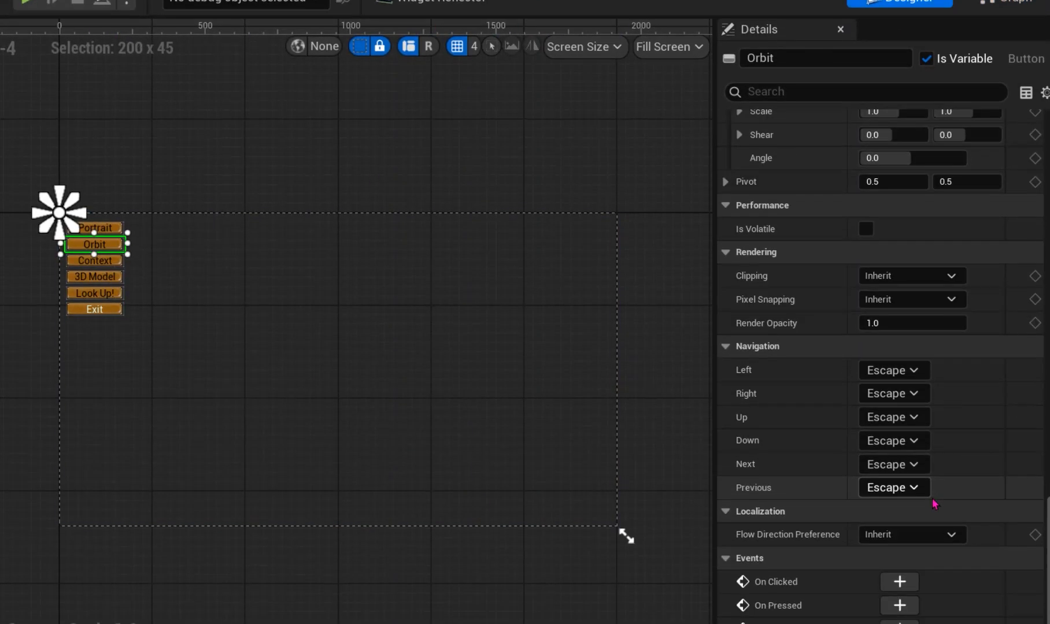
scroll(down, 3)
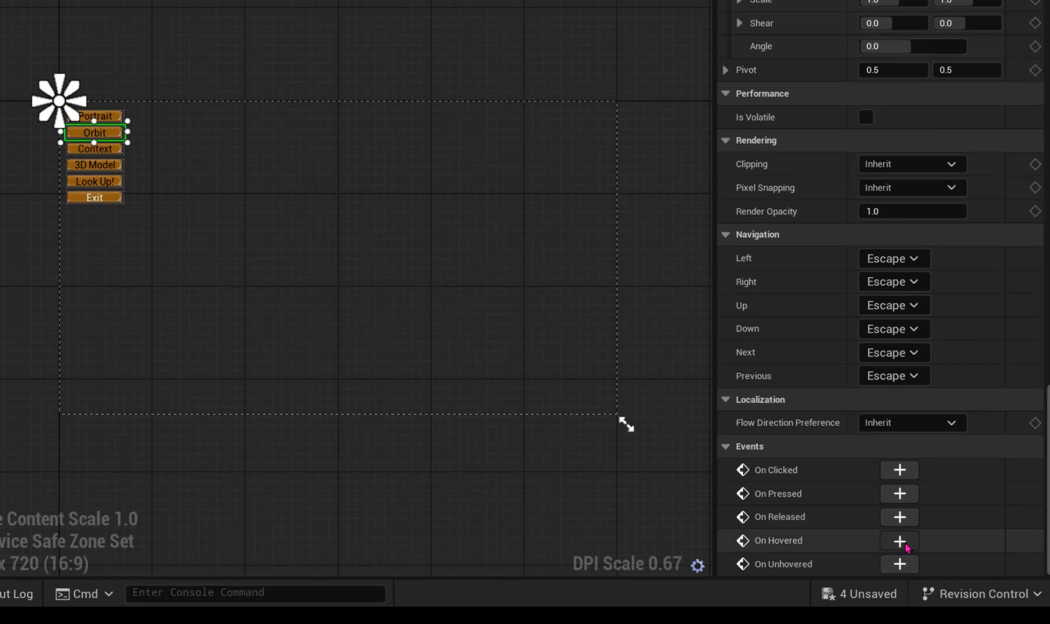
click(899, 540)
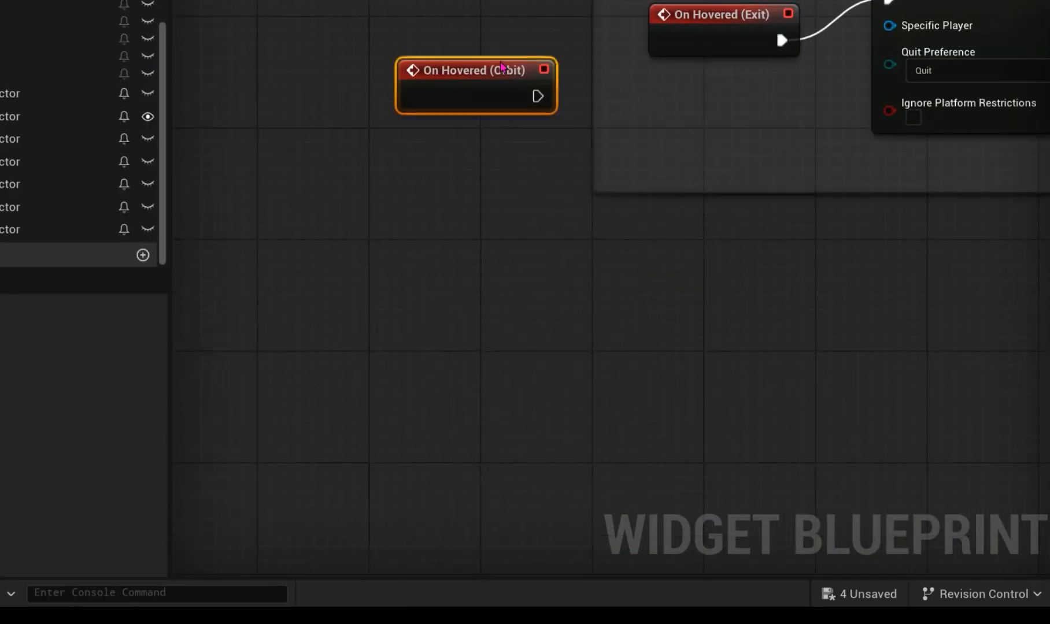
- Wire On Hovered (Orbit) to the VRPawn cast with Obrbit Location as destination
scroll(down, 3)
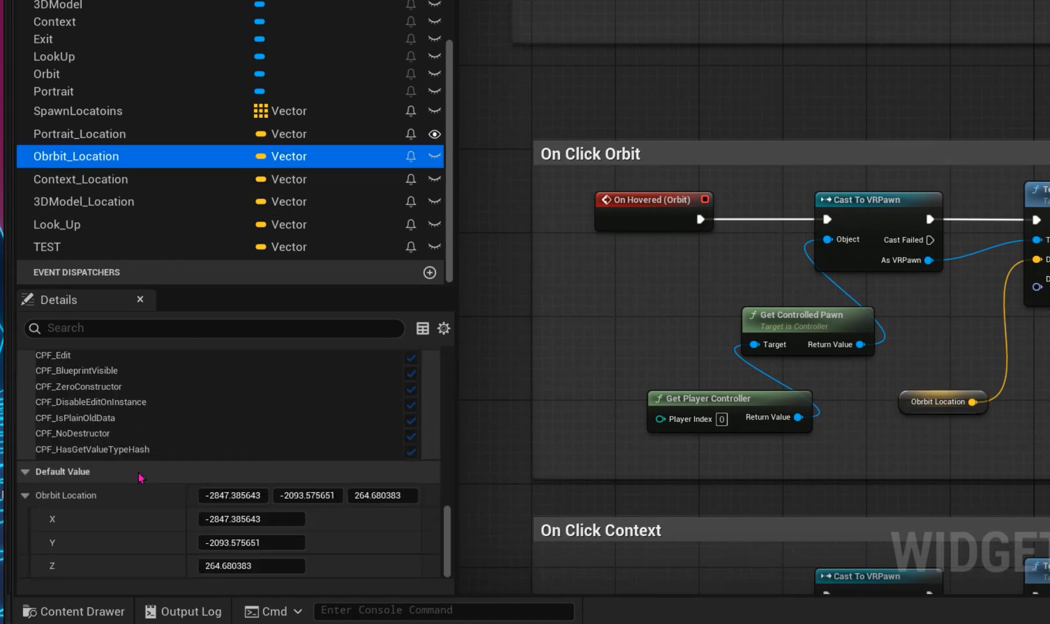
mouse_move(165, 221)
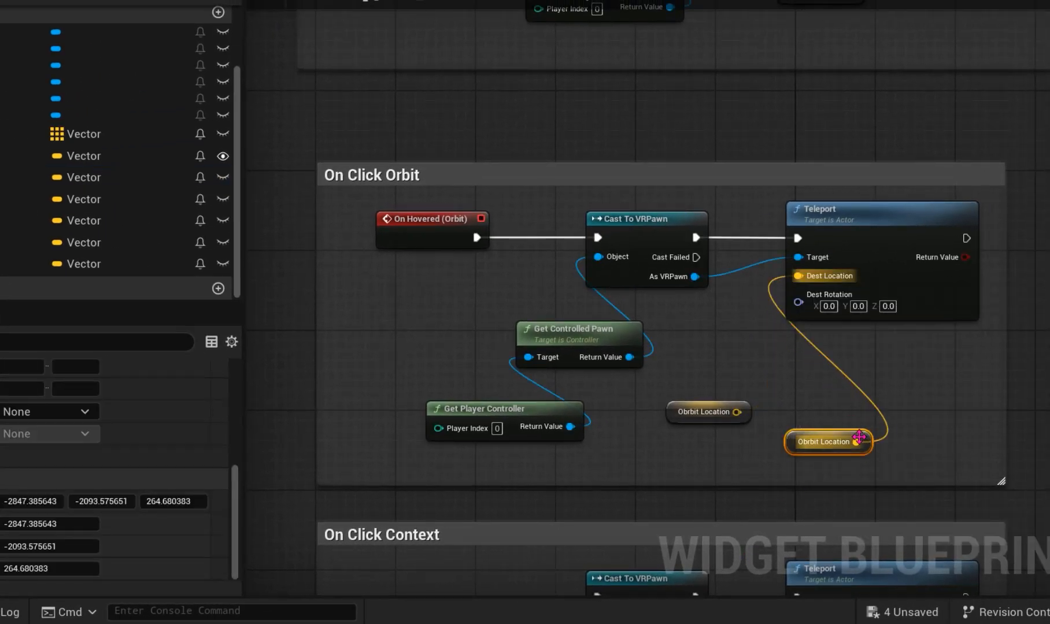
click(826, 442)
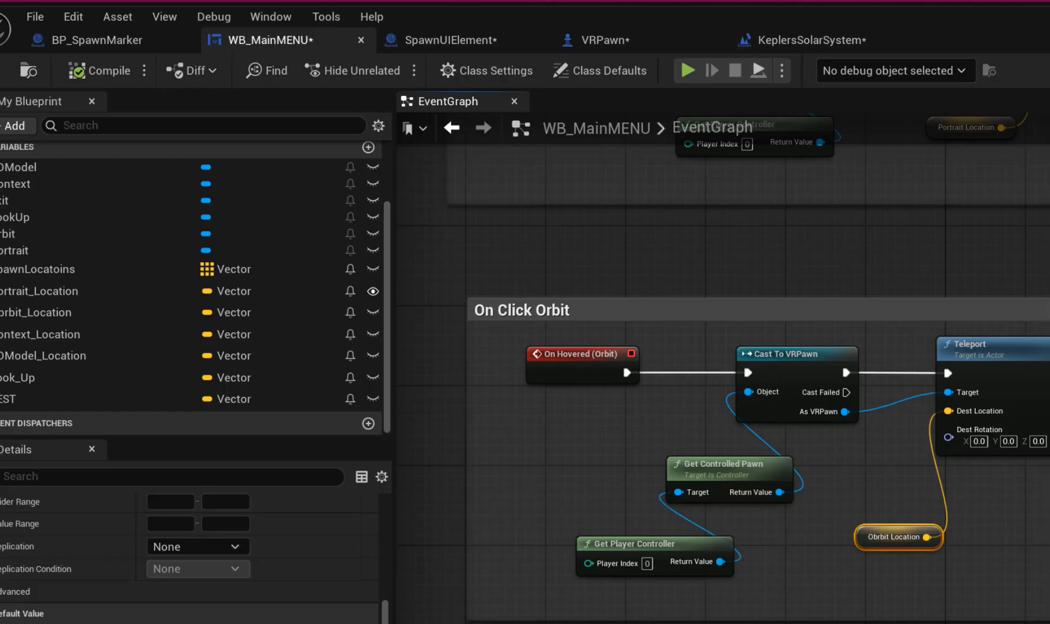
click(812, 40)
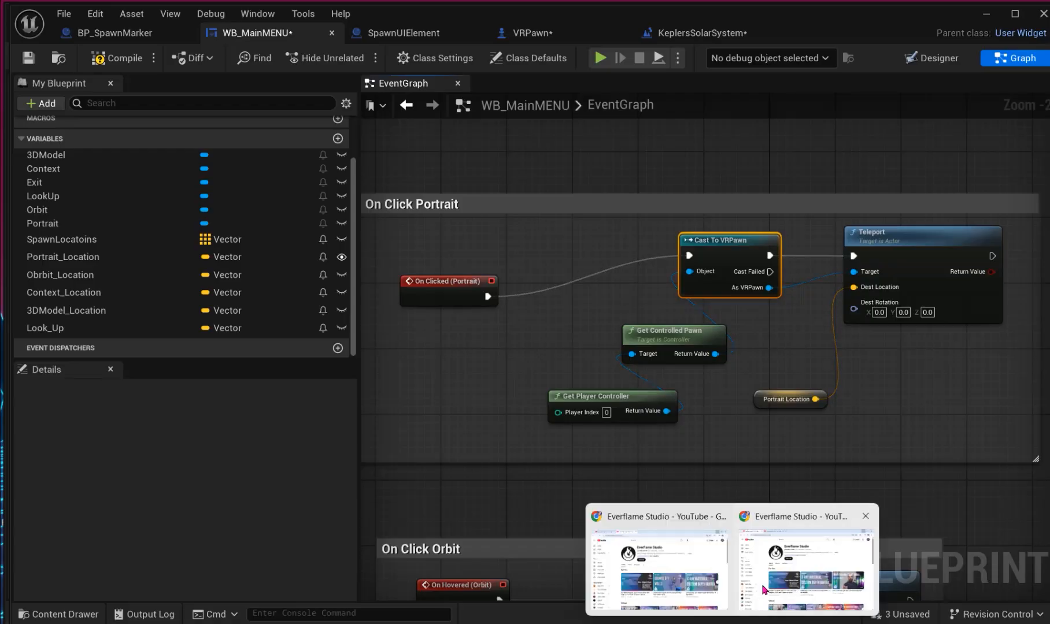
- Open the Virtus Learning Hub channel tab in YouTube and scroll to the For You row
click(657, 569)
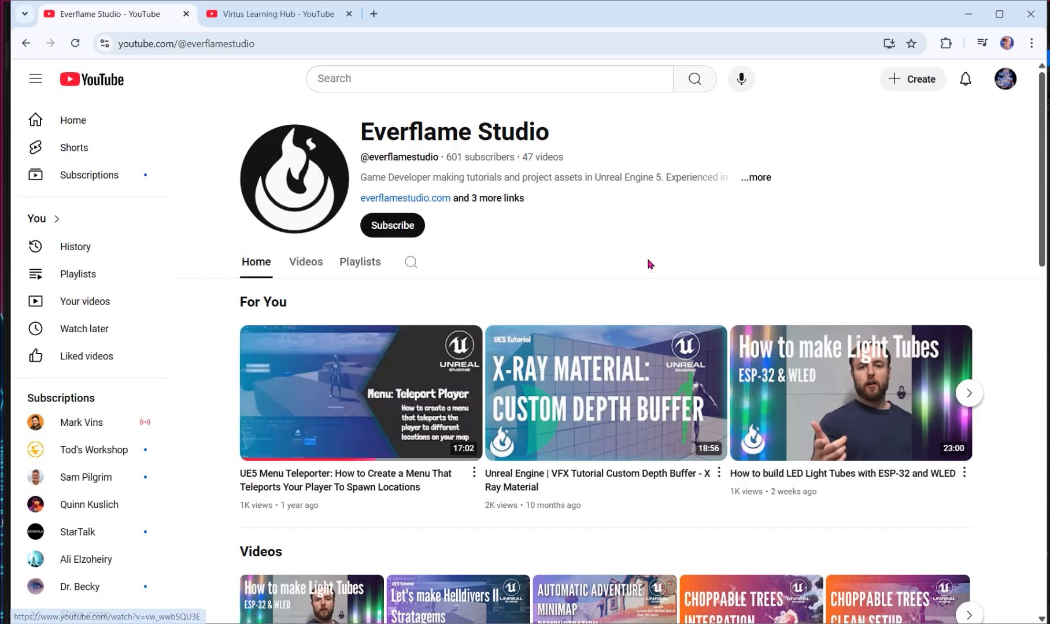
mouse_move(366, 382)
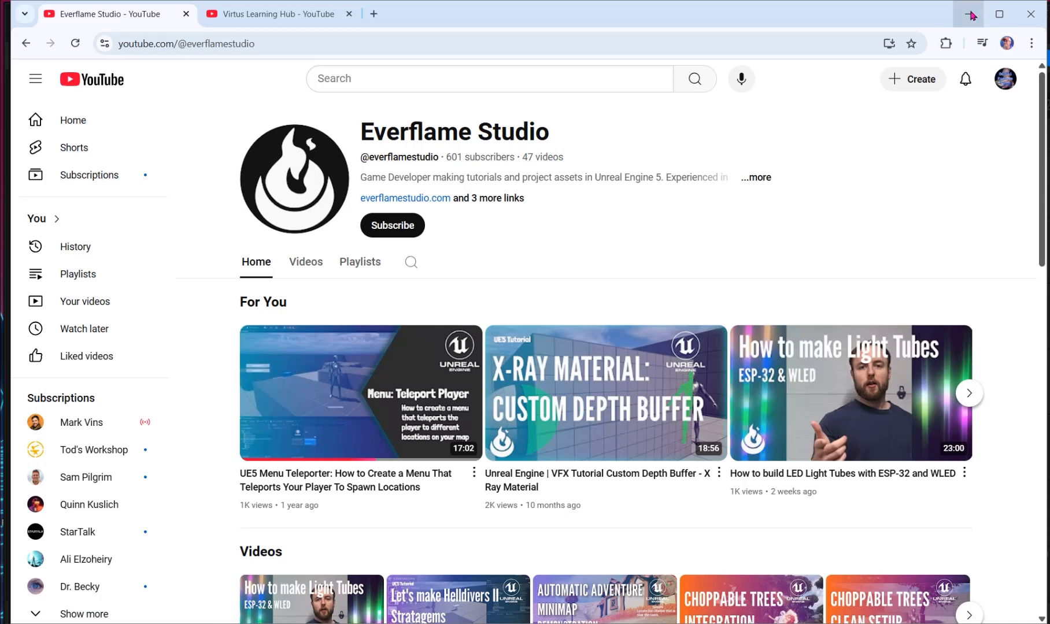
click(275, 13)
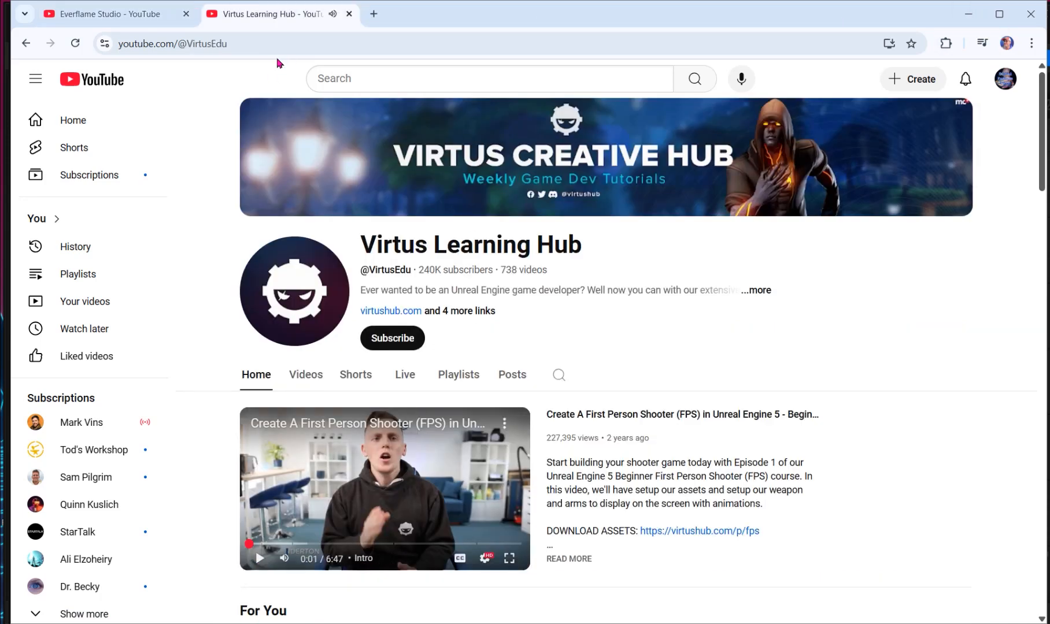
mouse_move(543, 403)
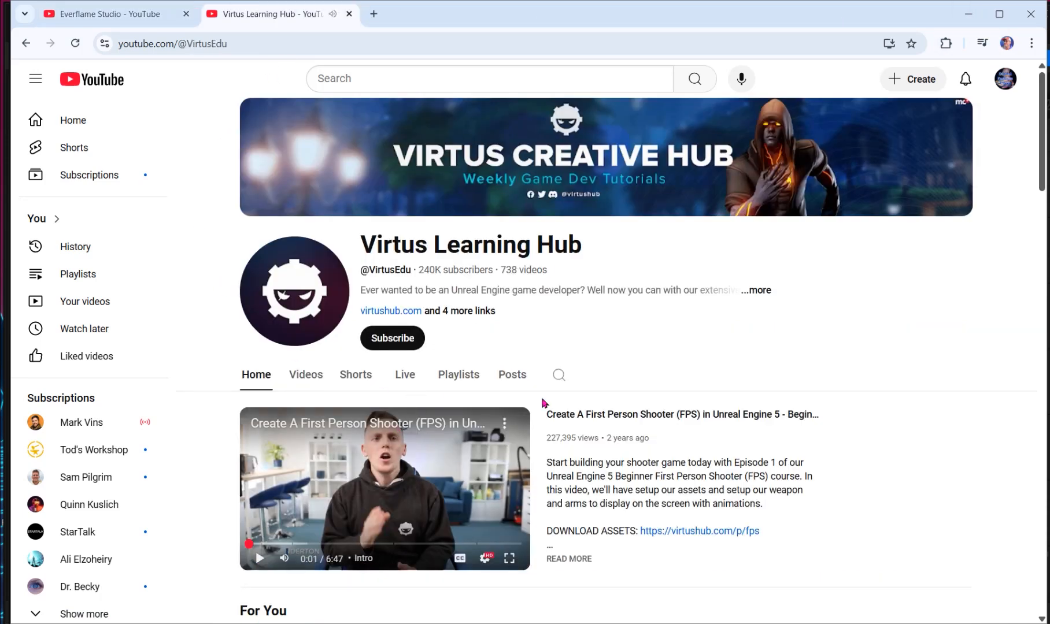
scroll(down, 3)
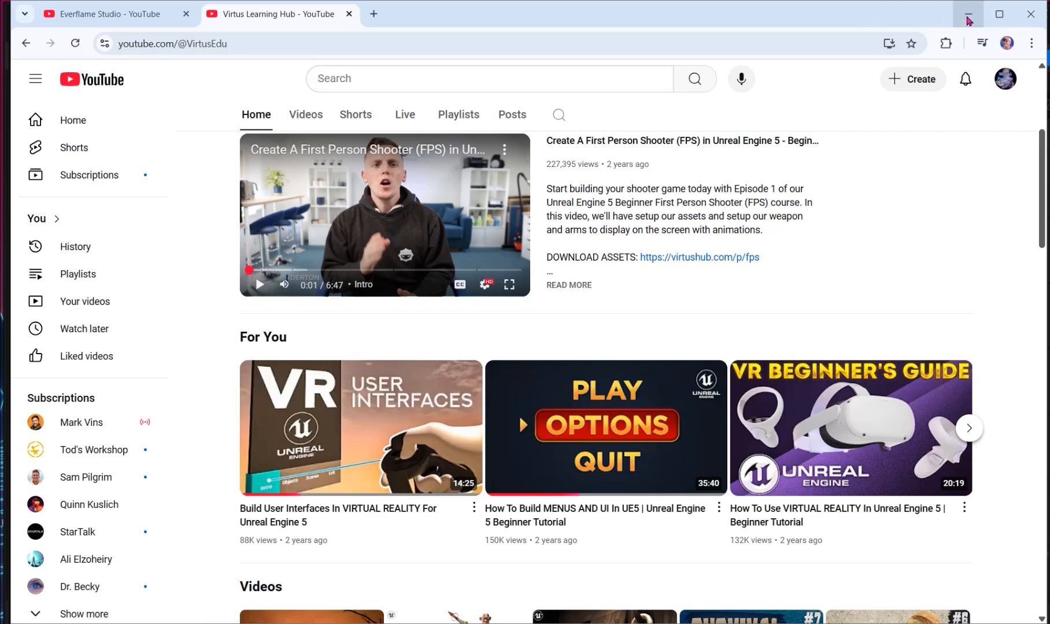
mouse_move(968, 13)
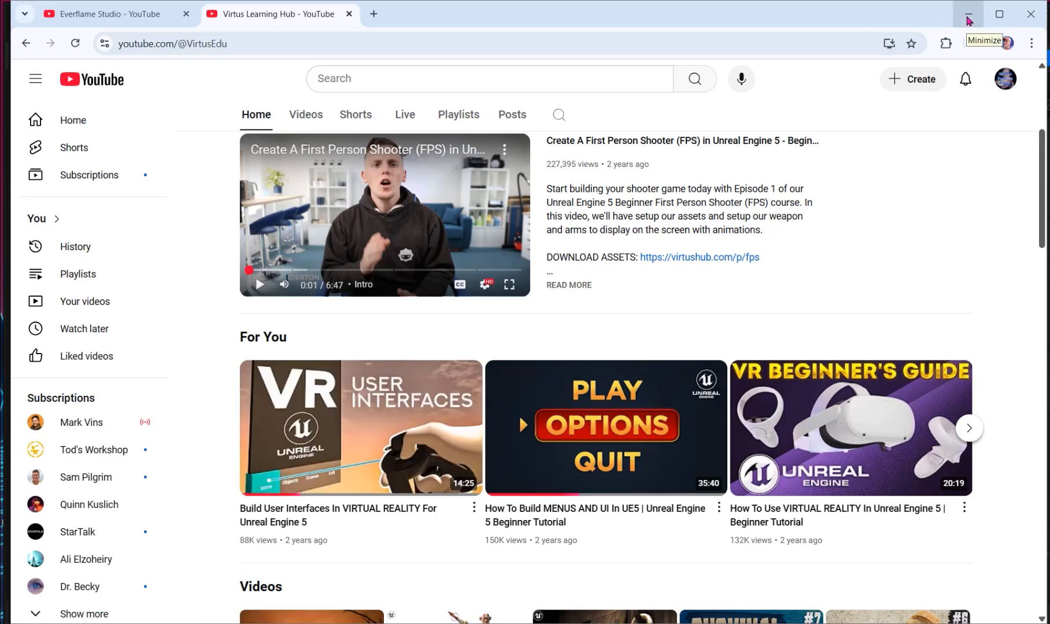
mouse_move(351, 420)
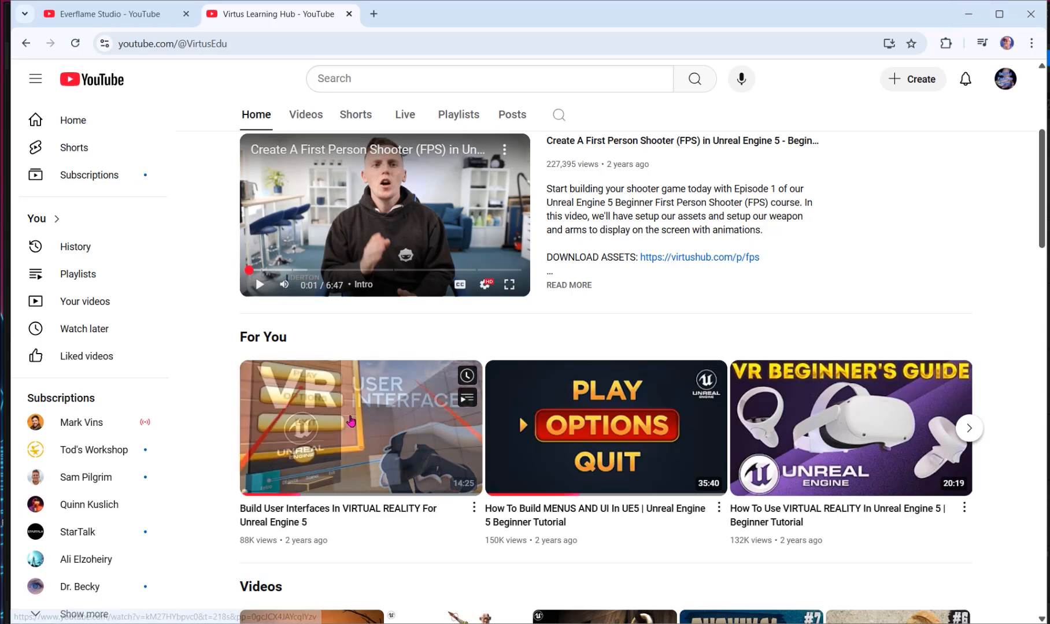
mouse_move(360, 427)
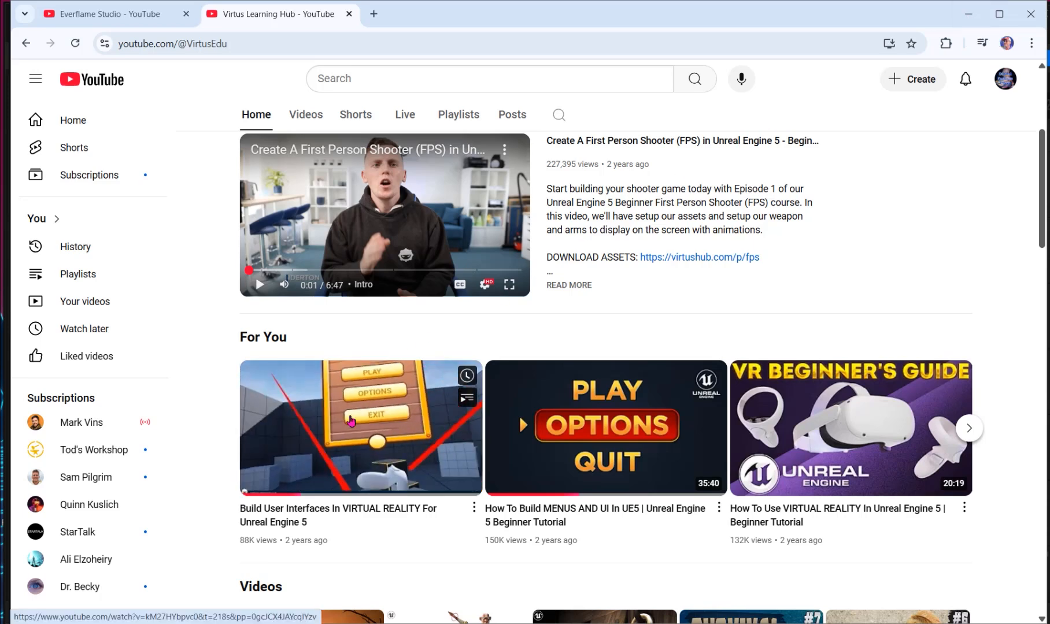